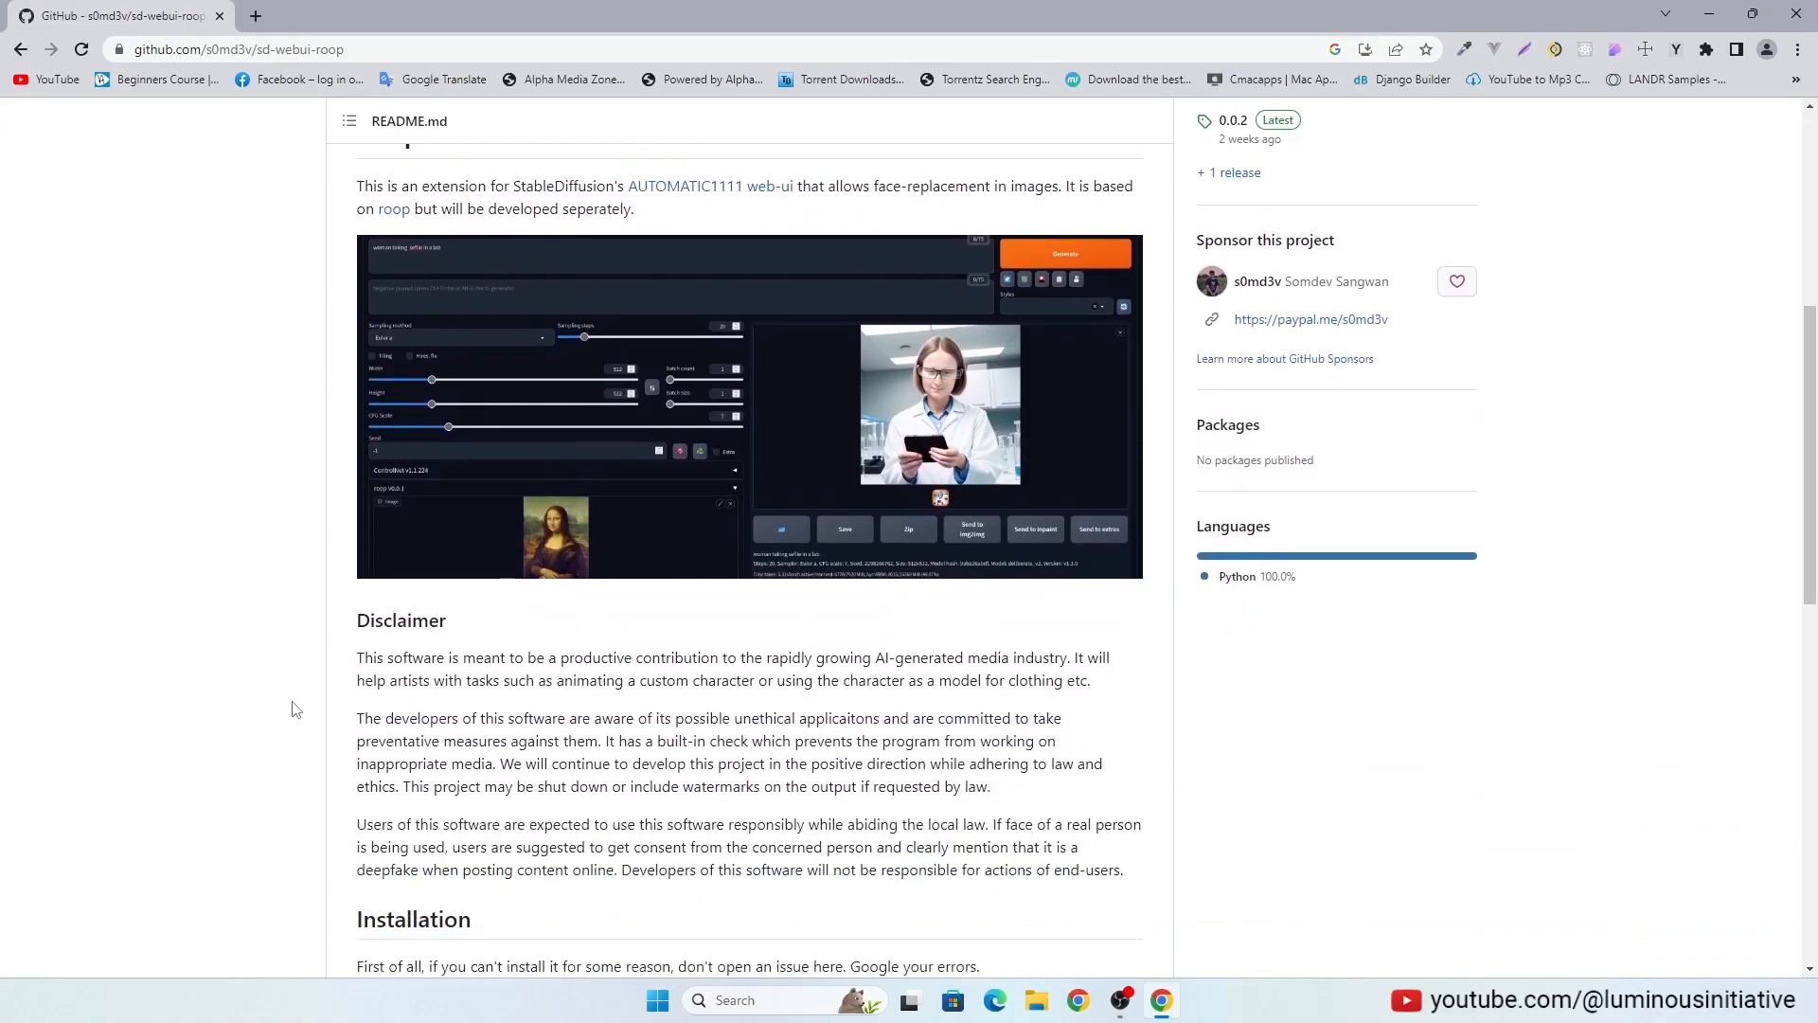
Step: Search Google for 'sd webui roop'
{"action": "scroll", "scroll_direction": "down", "scroll_amount": 3}
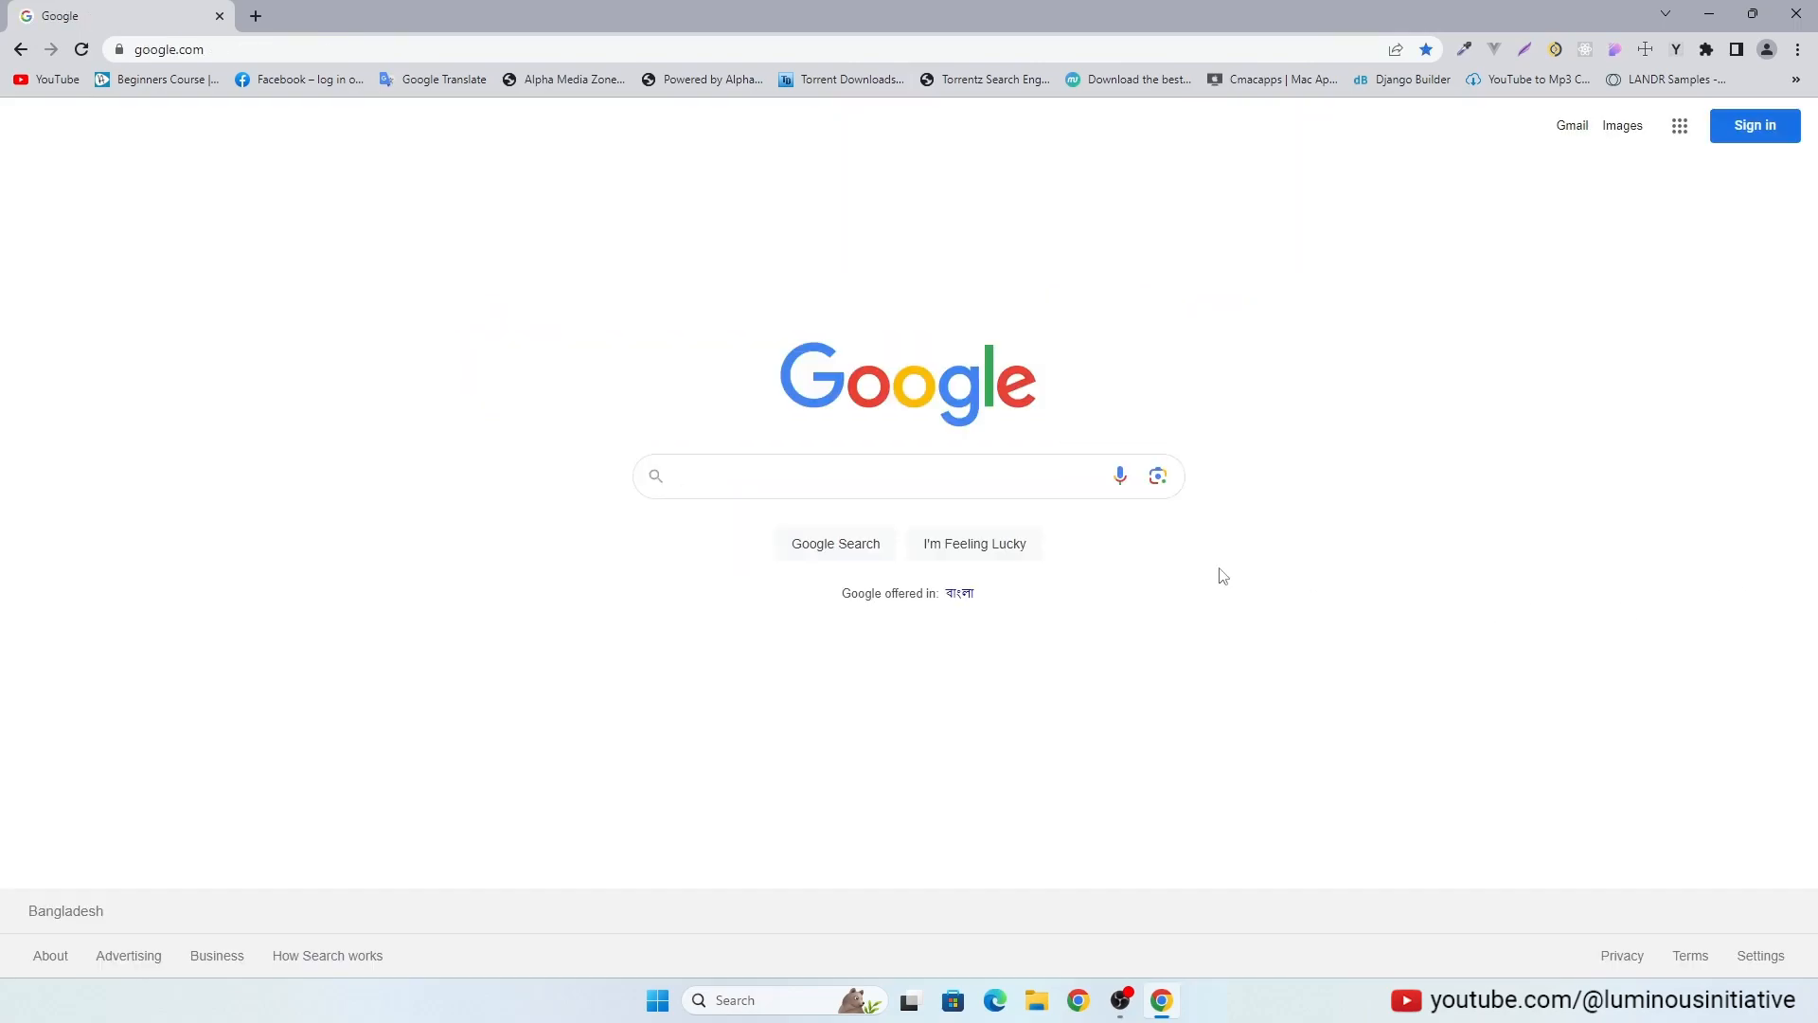
{"action": "type", "text": "sd webui roop"}
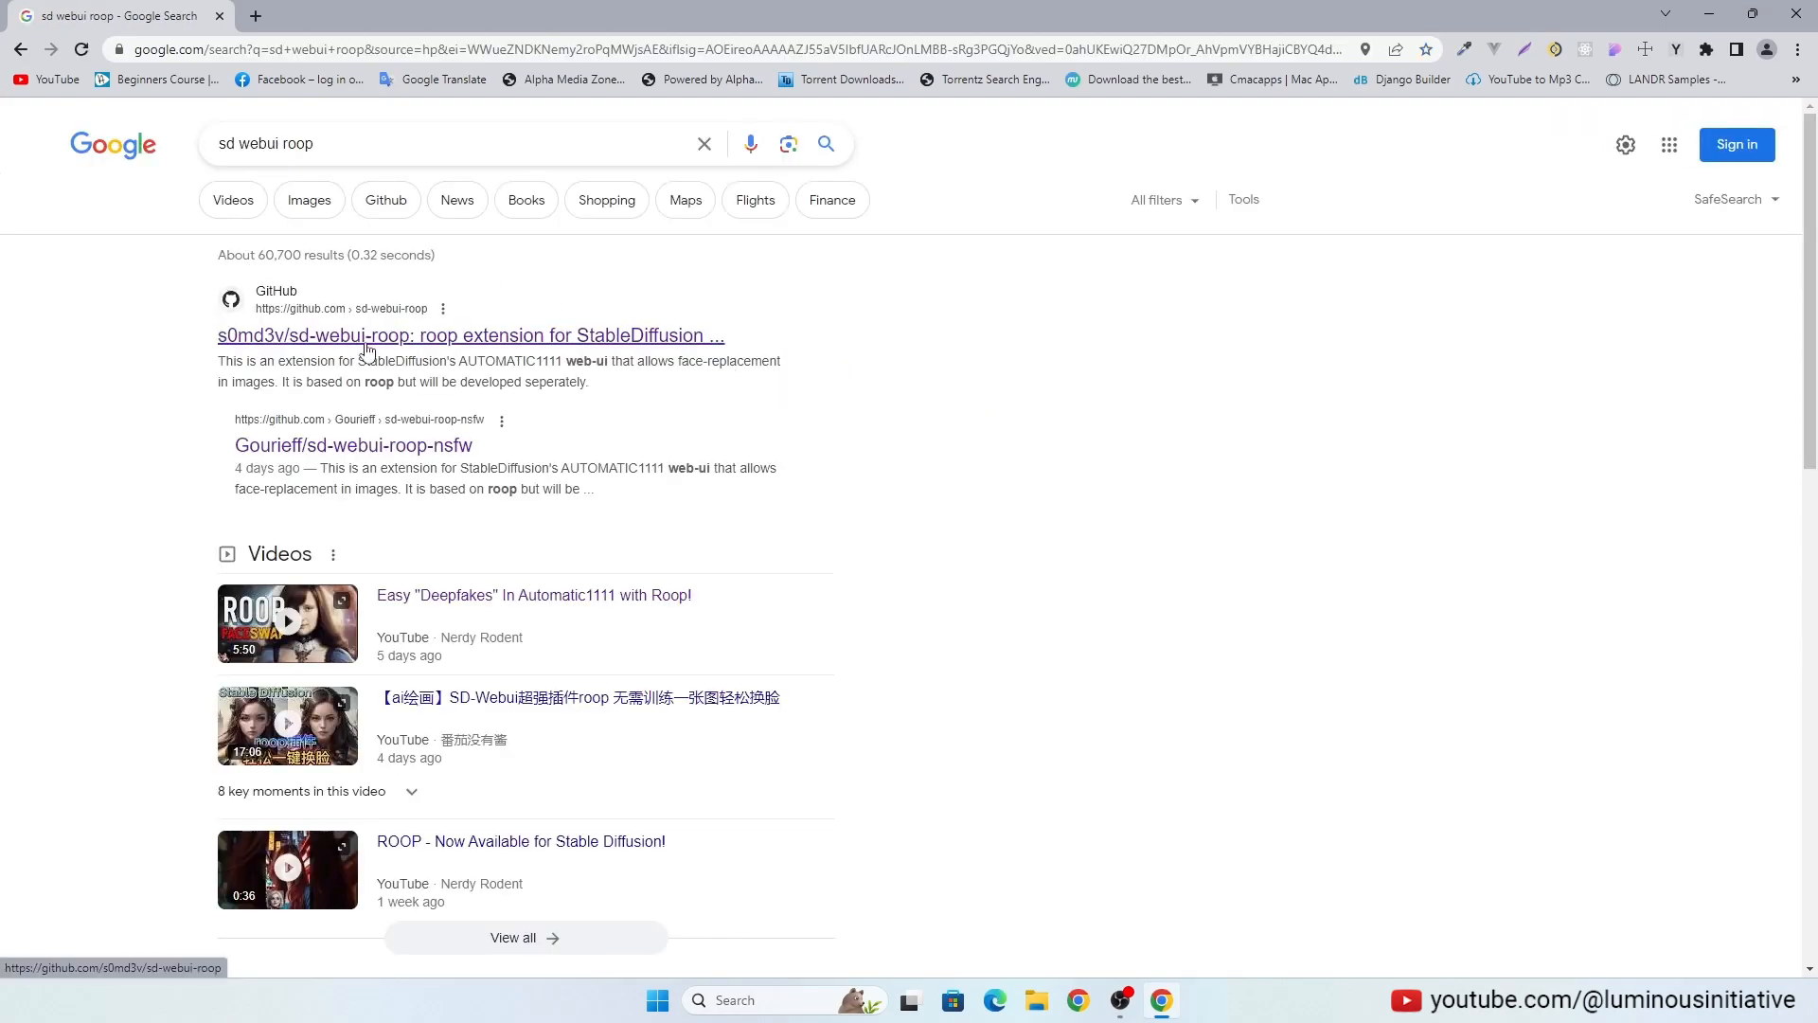
Step: Open the s0md3v/sd-webui-roop repo and open its Visual Studio installation link in a new tab
{"action": "left_click", "coordinate": [470, 335]}
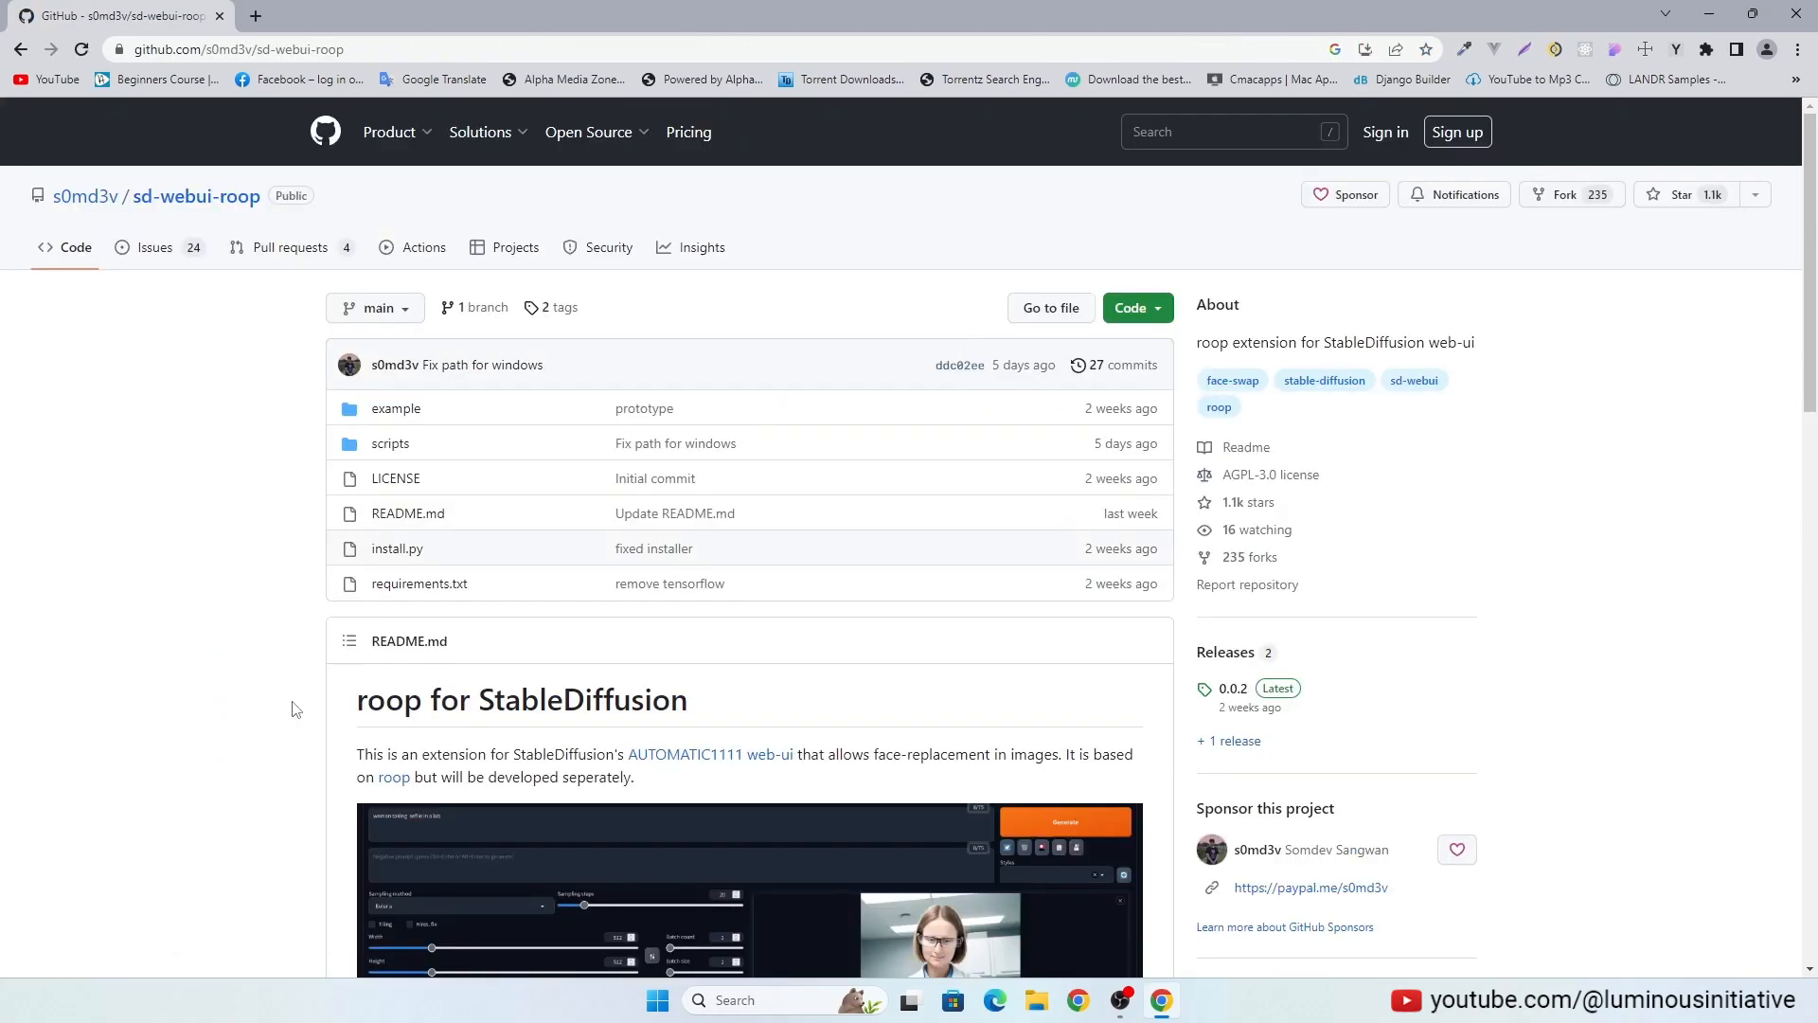
{"action": "scroll", "scroll_direction": "down", "scroll_amount": 3}
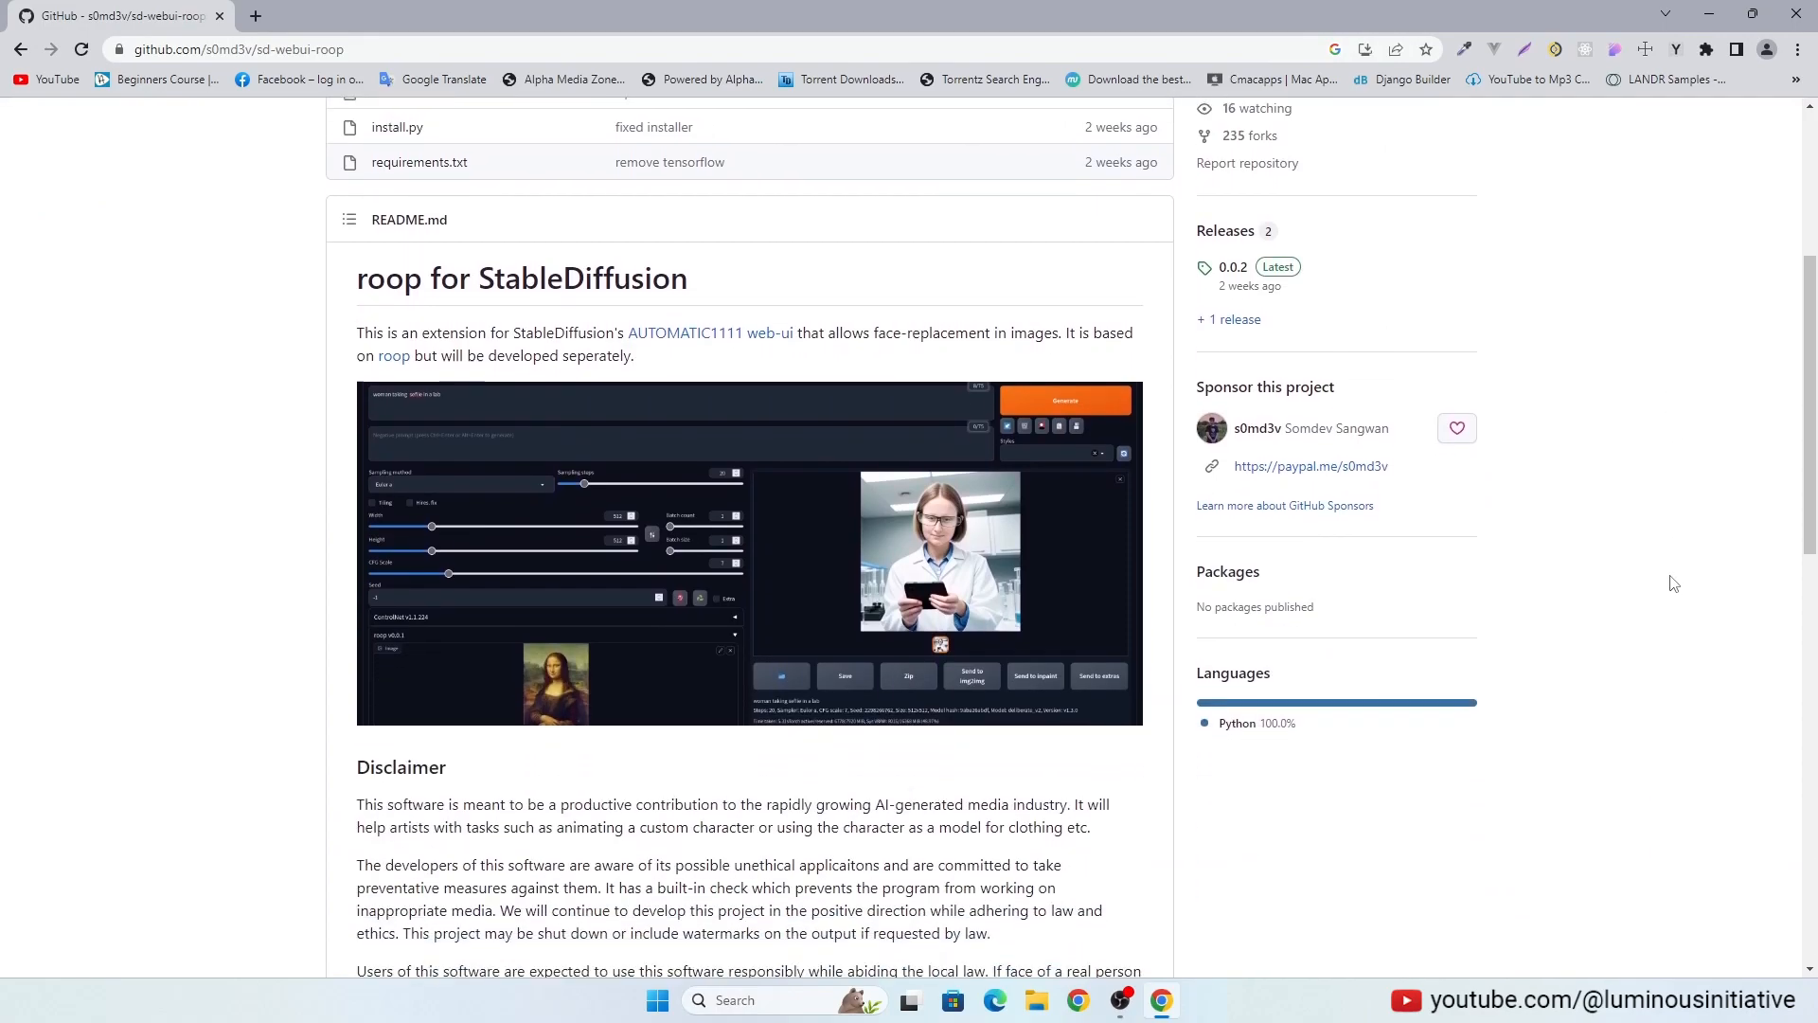
{"action": "scroll", "scroll_direction": "down", "scroll_amount": 3}
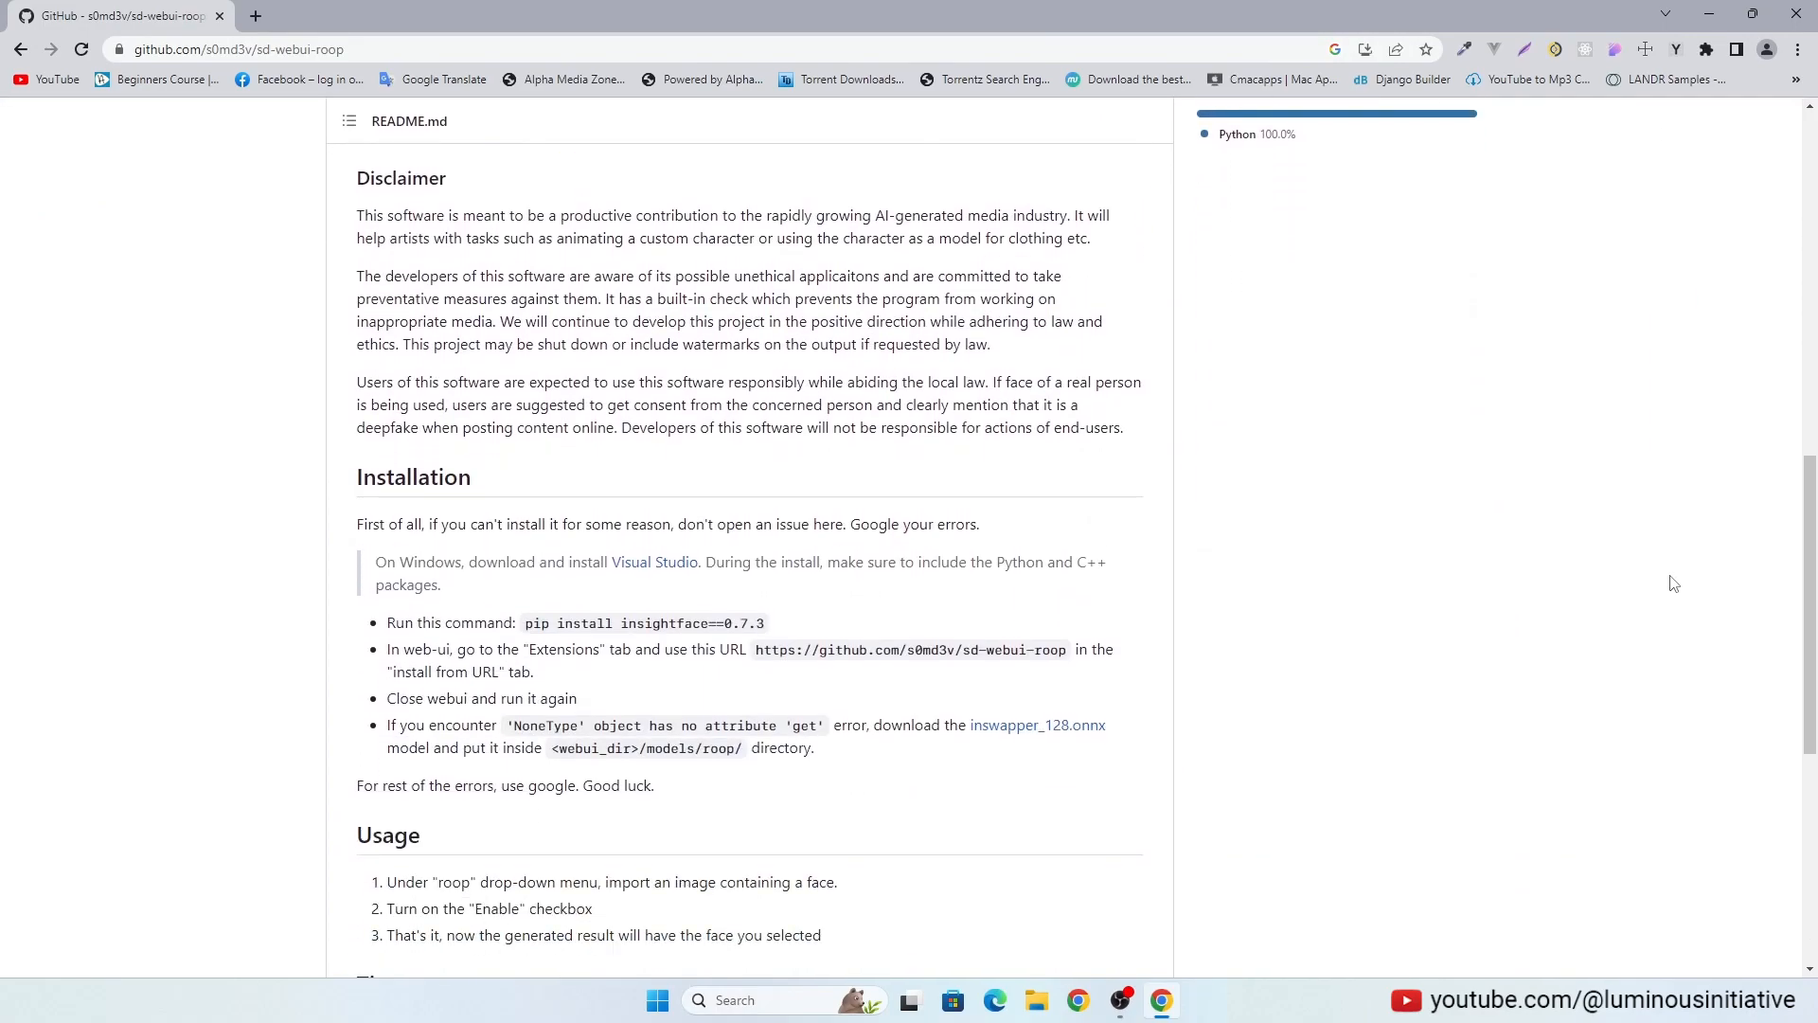
{"action": "scroll", "scroll_direction": "down", "scroll_amount": 3}
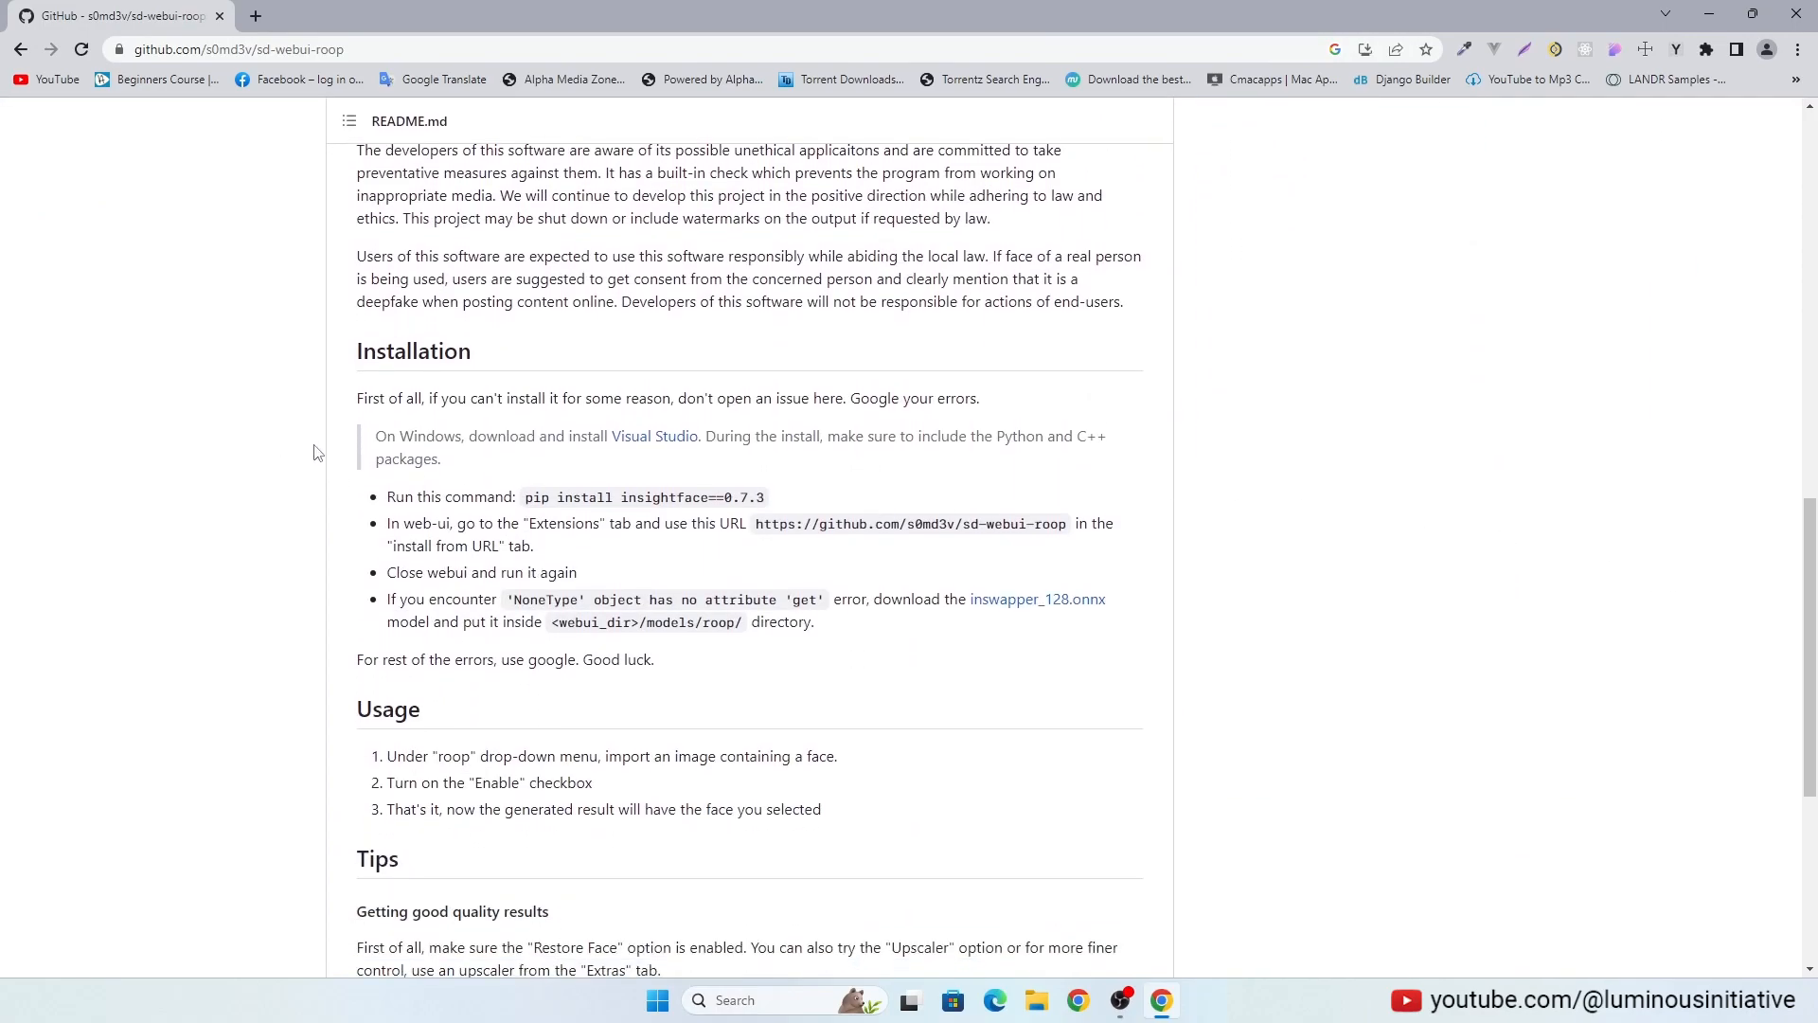
{"action": "left_click_drag", "start_coordinate": [357, 398], "coordinate": [653, 660]}
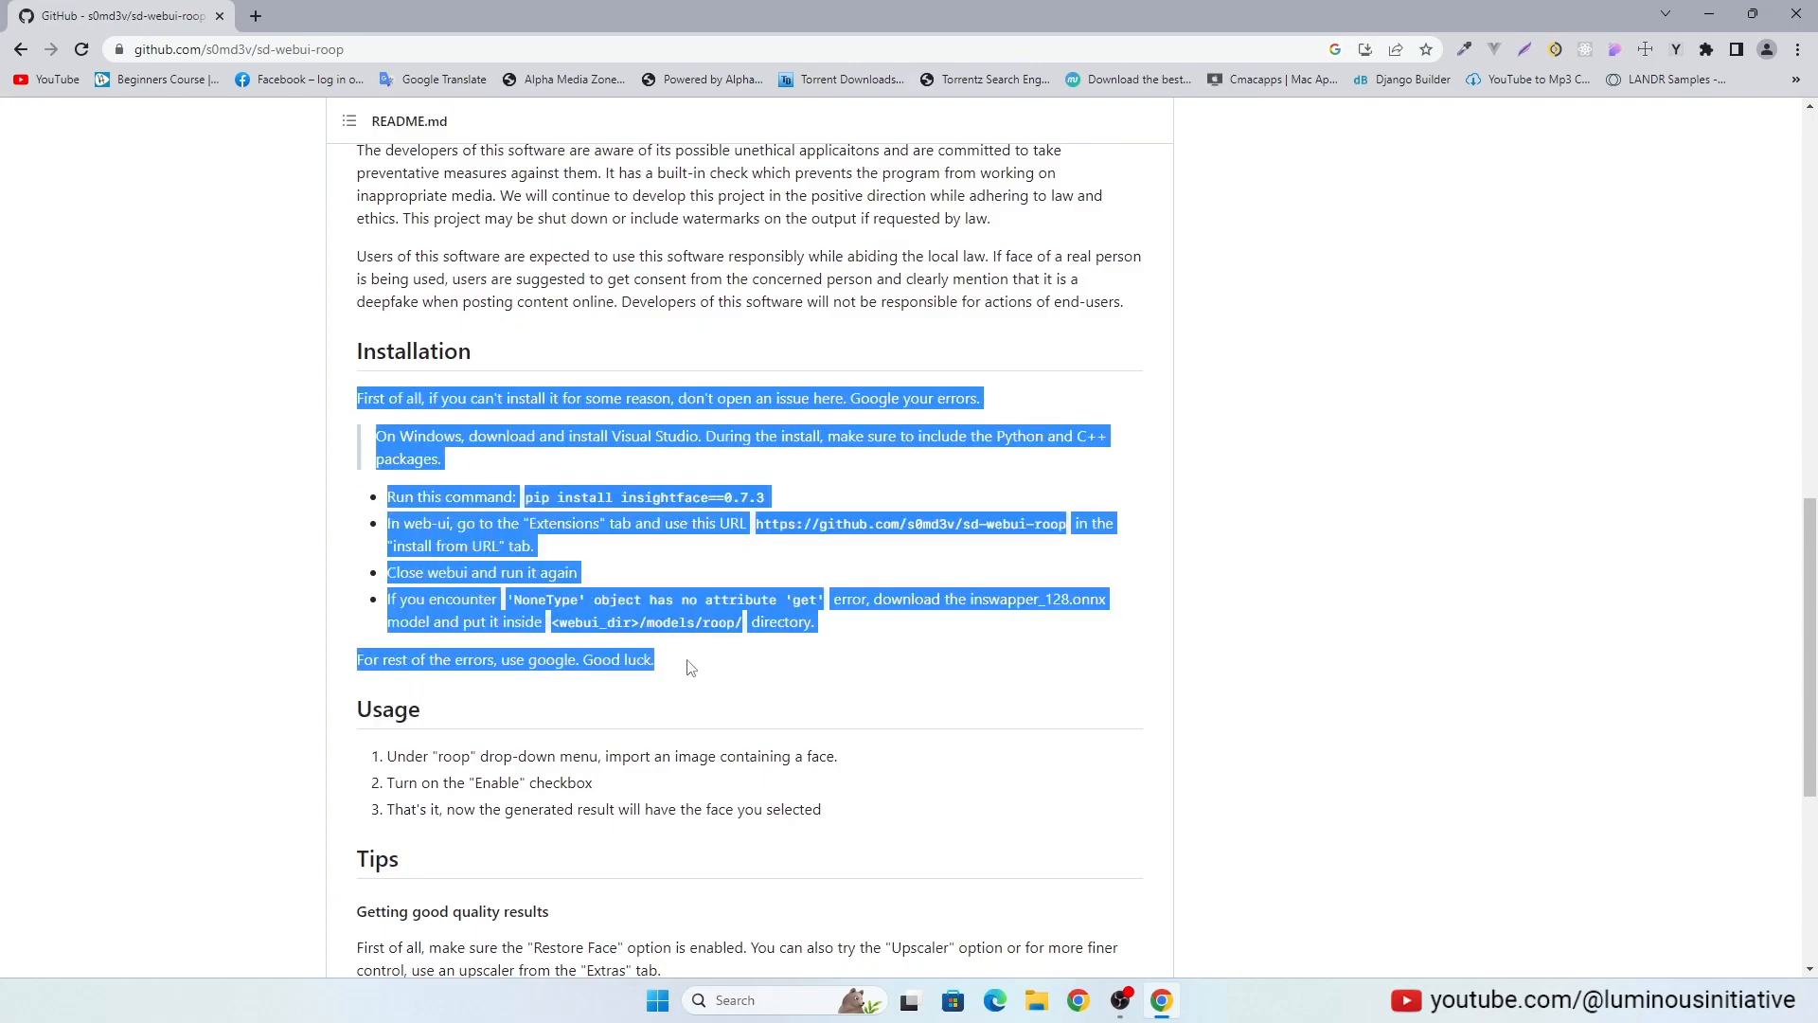
{"action": "right_click", "coordinate": [654, 436]}
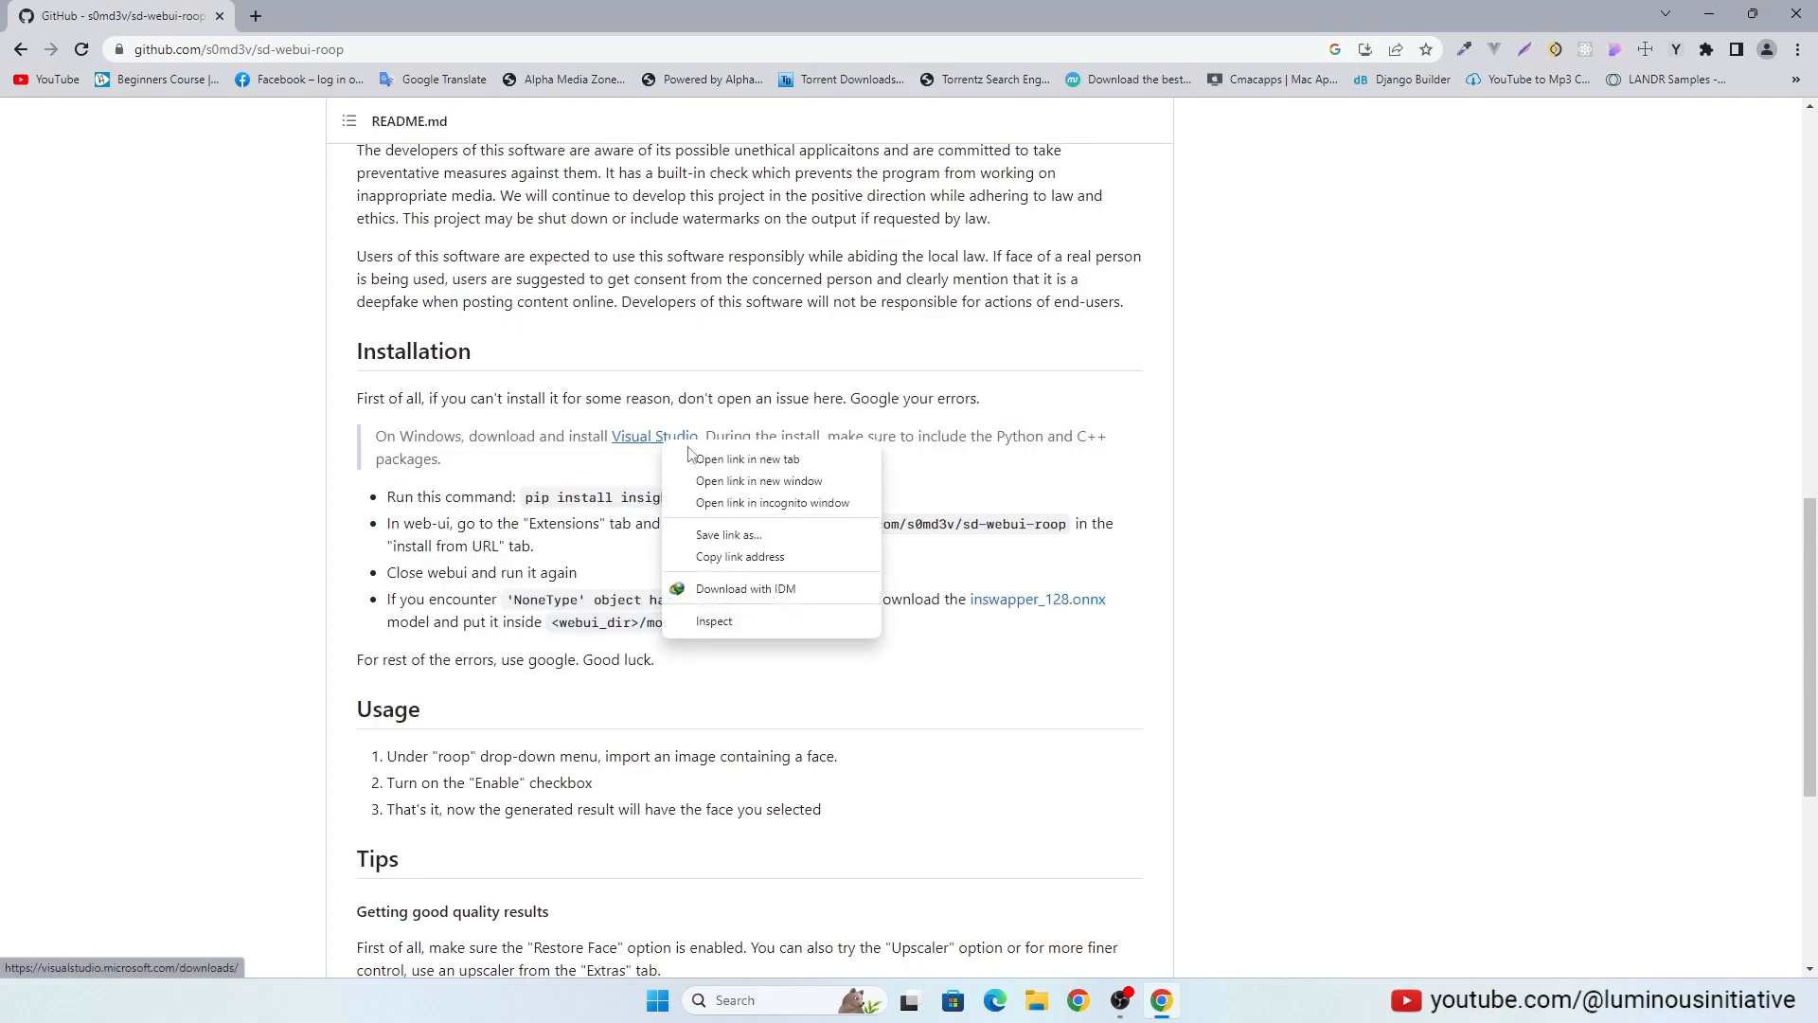
{"action": "left_click", "coordinate": [747, 463]}
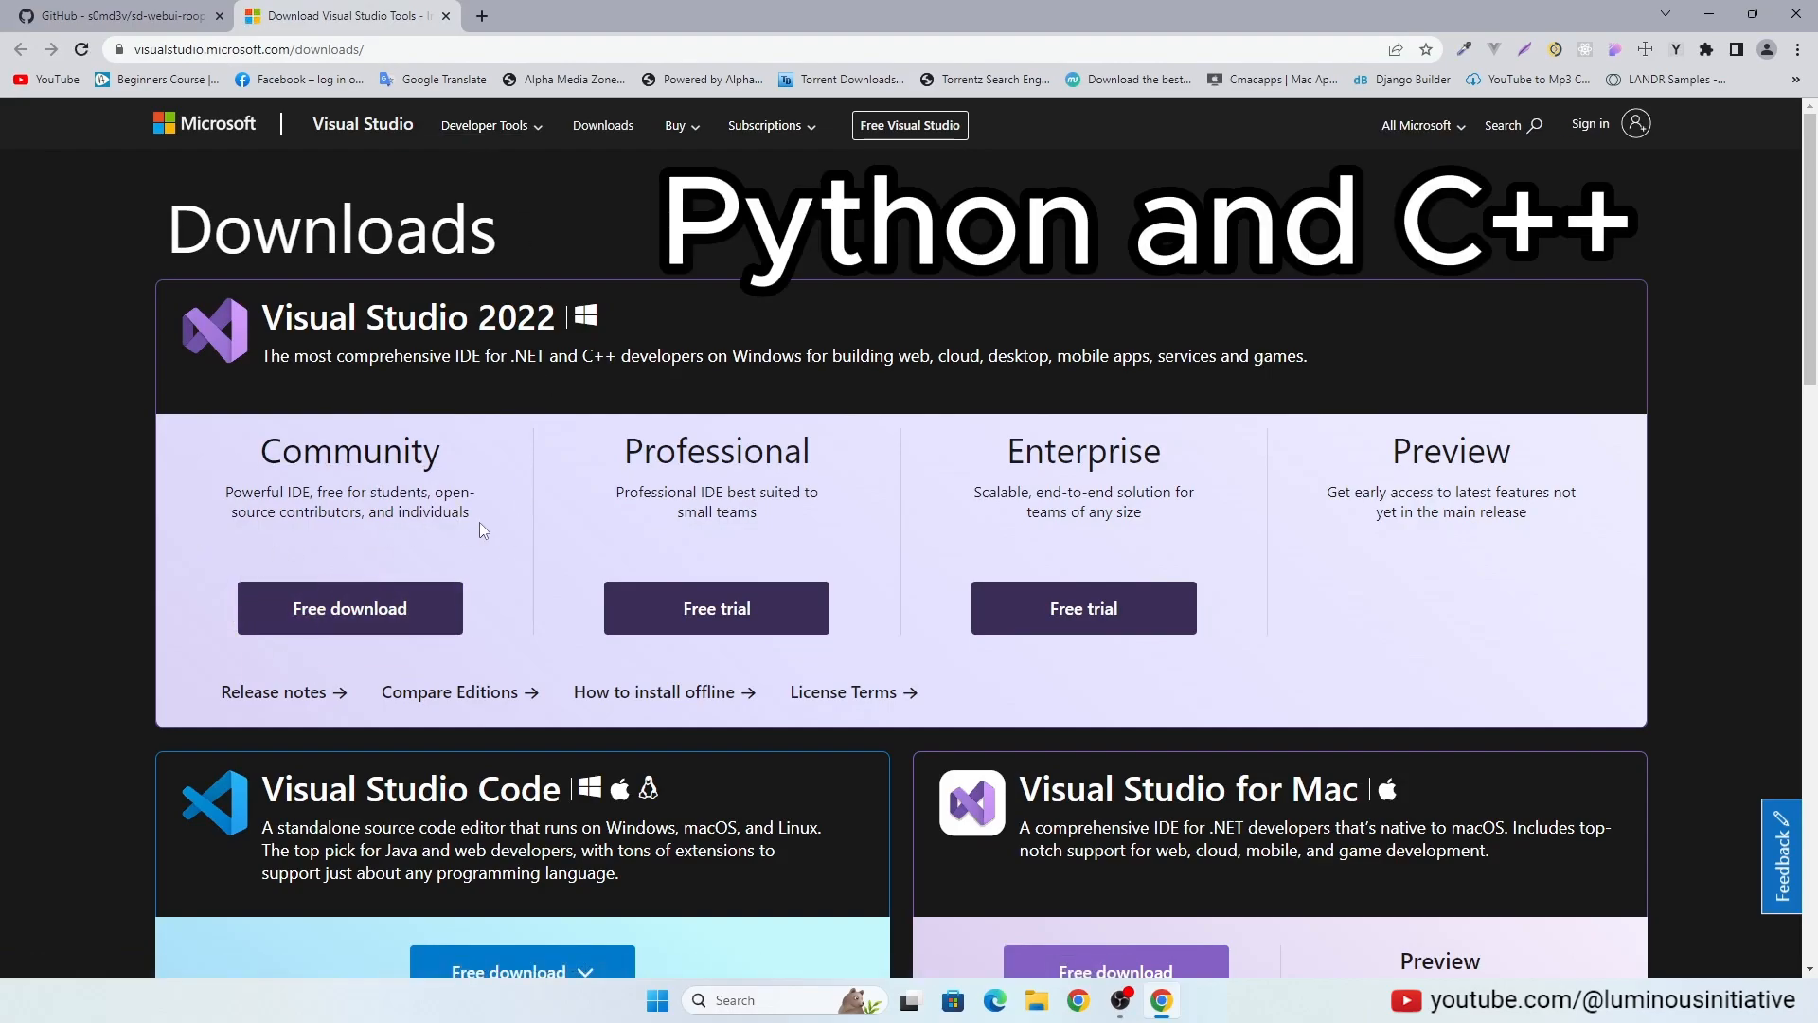
Step: Reach the Microsoft C++ Build Tools page via a new tab's address-bar search for 'micros'
{"action": "left_click", "coordinate": [709, 15]}
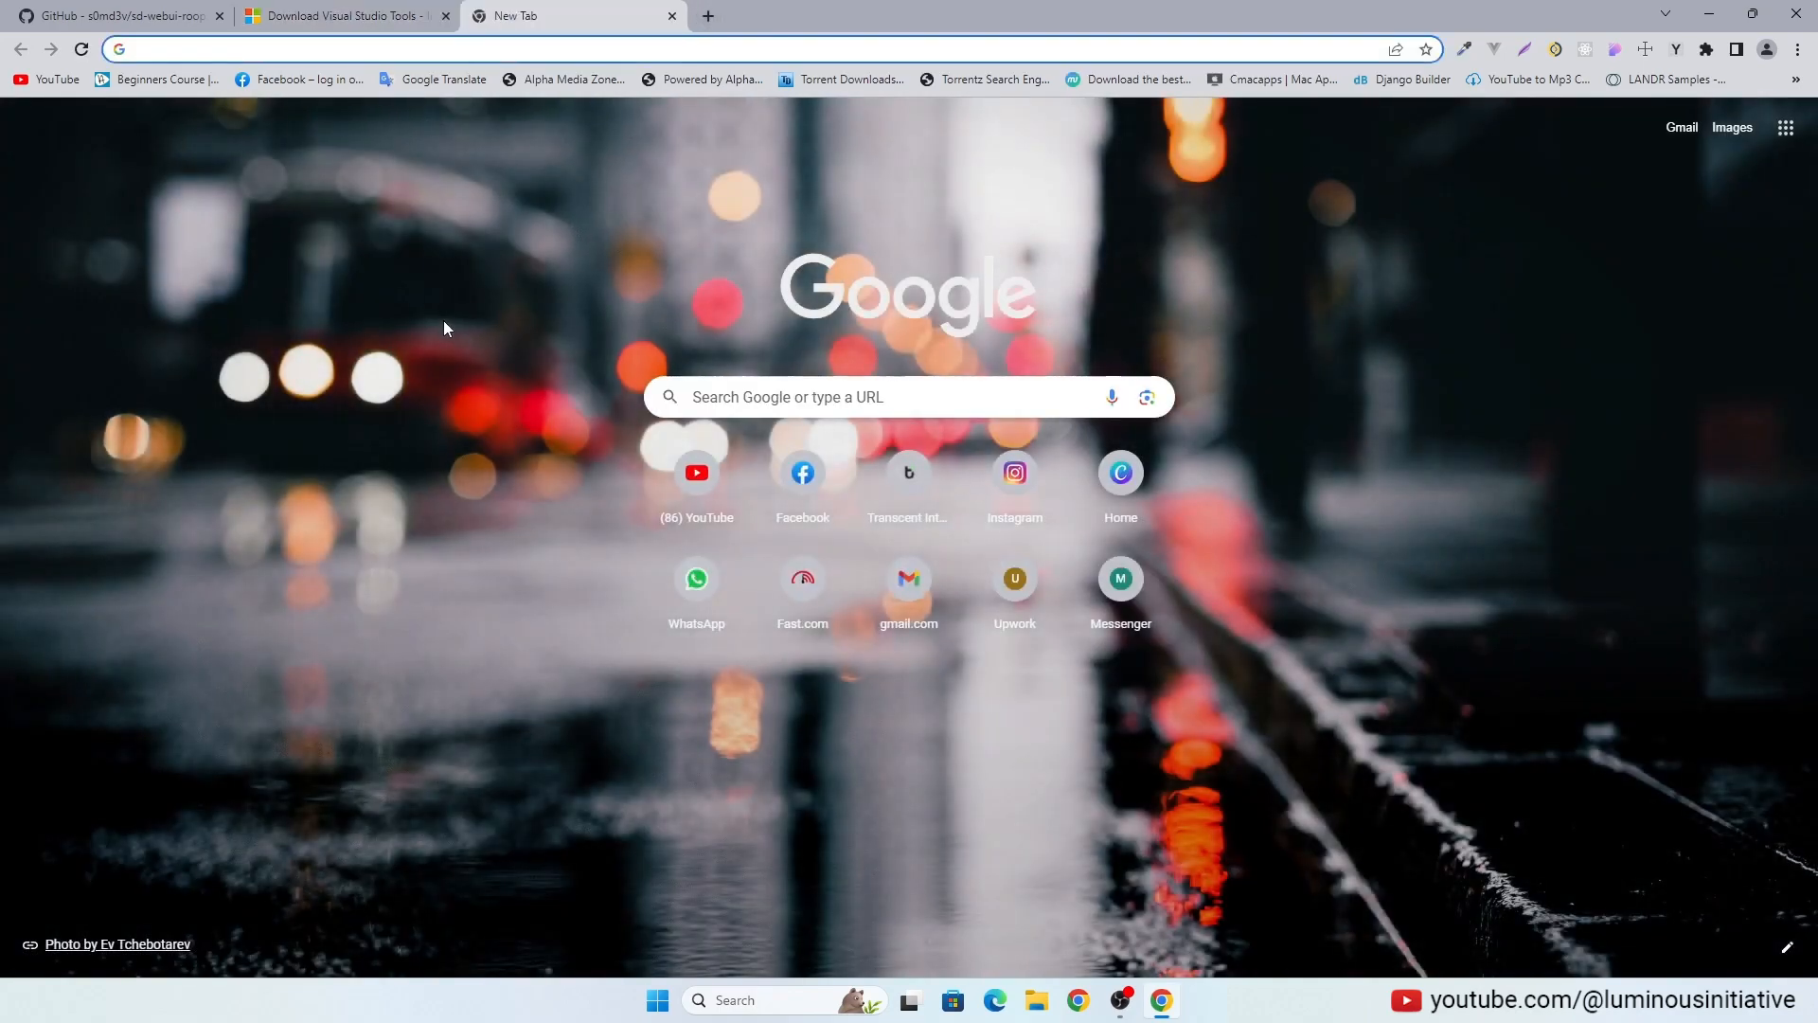
{"action": "type", "text": "micros"}
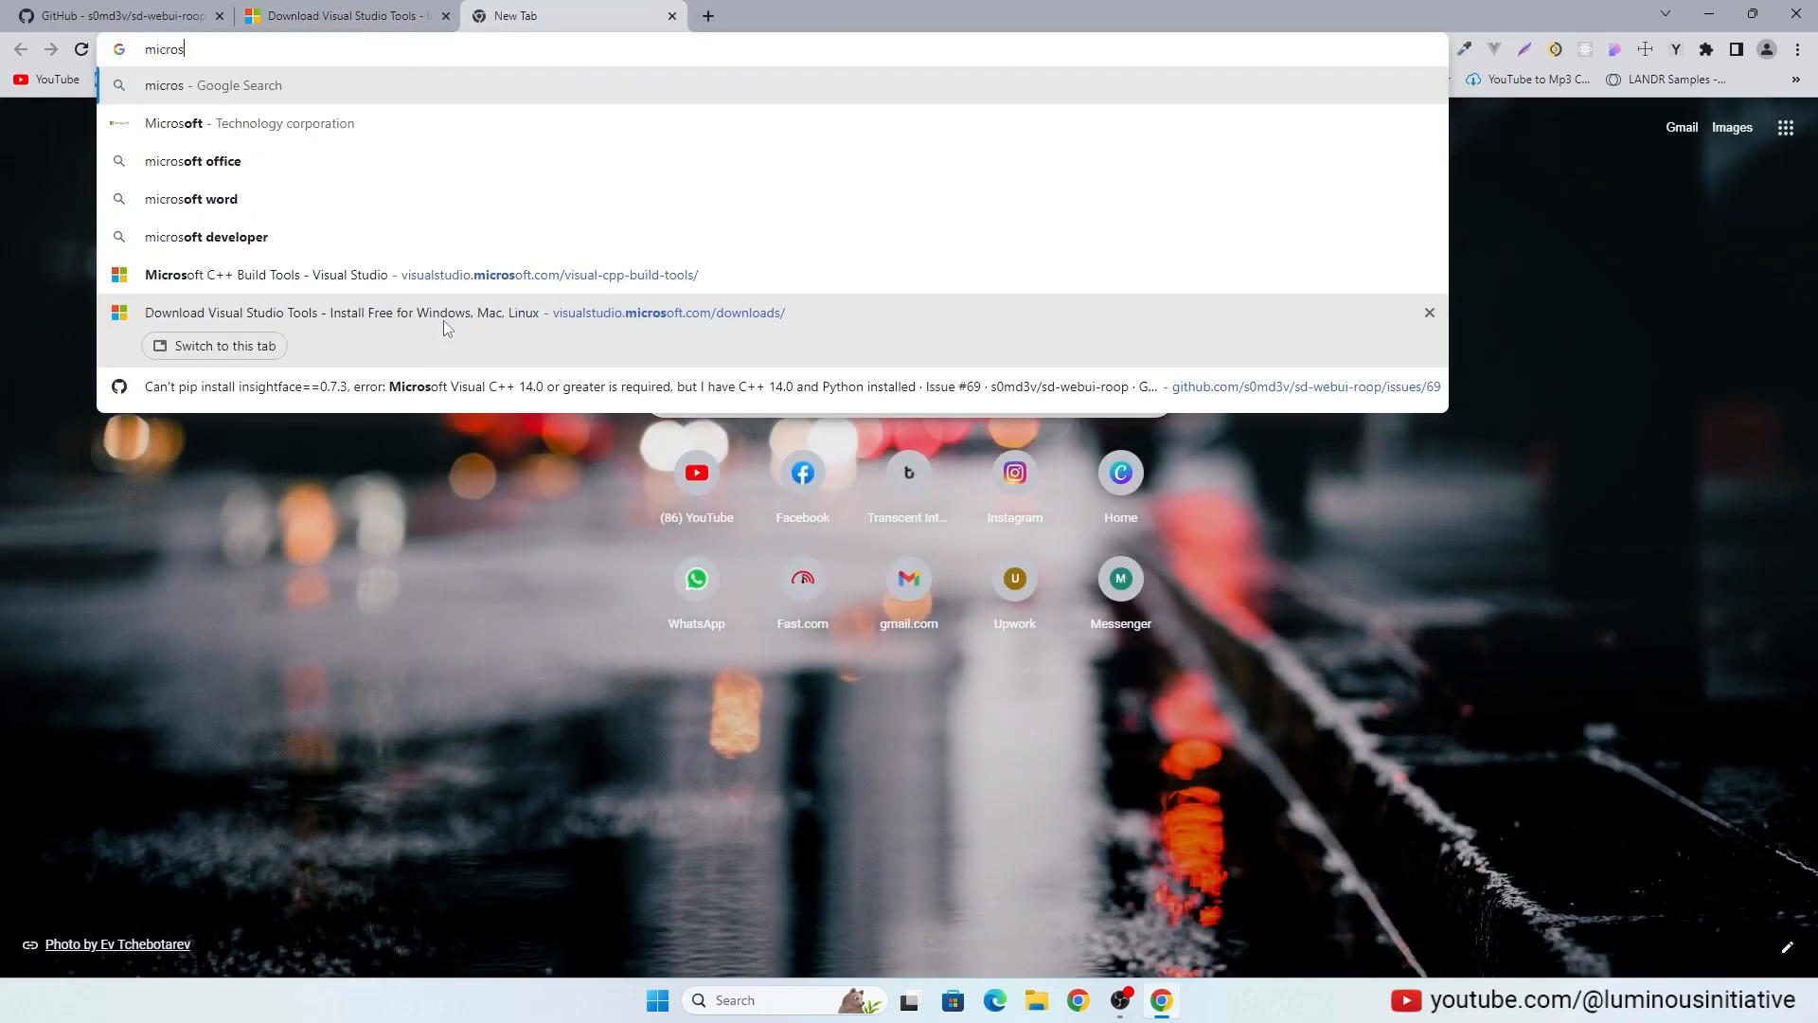
{"action": "left_click", "coordinate": [267, 275]}
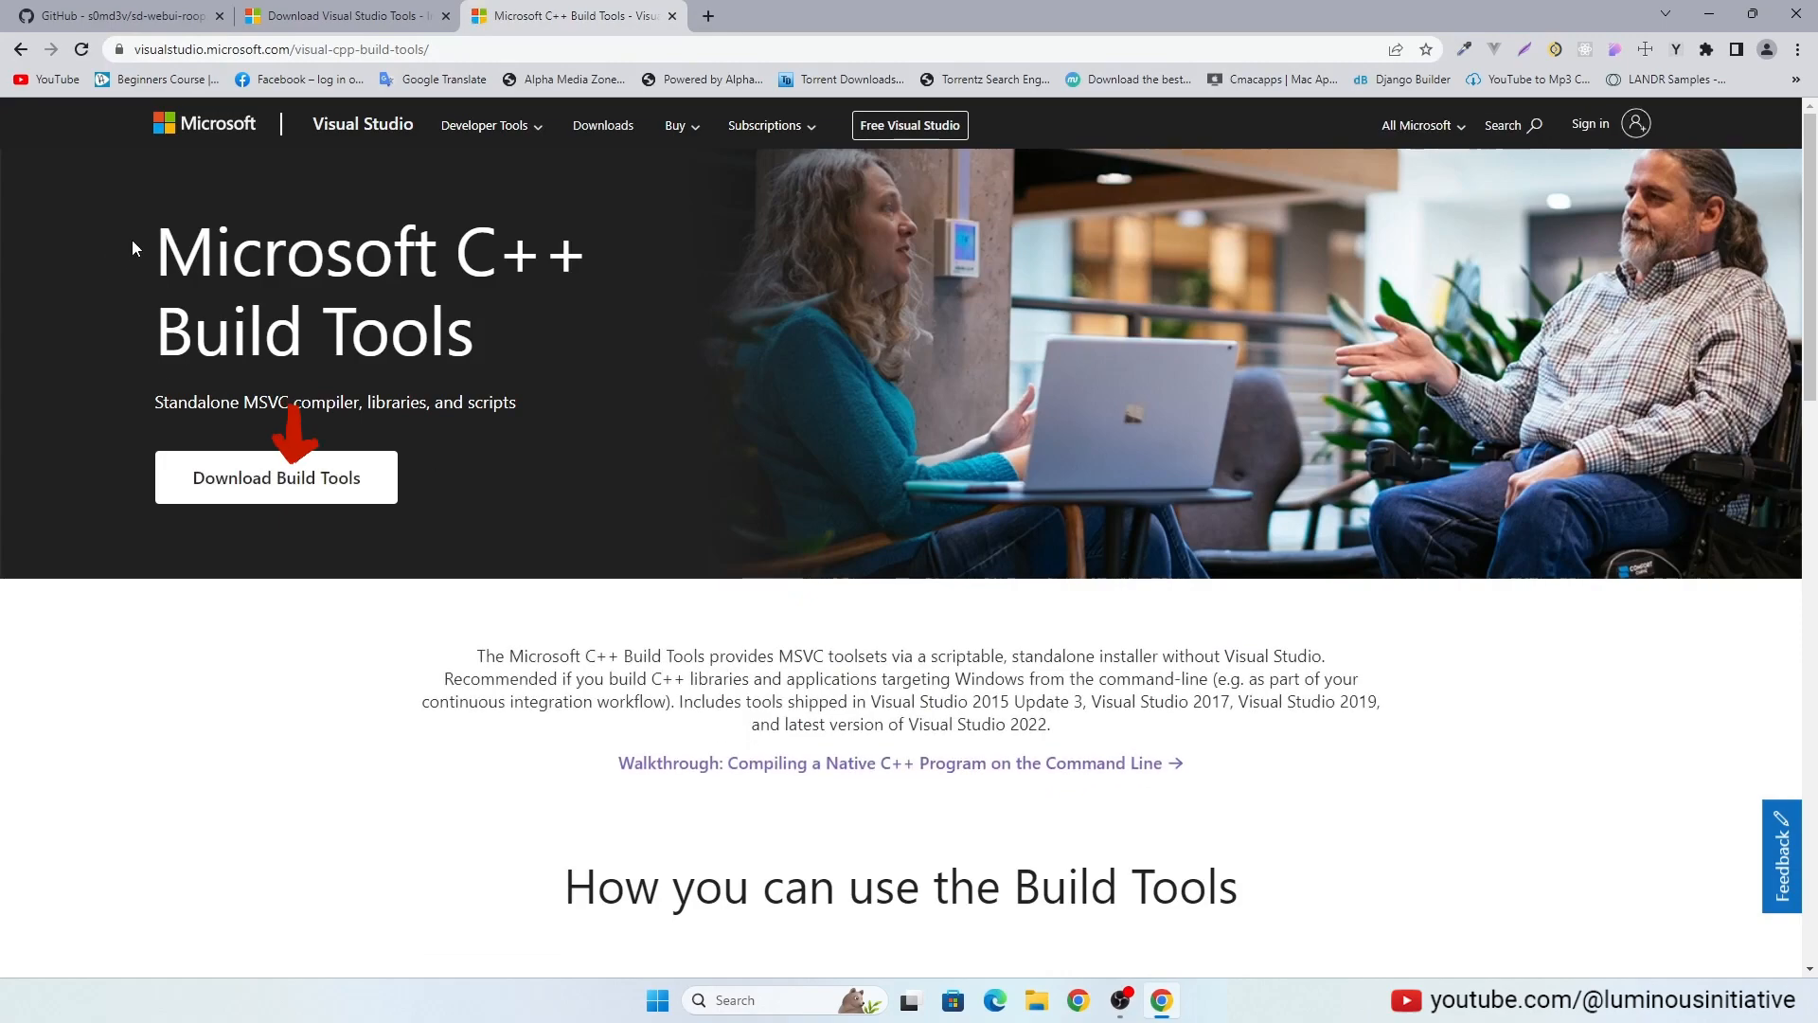
{"action": "mouse_move", "coordinate": [549, 429]}
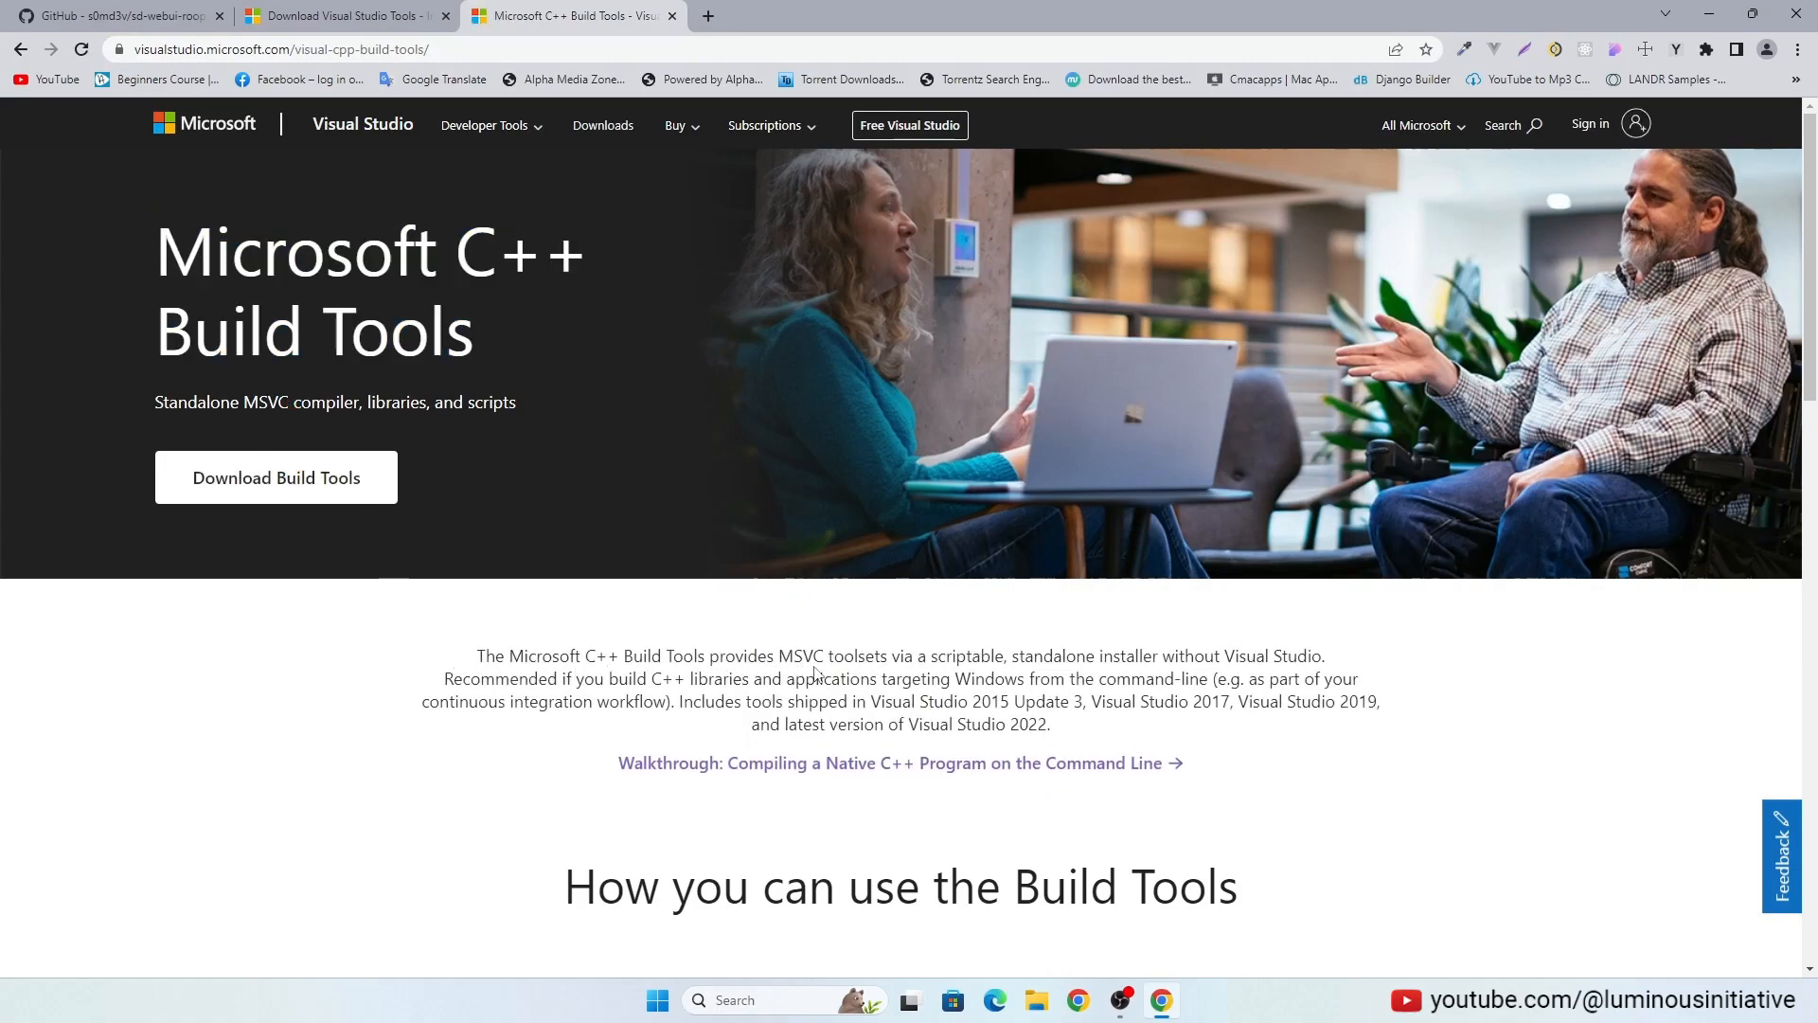
Step: Review Build Tools 2022 and Community 2022 workloads in Visual Studio Installer, confirming Desktop development with C++
{"action": "type", "text": "visual Studio Installer"}
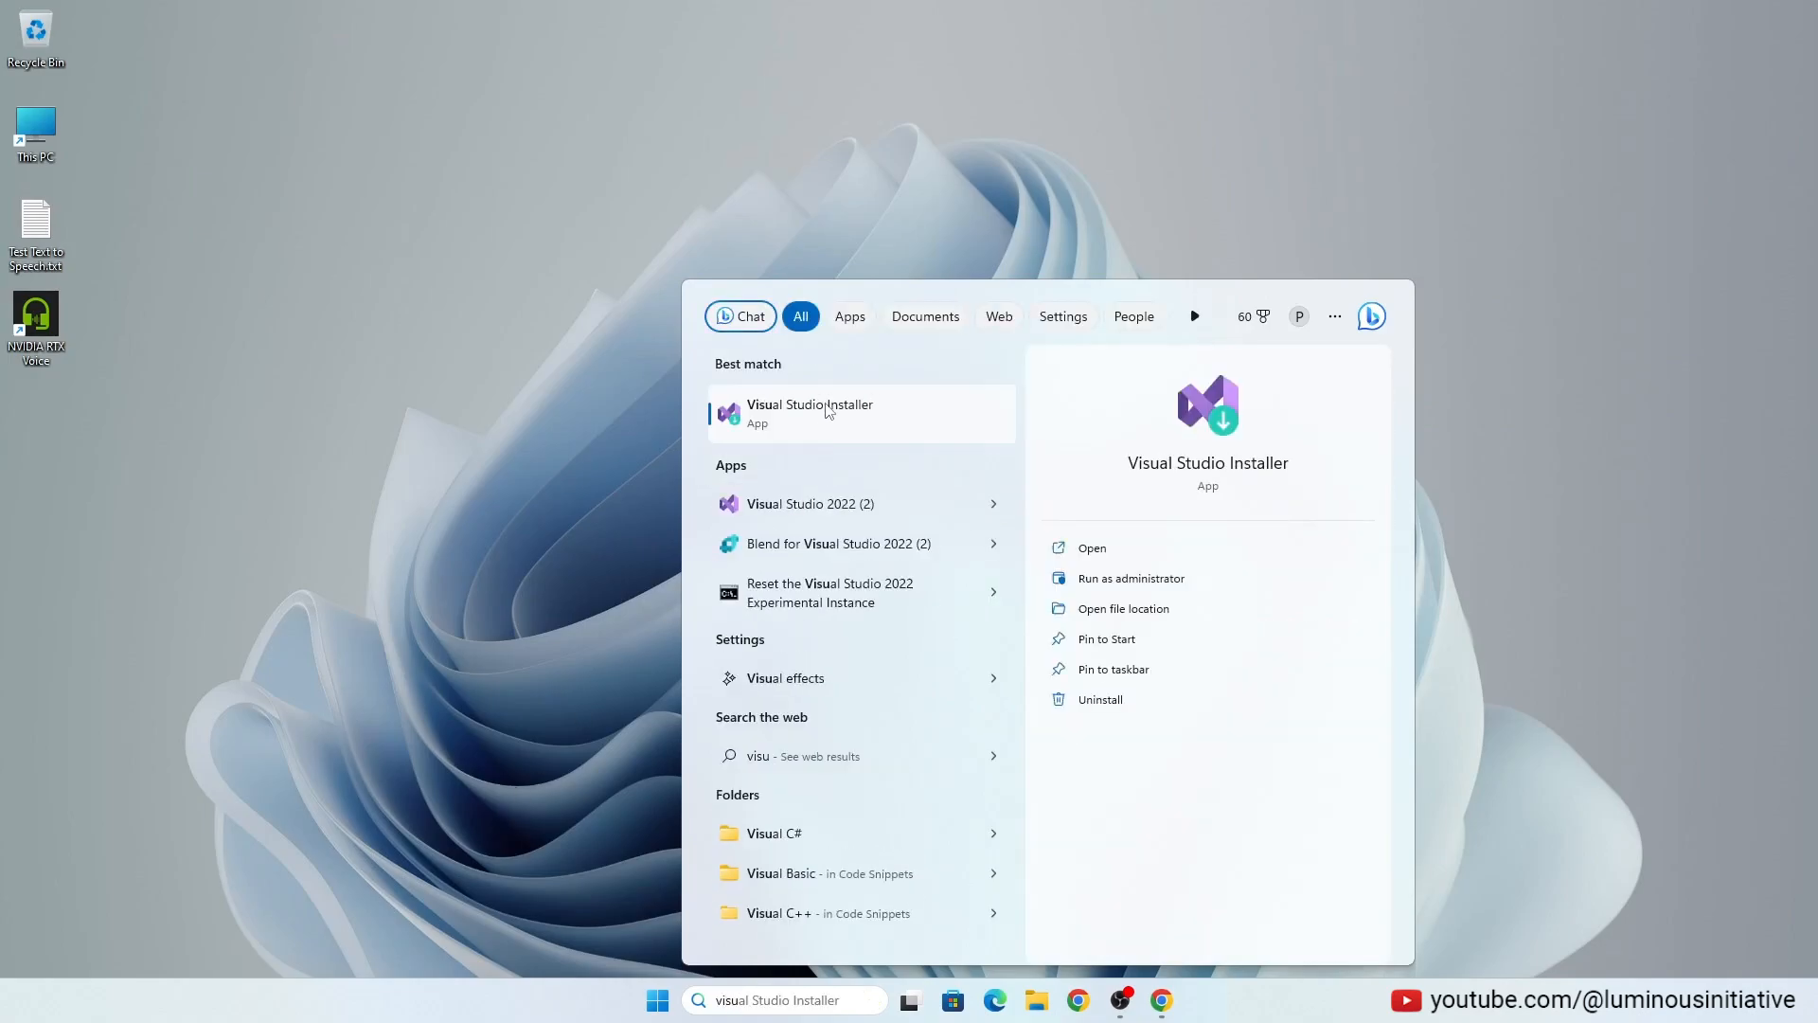
{"action": "left_click", "coordinate": [810, 413]}
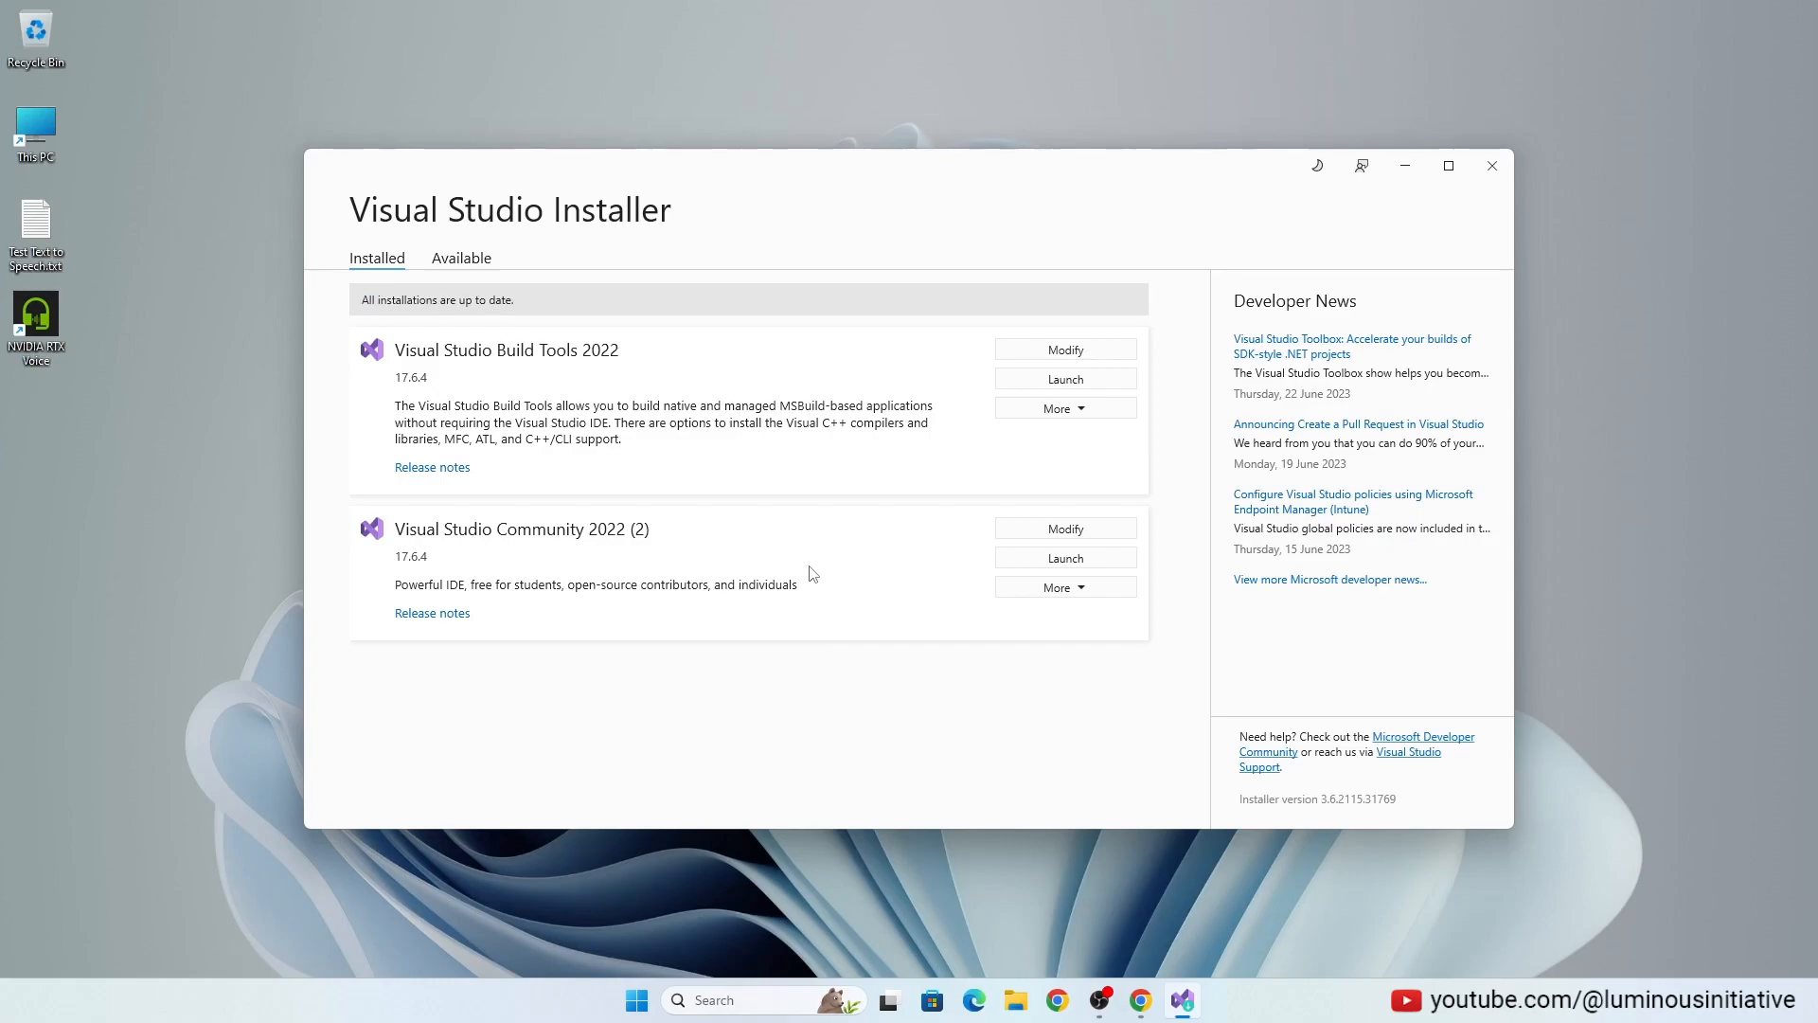
{"action": "left_click", "coordinate": [1063, 349]}
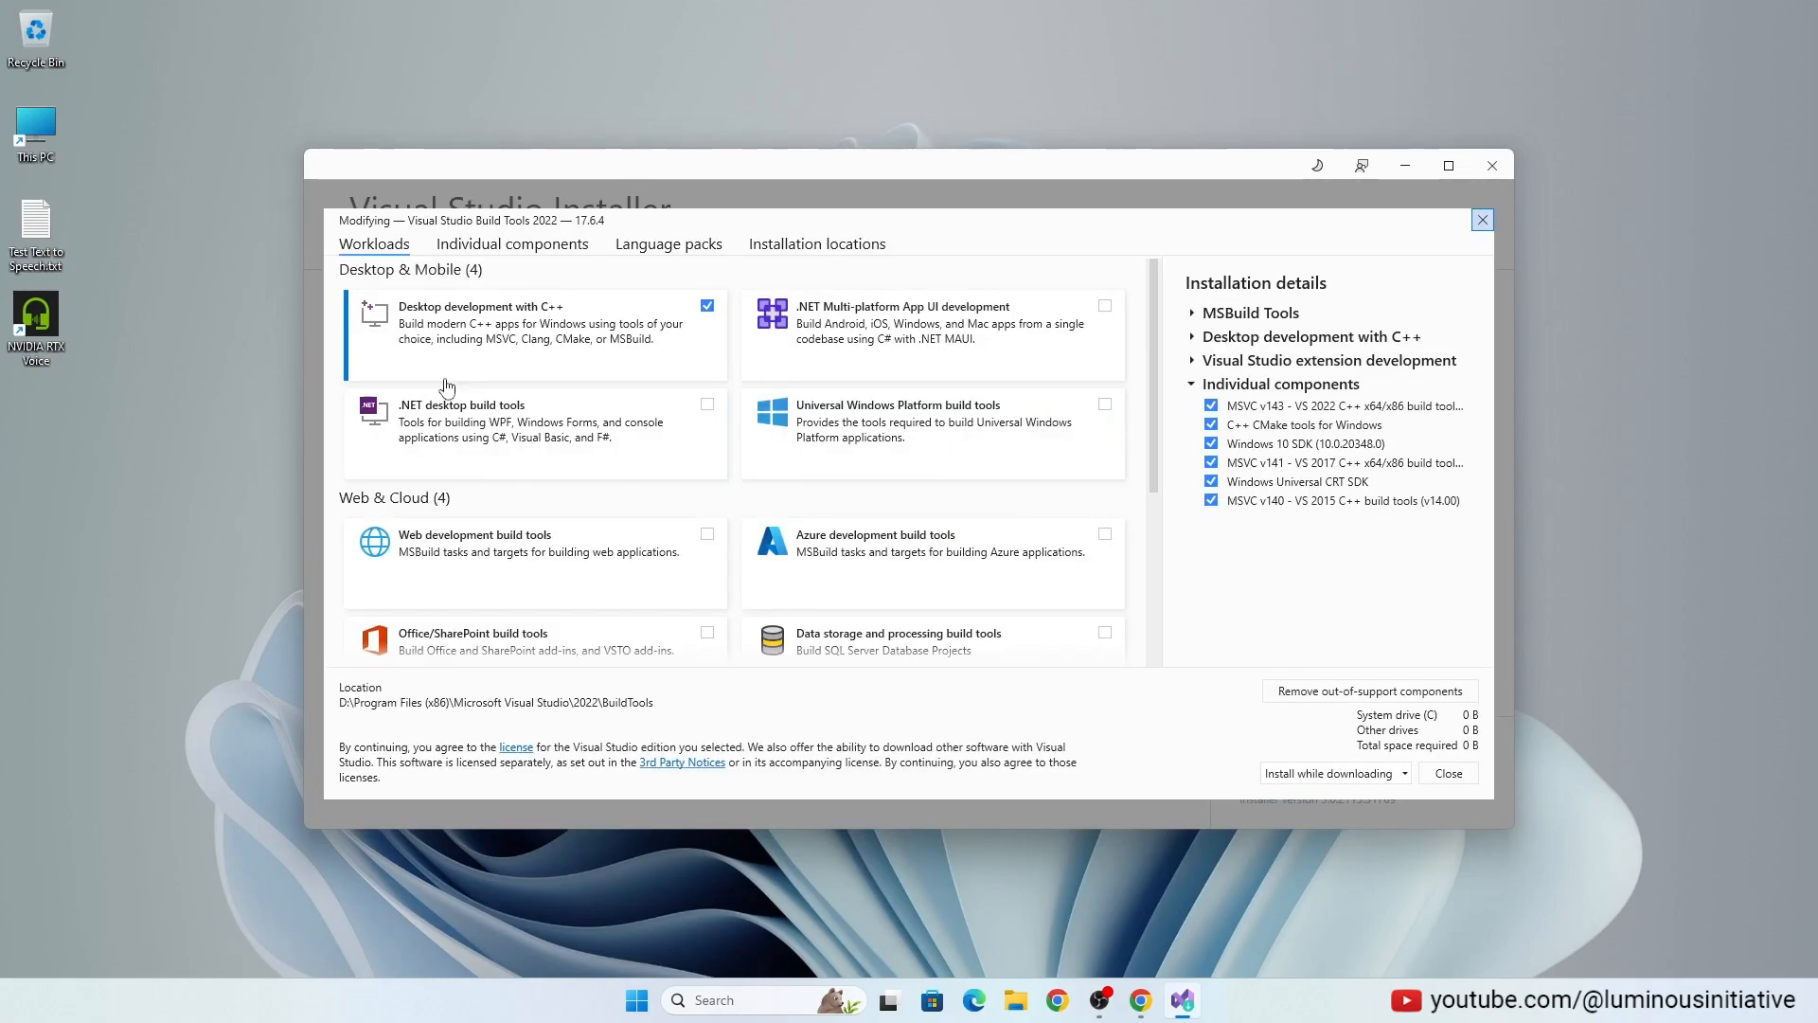
{"action": "scroll", "scroll_direction": "down", "scroll_amount": 3}
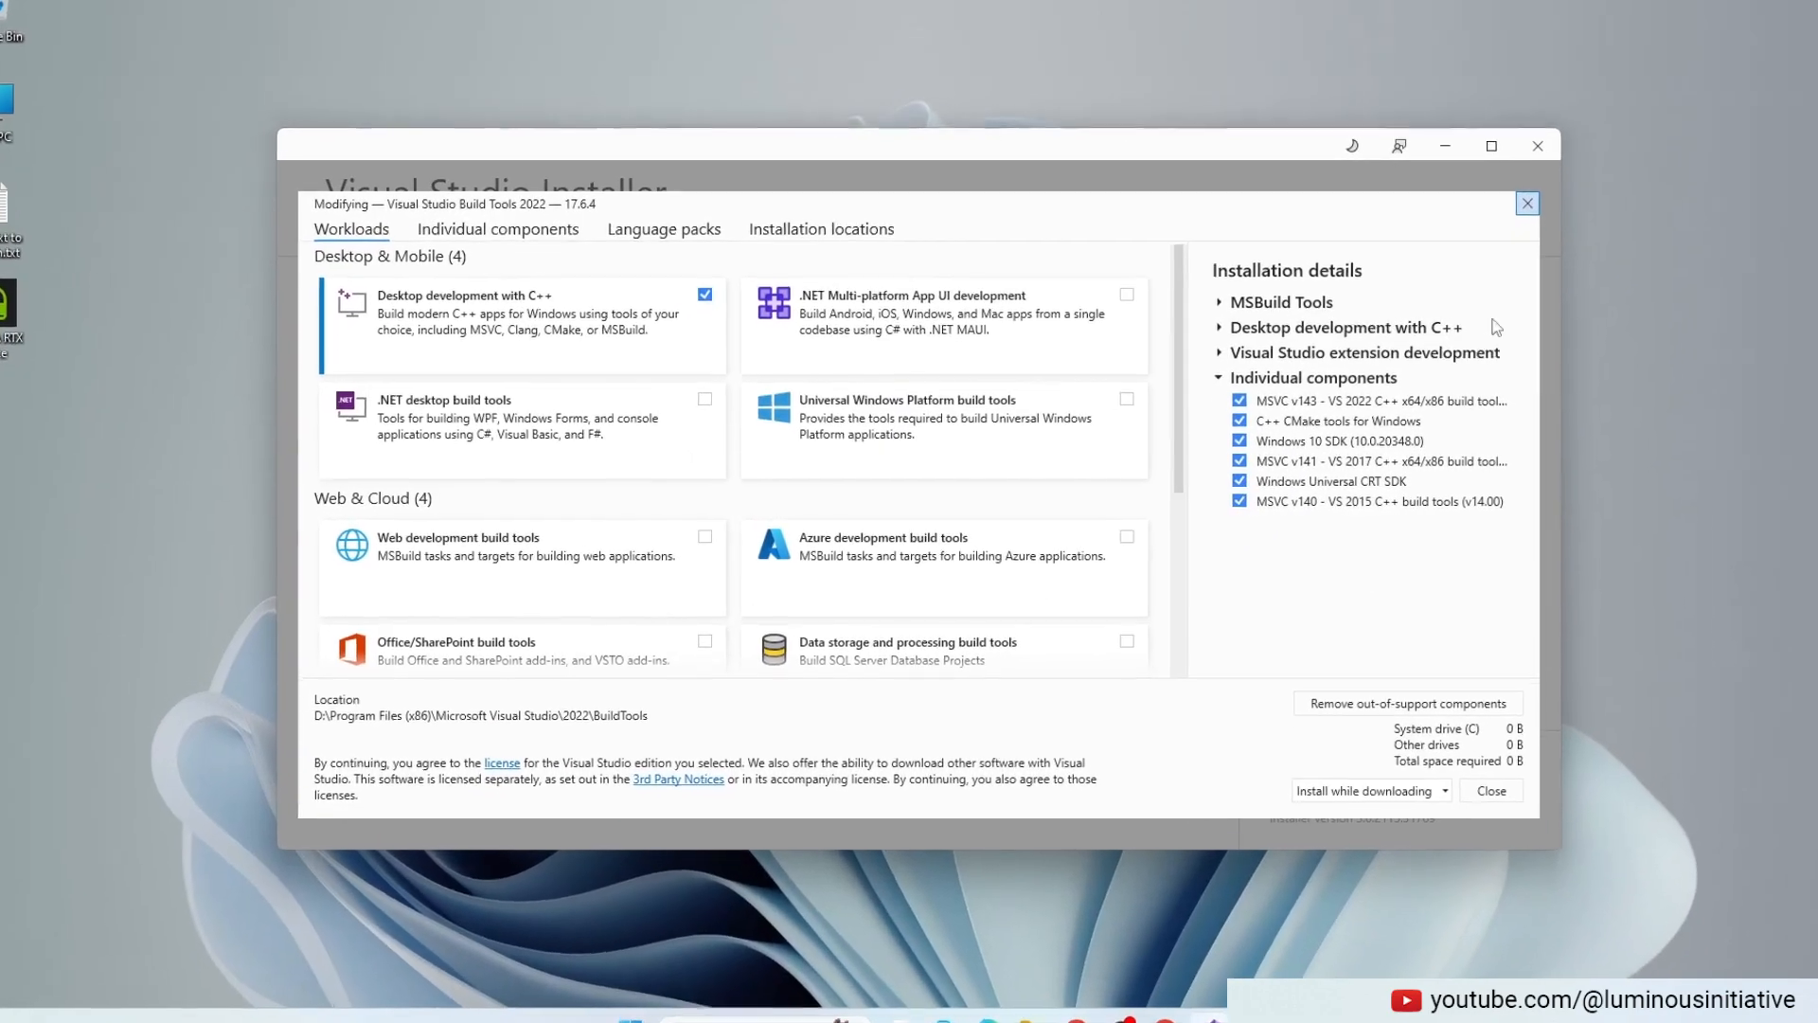
{"action": "left_click", "coordinate": [1364, 790]}
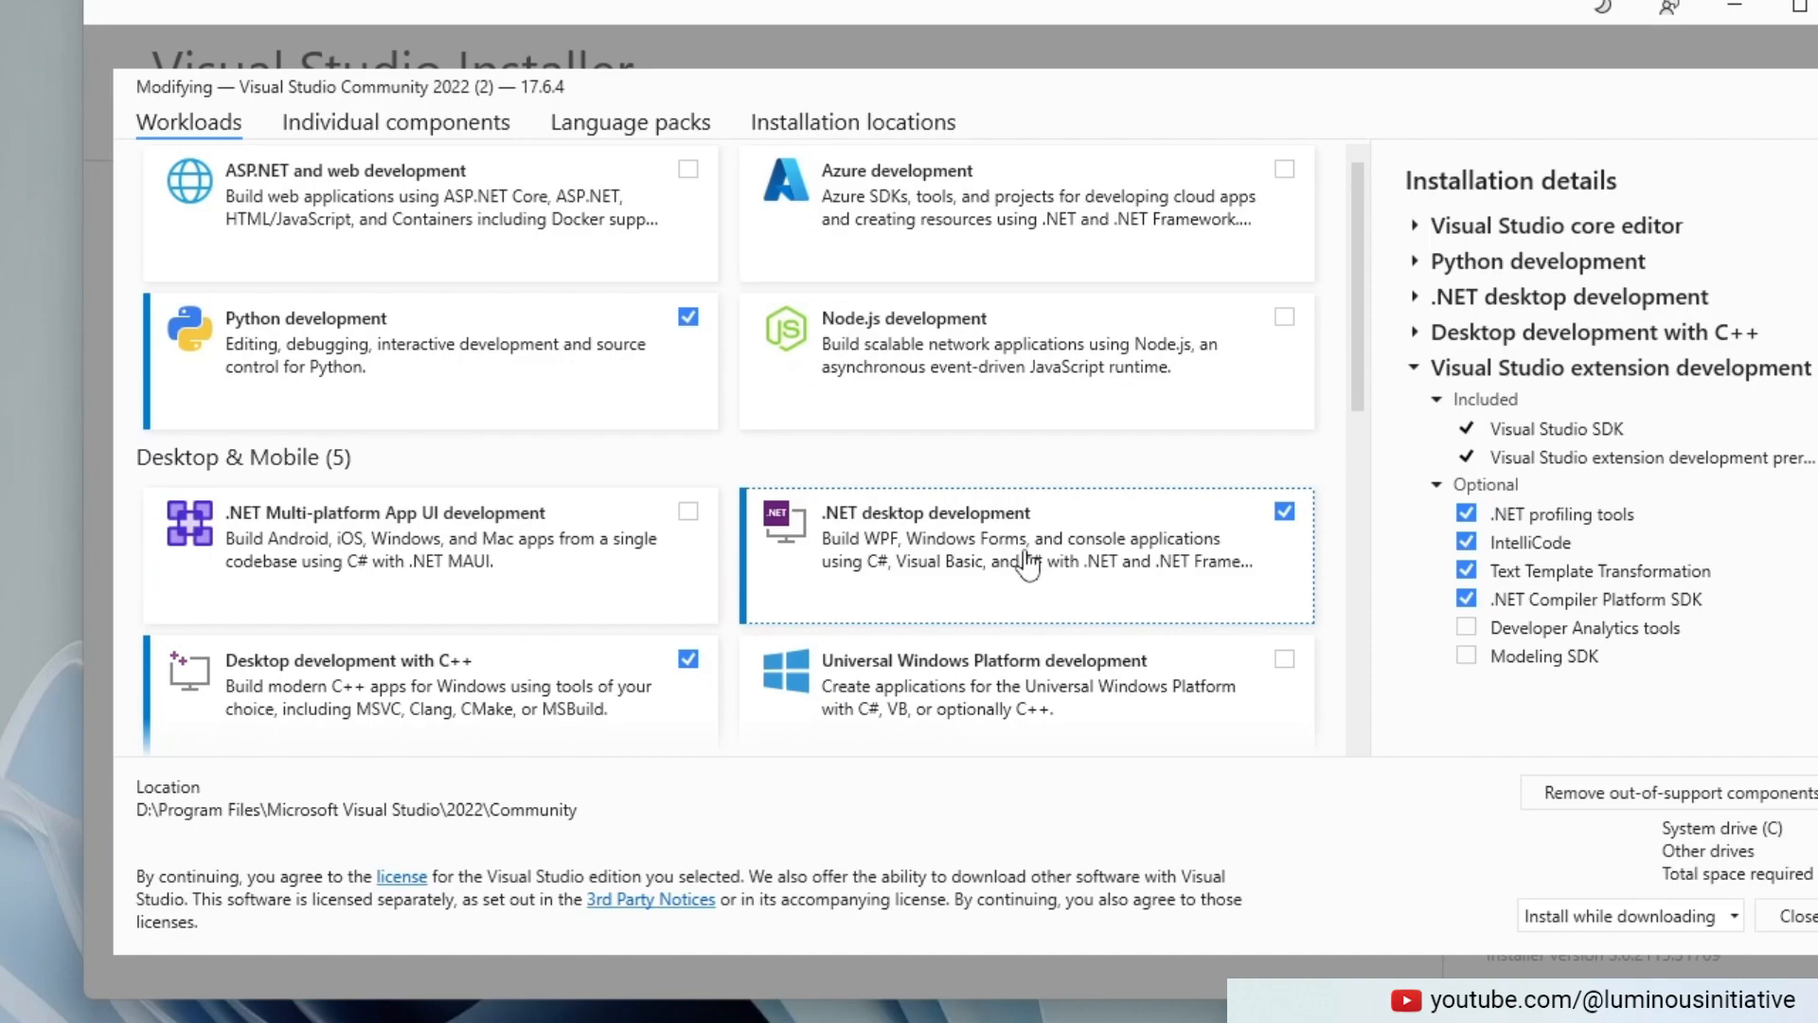
{"action": "scroll", "scroll_direction": "down", "scroll_amount": 3}
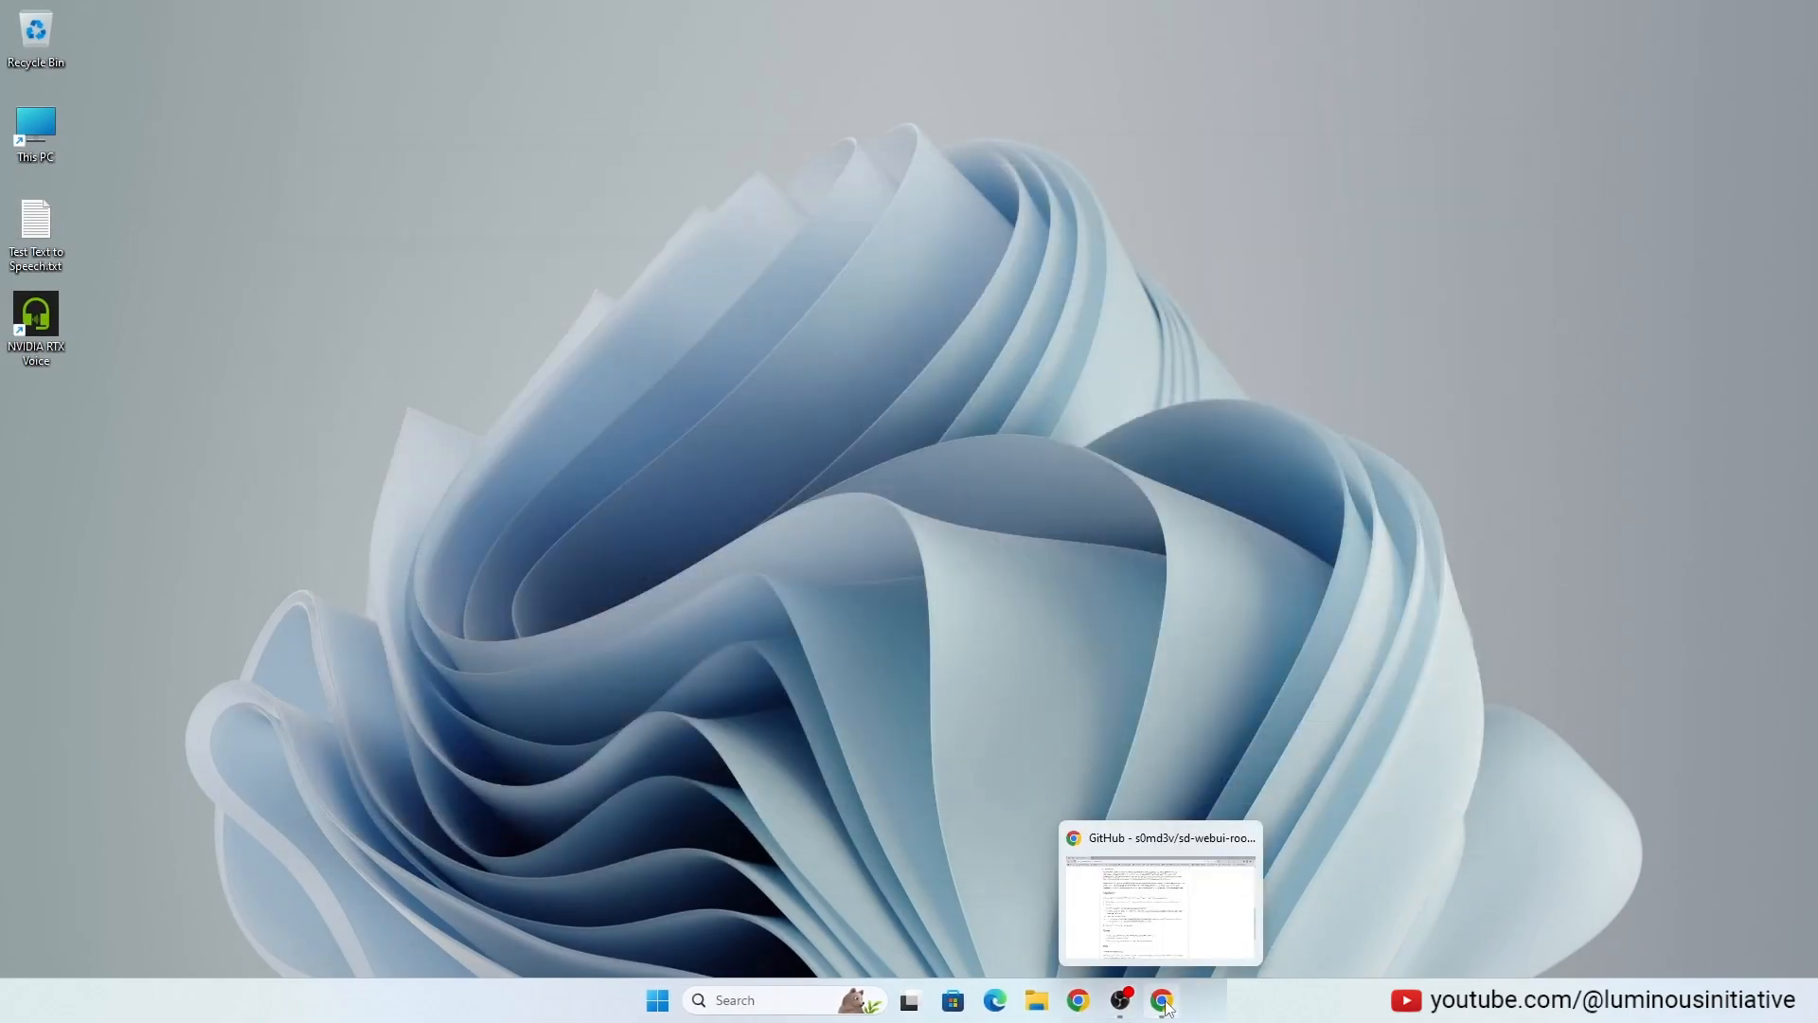
Step: Revisit the roop GitHub page, then switch back to the Stable Diffusion web UI
{"action": "left_click", "coordinate": [1161, 1000]}
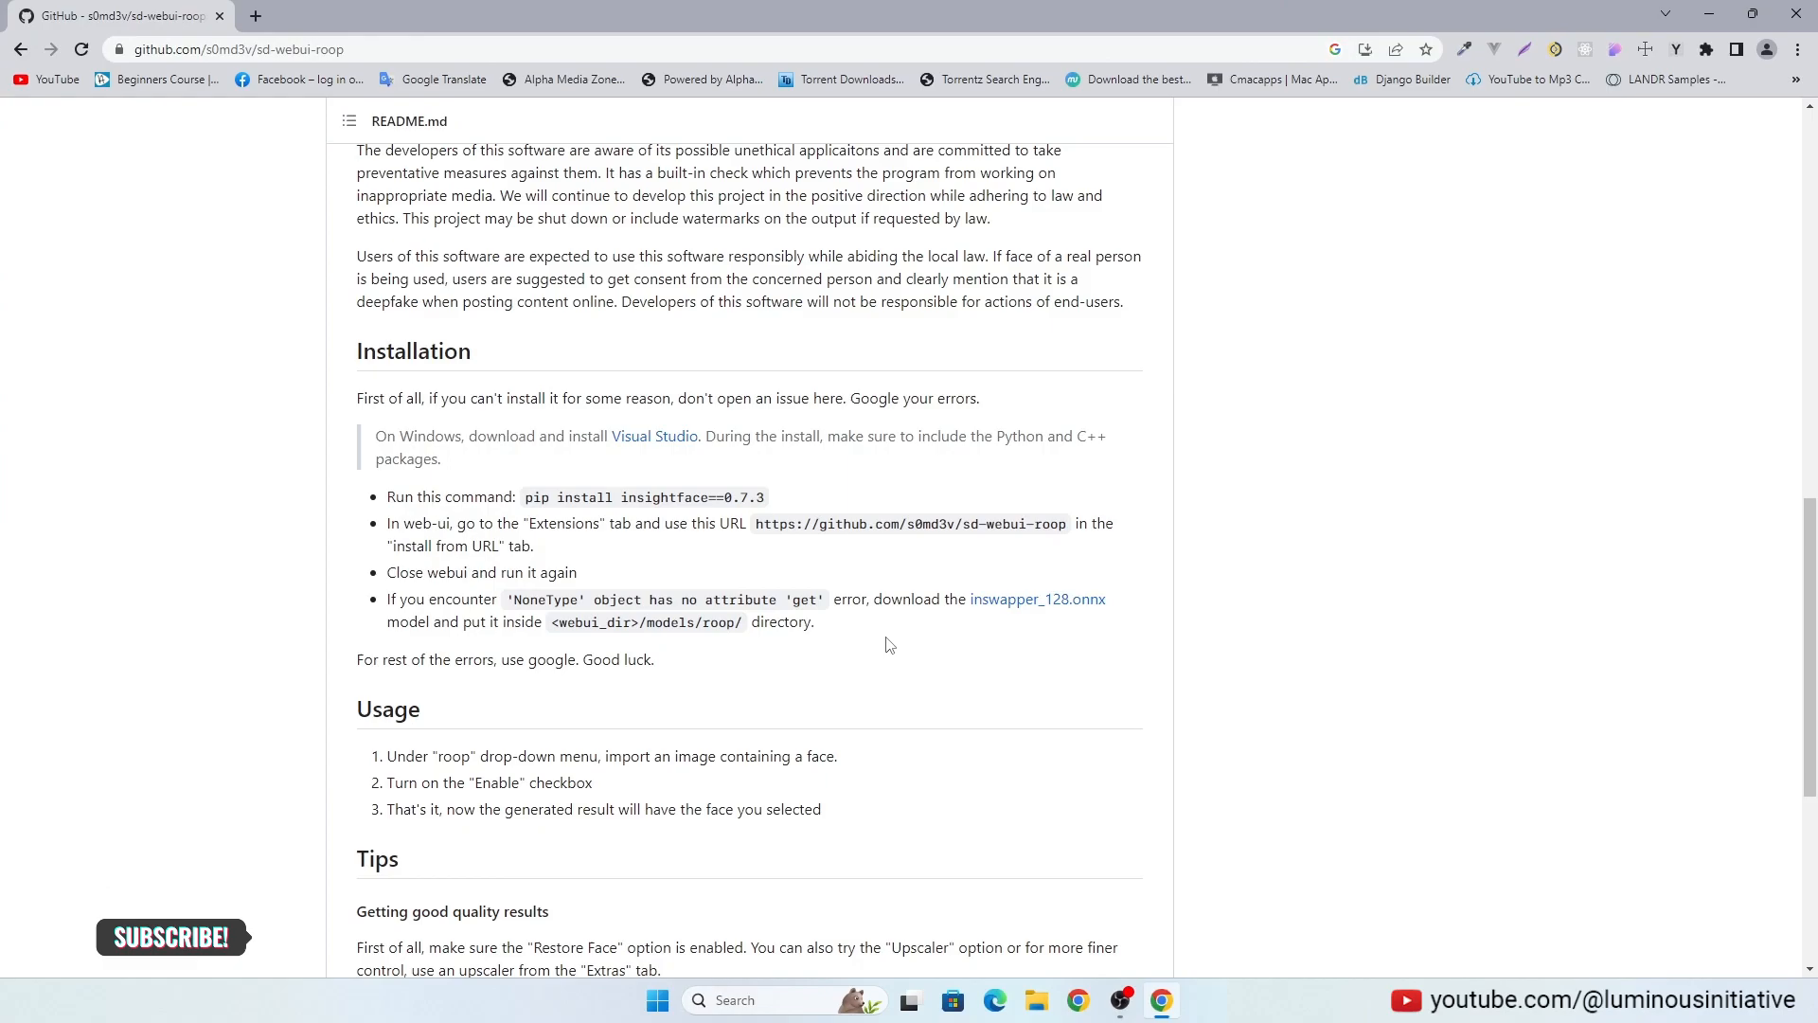
{"action": "mouse_move", "coordinate": [1136, 640]}
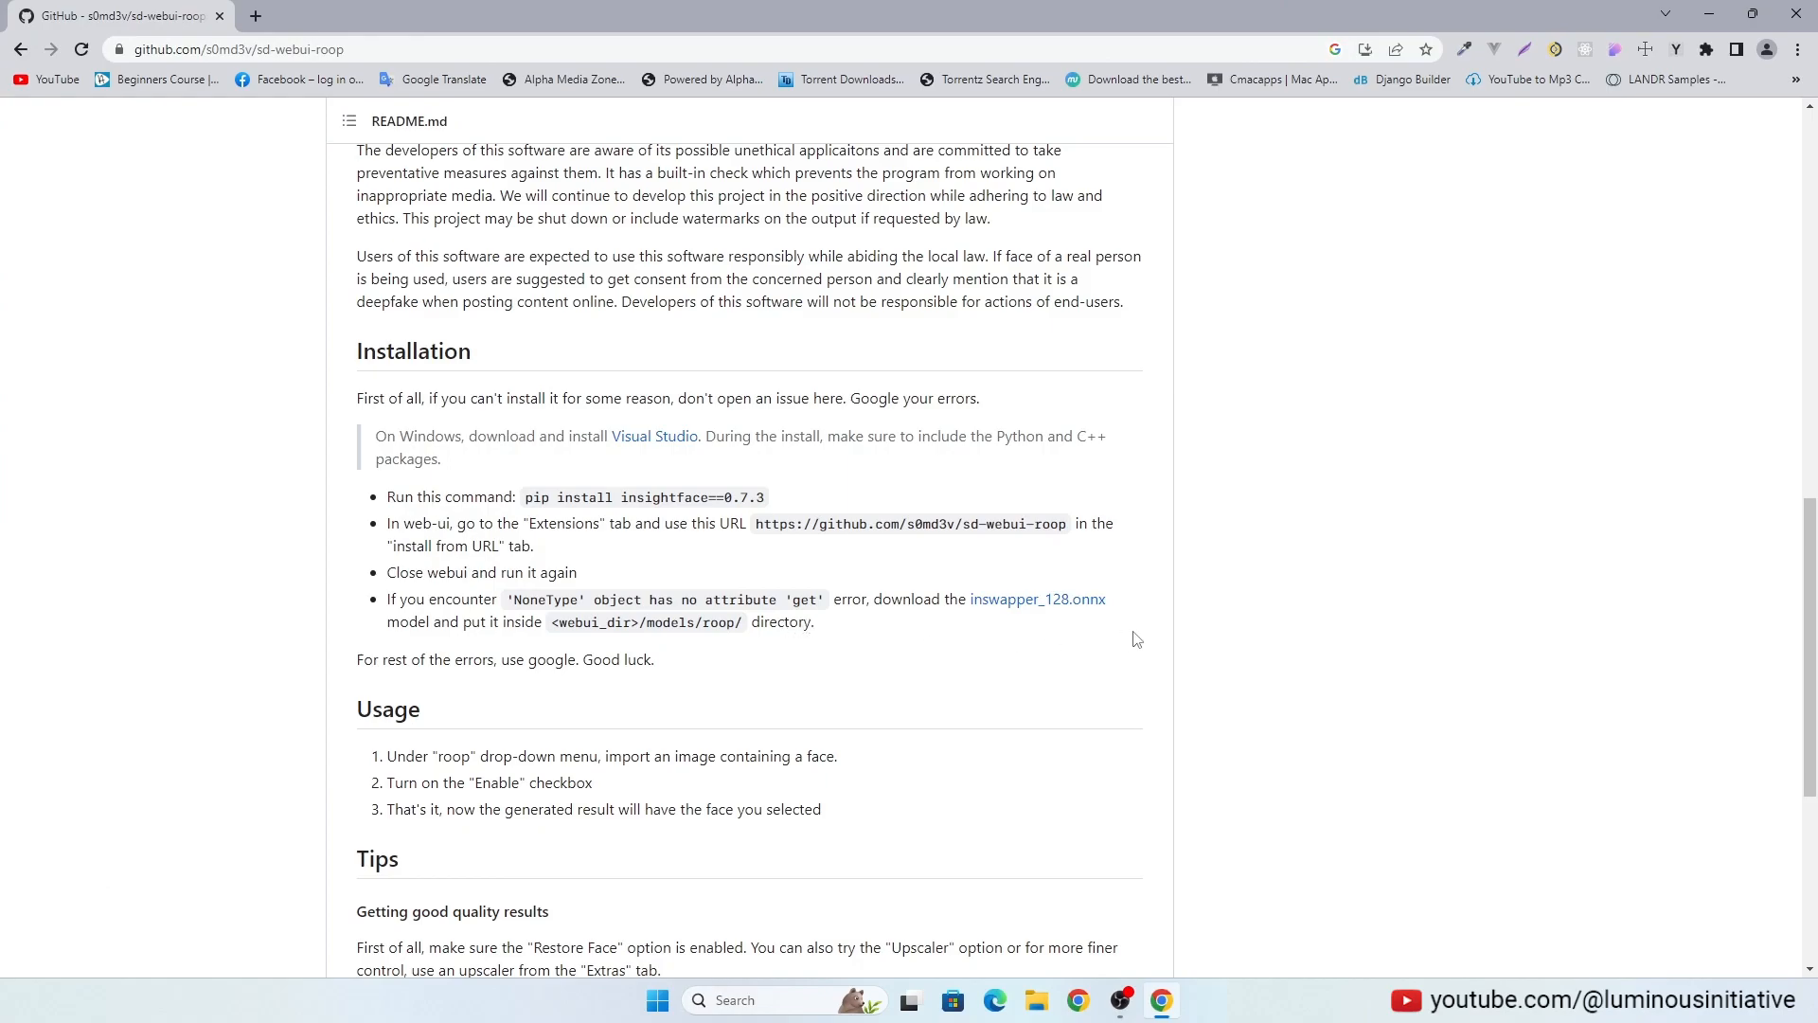
{"action": "mouse_move", "coordinate": [665, 657]}
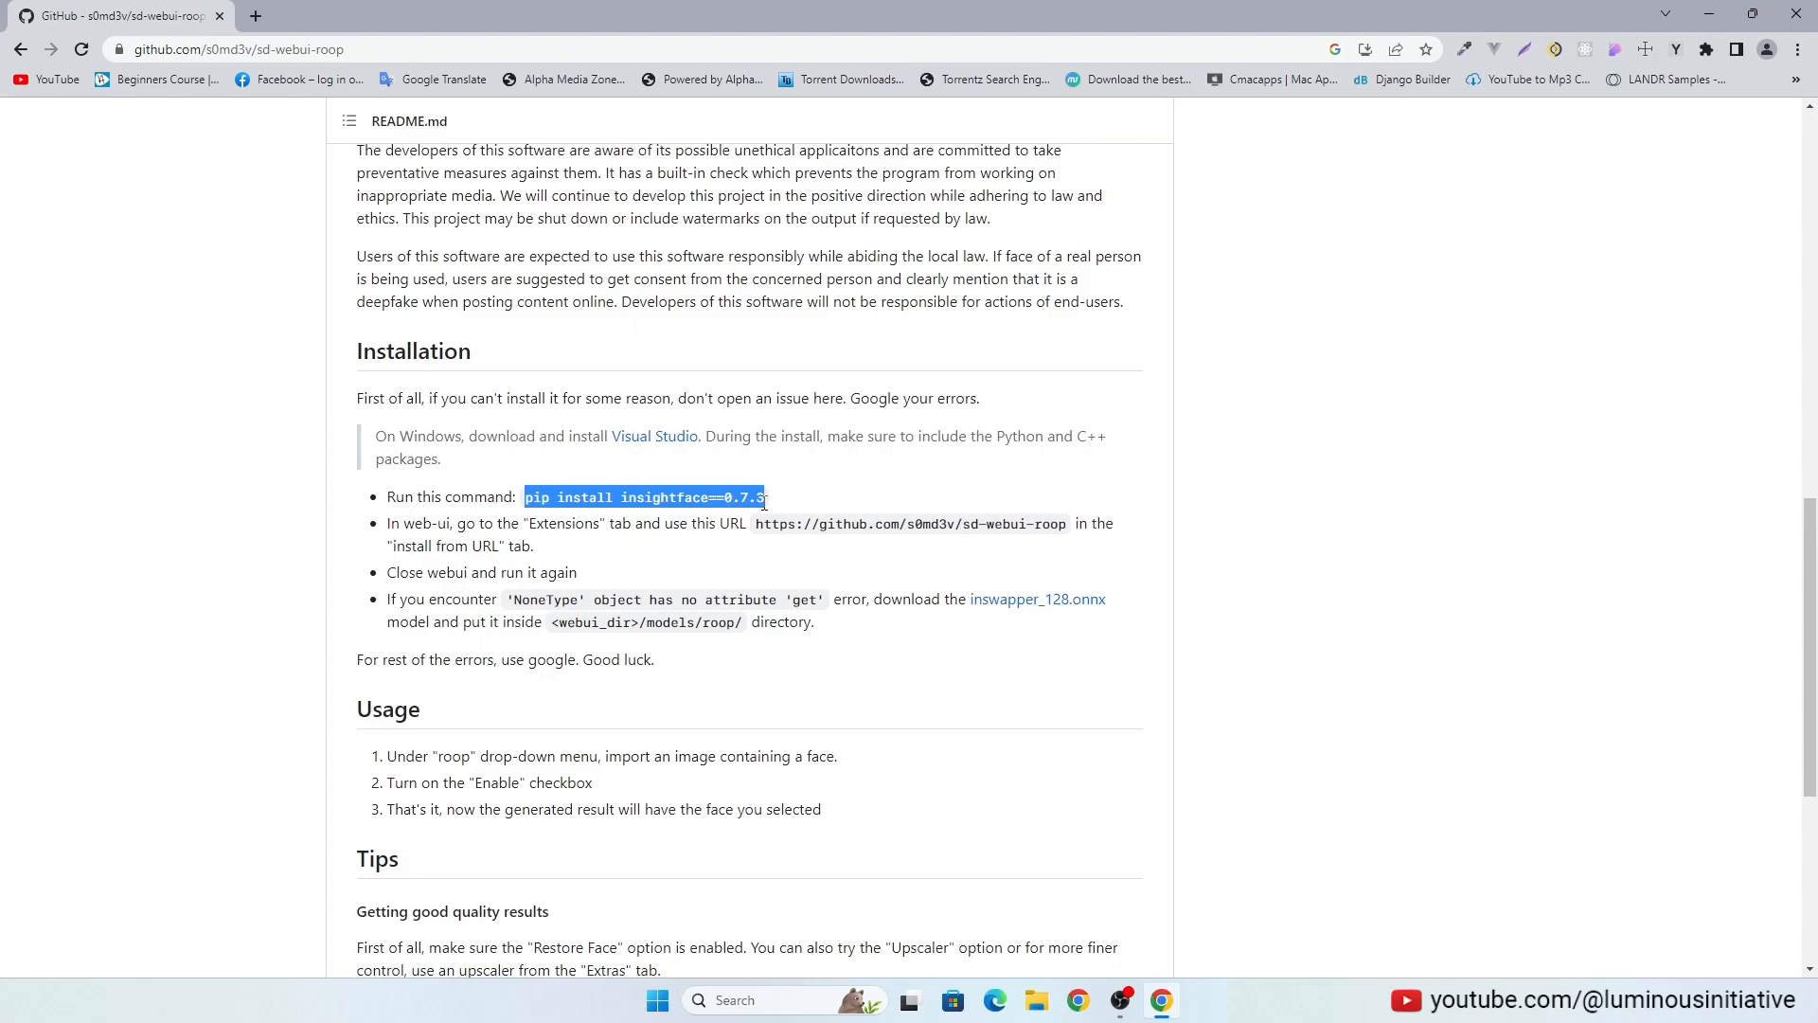
{"action": "mouse_move", "coordinate": [779, 510]}
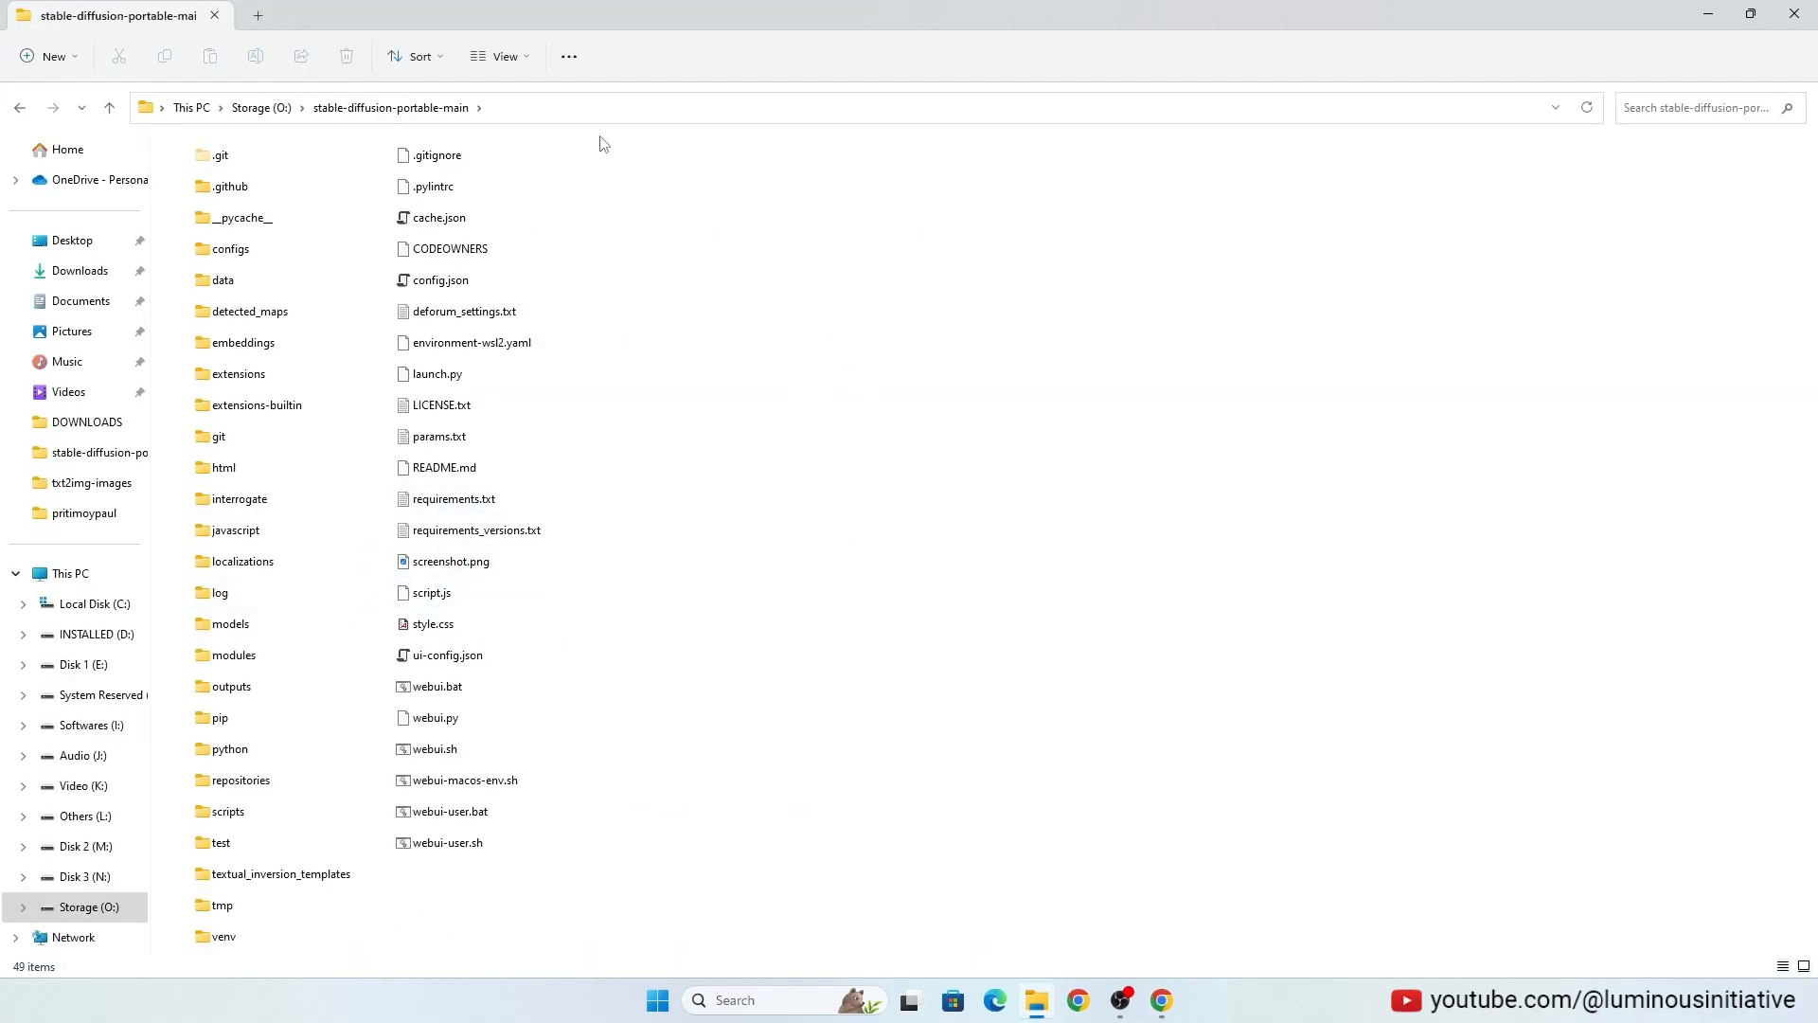
{"action": "mouse_move", "coordinate": [786, 477]}
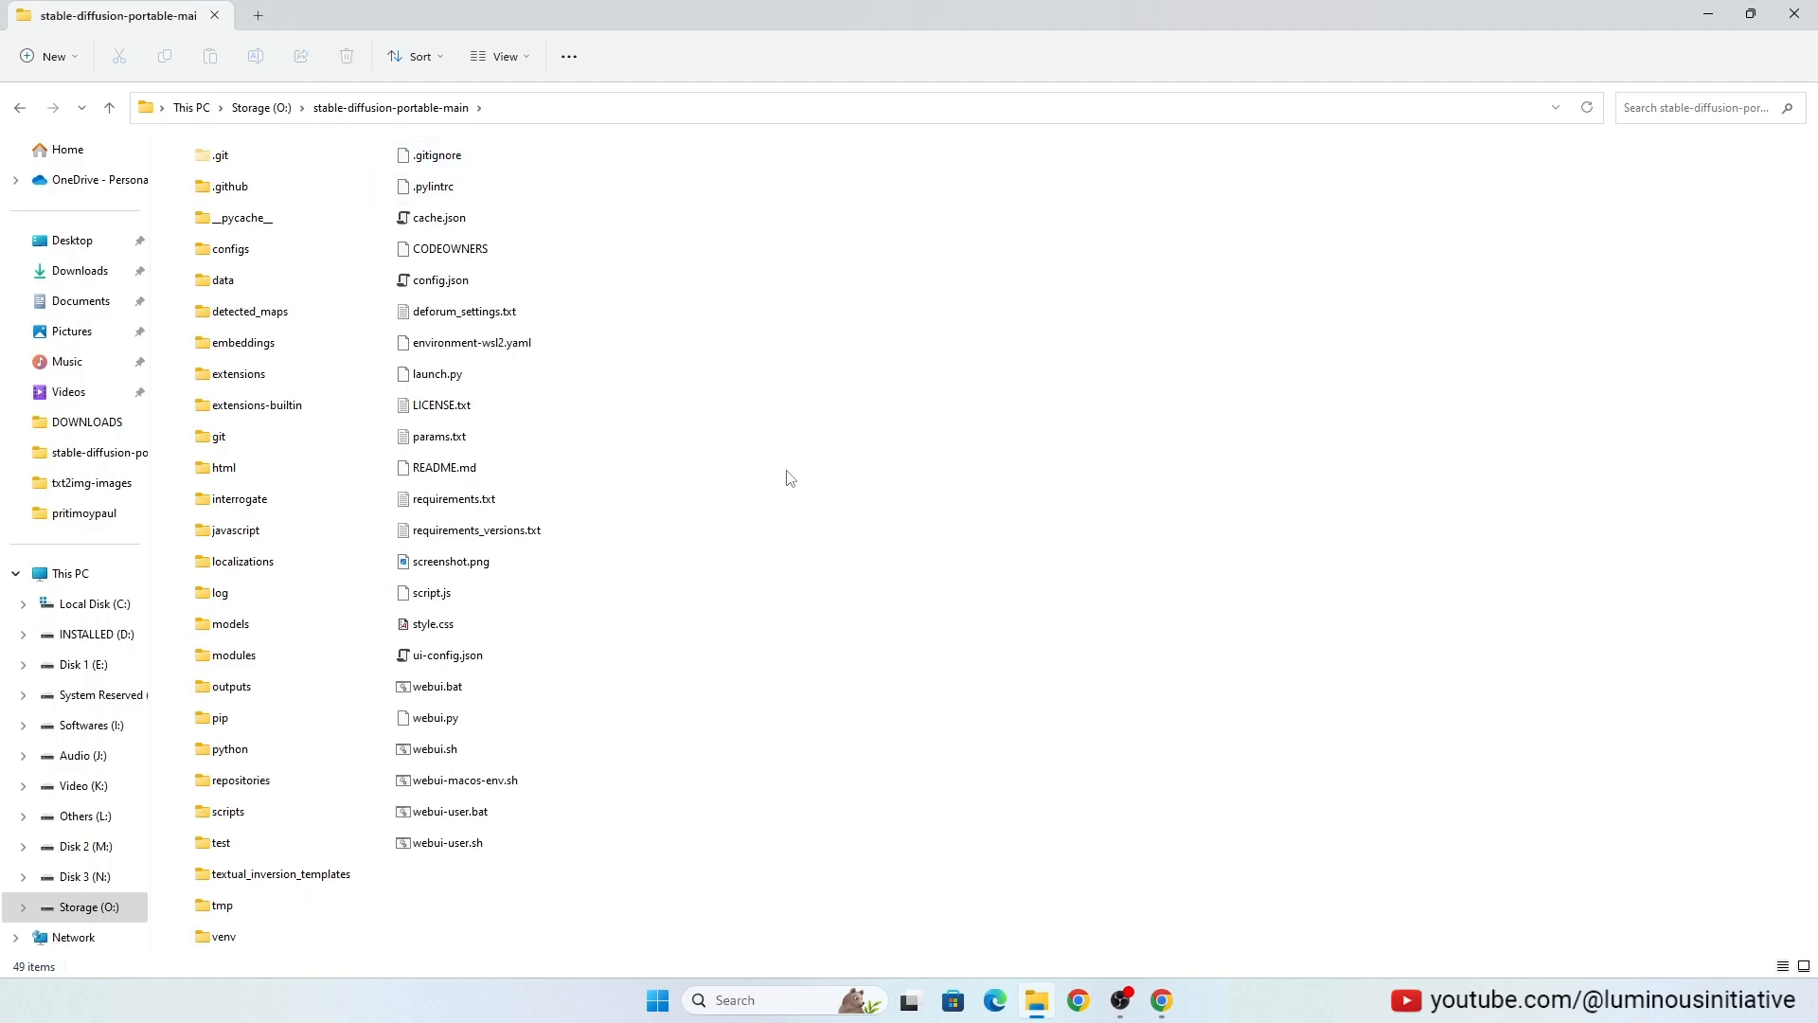
{"action": "left_click", "coordinate": [452, 811]}
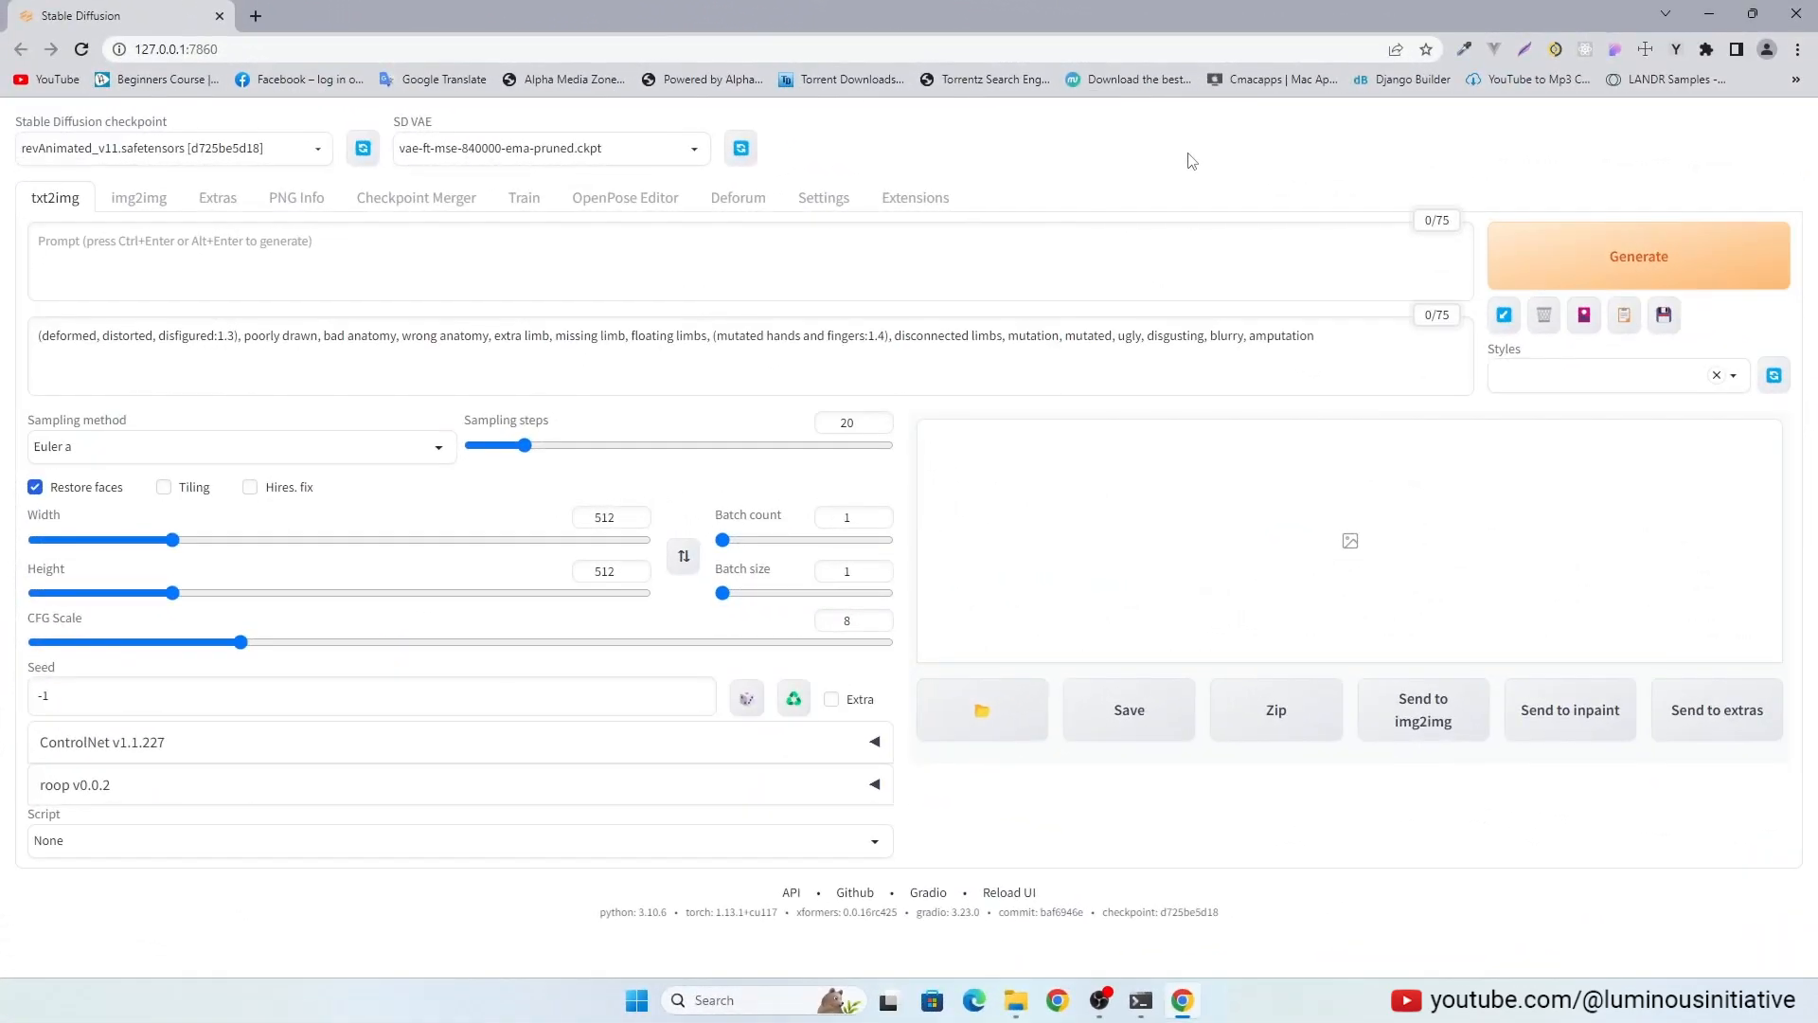
Step: Load the available extensions list and search it for 'roop'
{"action": "left_click", "coordinate": [915, 197]}
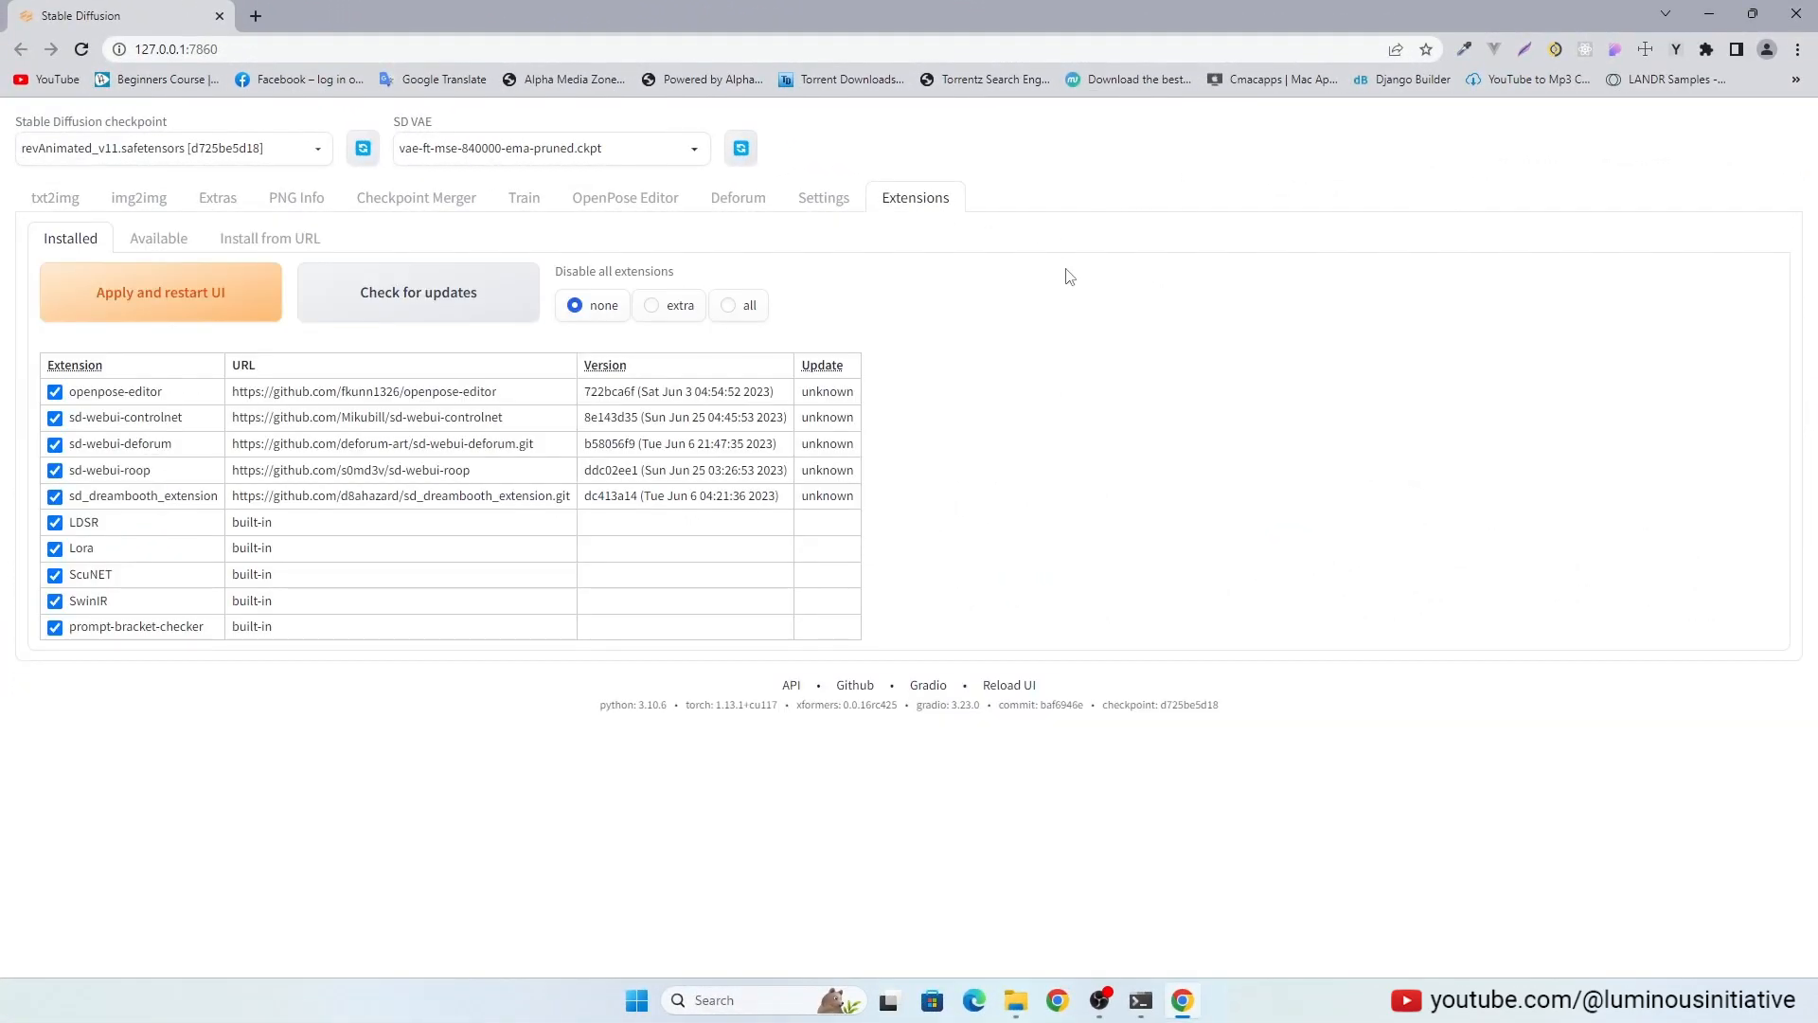
{"action": "left_click", "coordinate": [159, 237]}
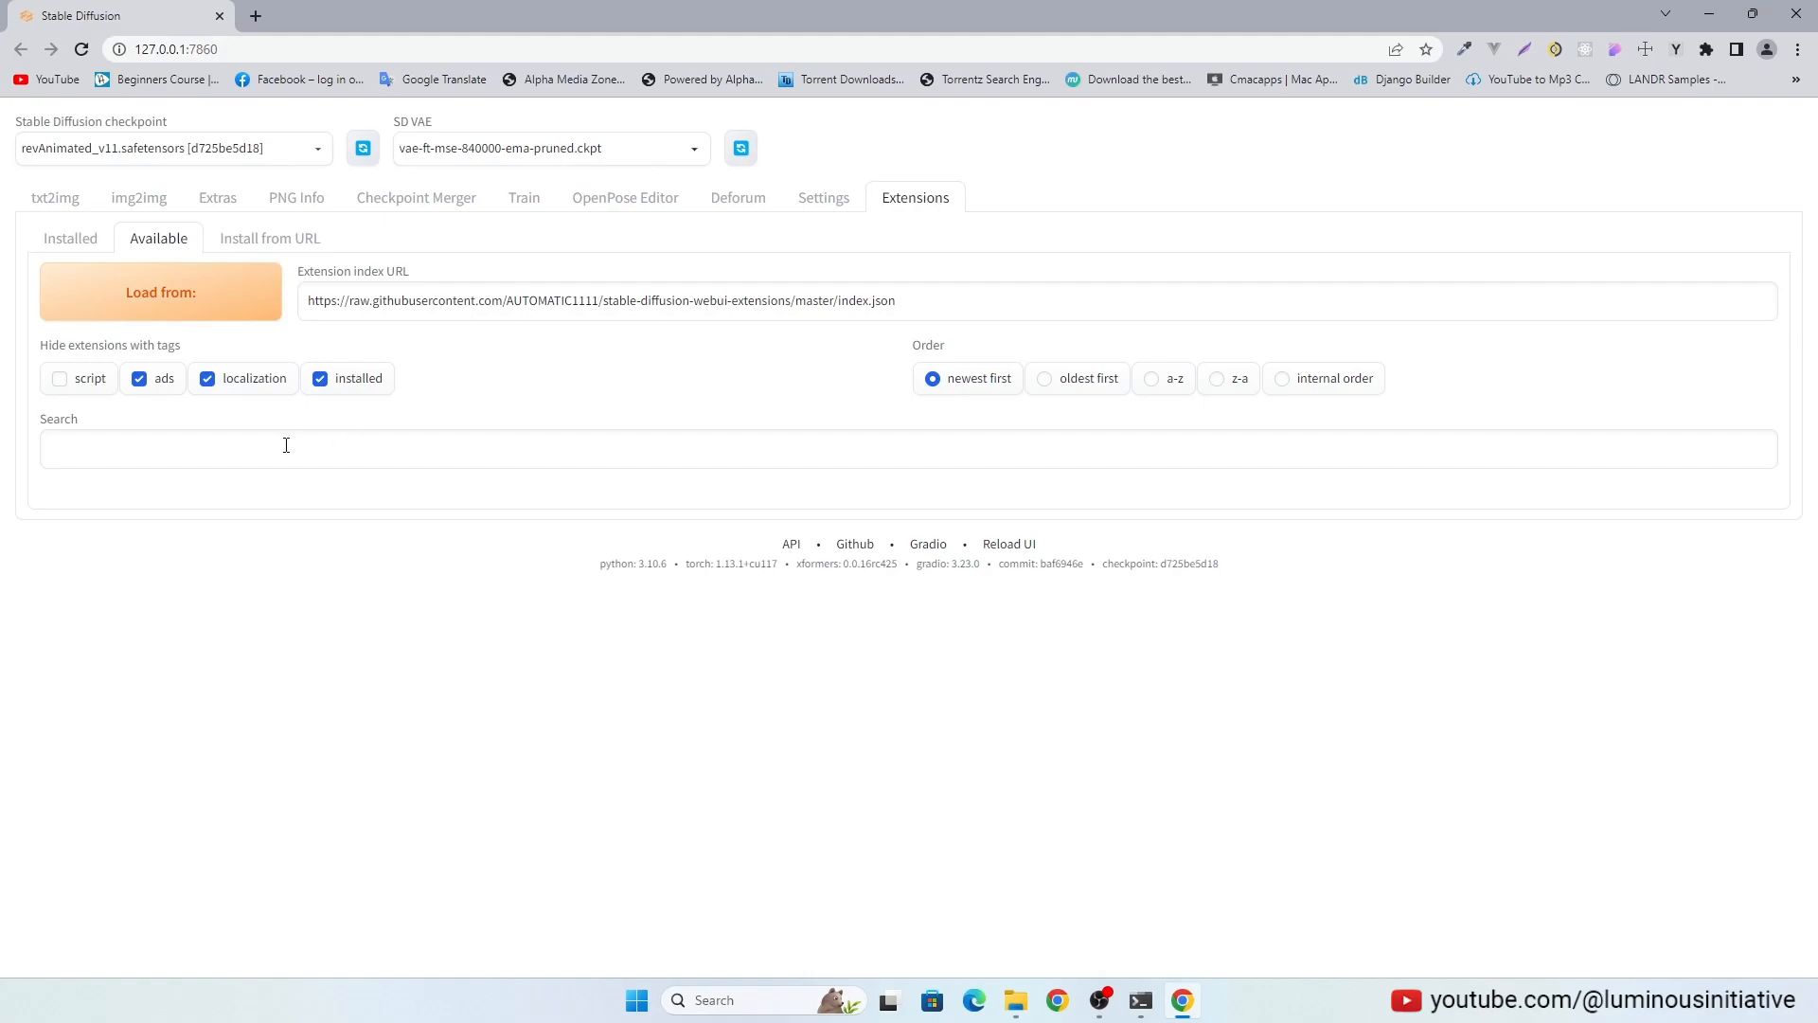
{"action": "left_click", "coordinate": [160, 293]}
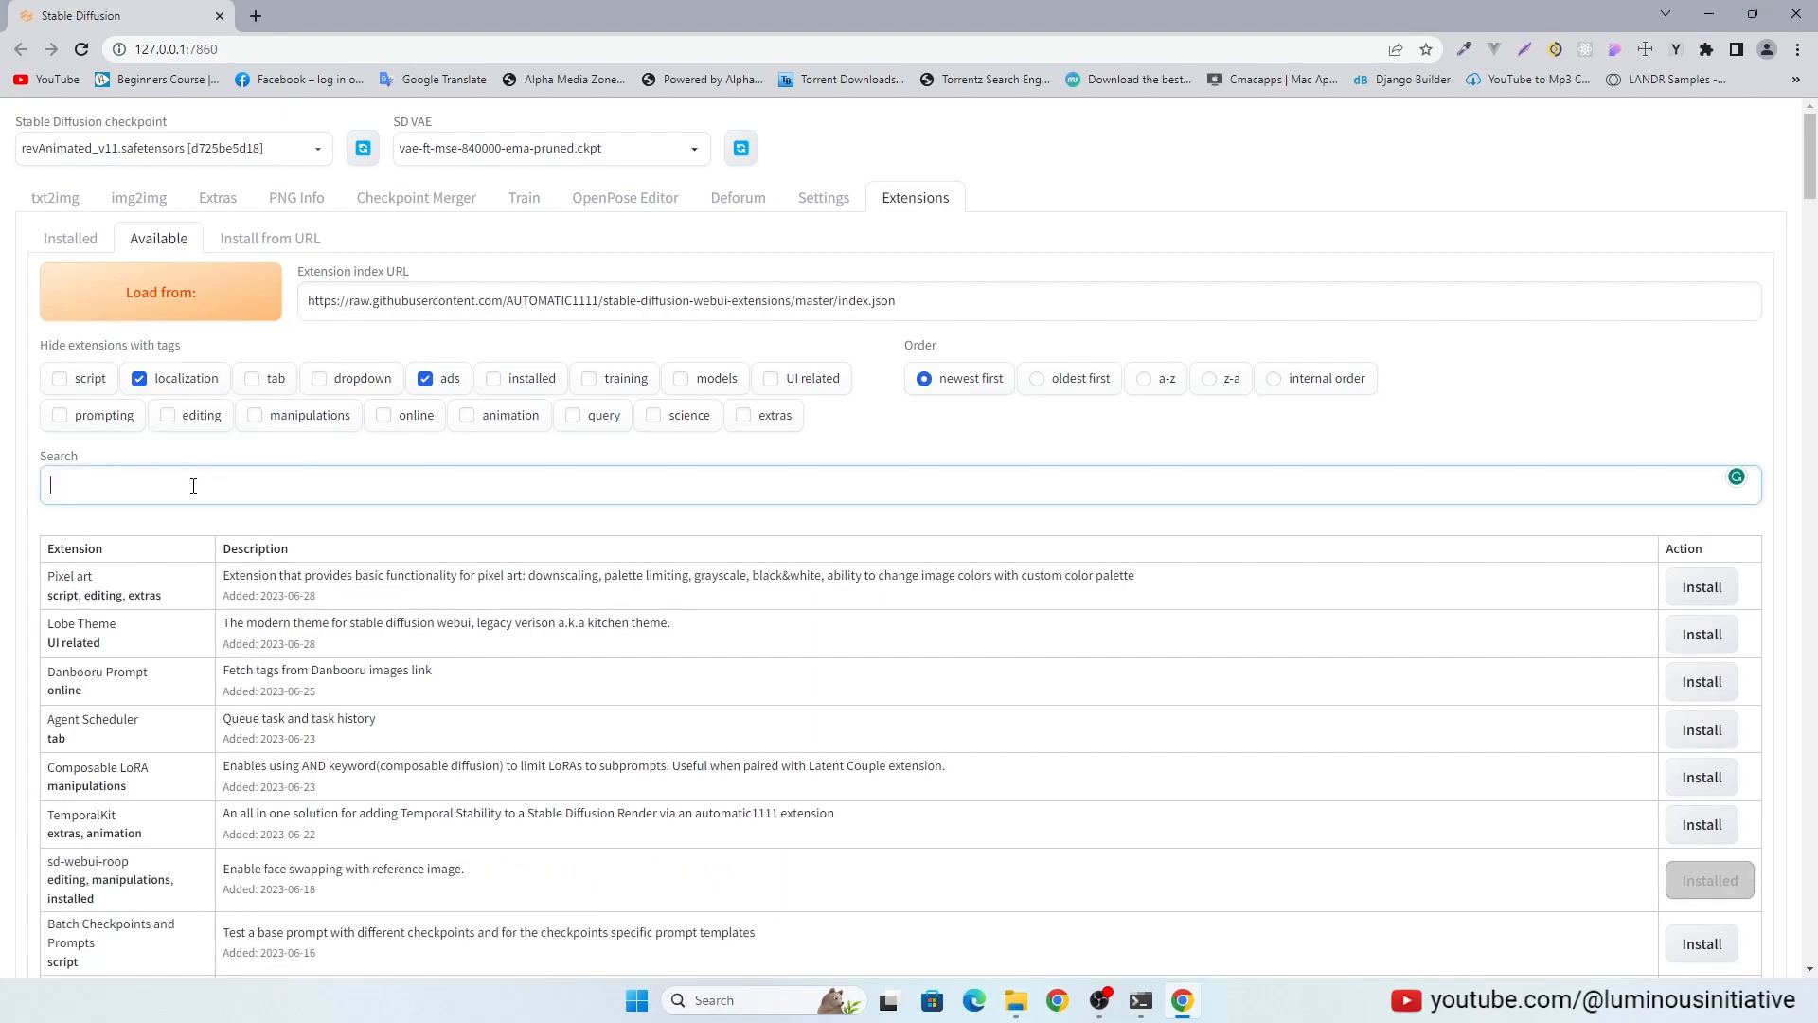
{"action": "type", "text": "roop"}
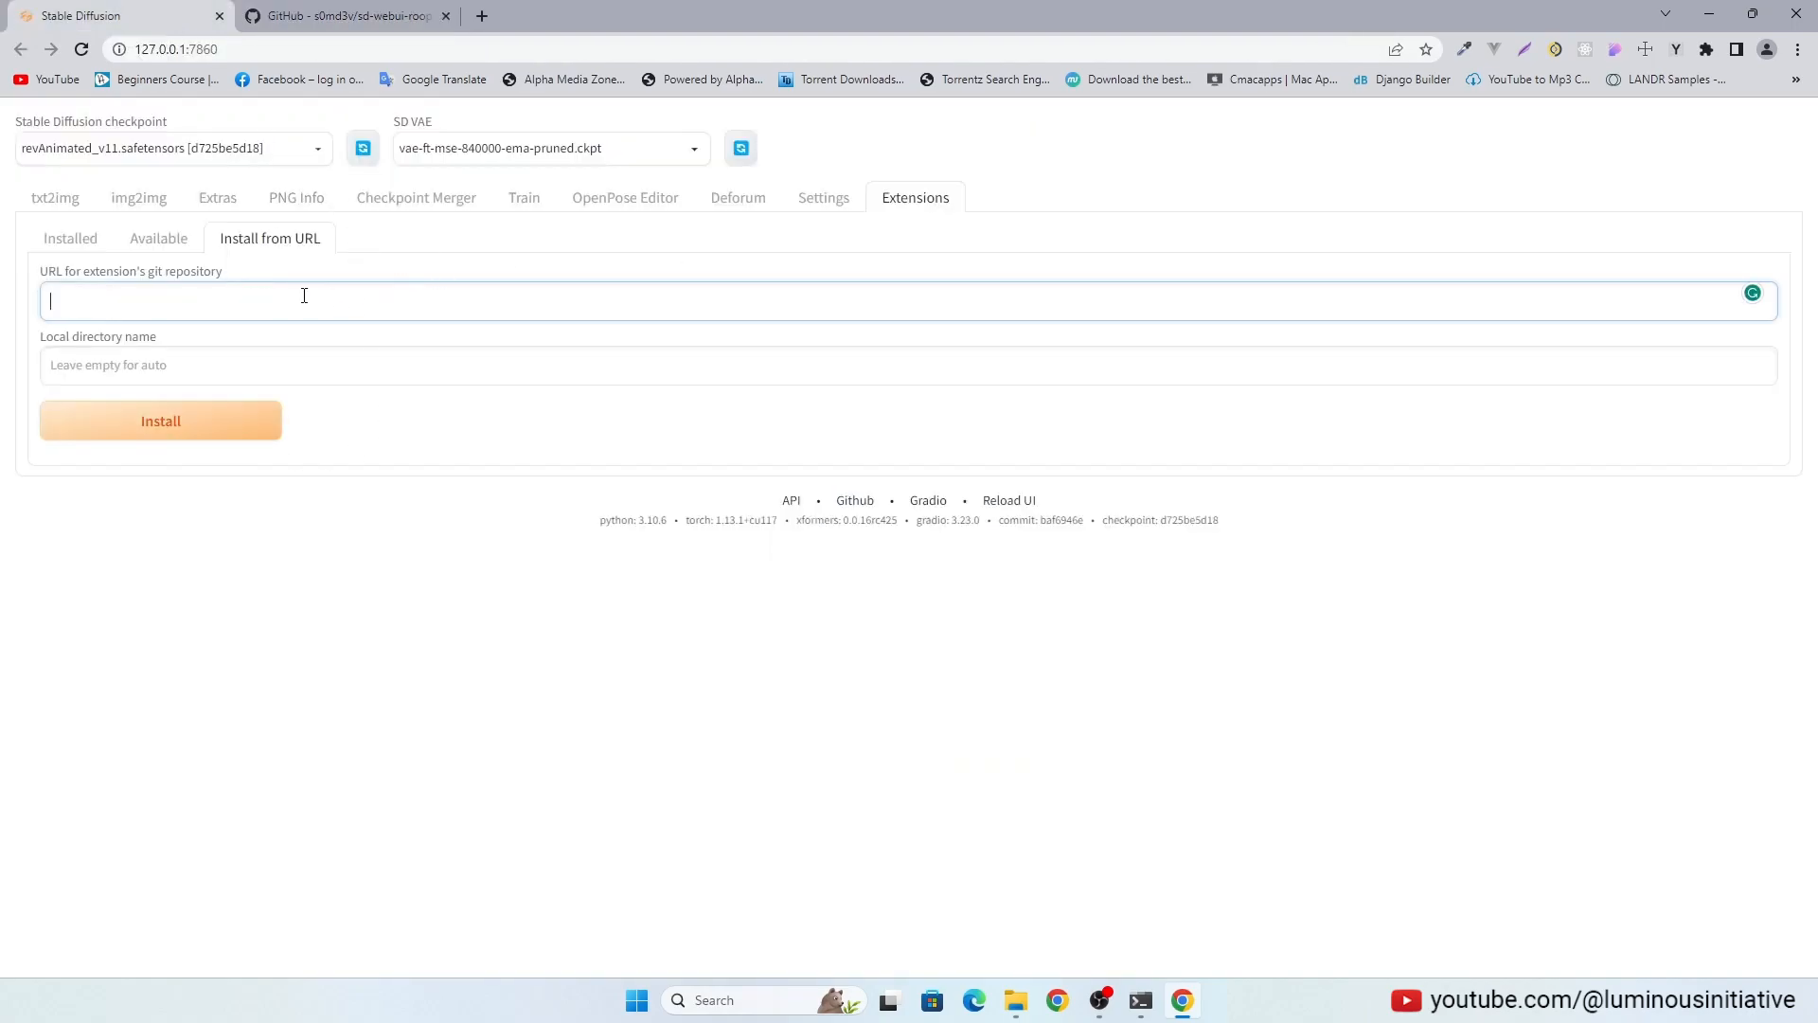
Step: Show the installed extensions list to confirm sd-webui-roop is enabled
{"action": "left_click", "coordinate": [70, 238]}
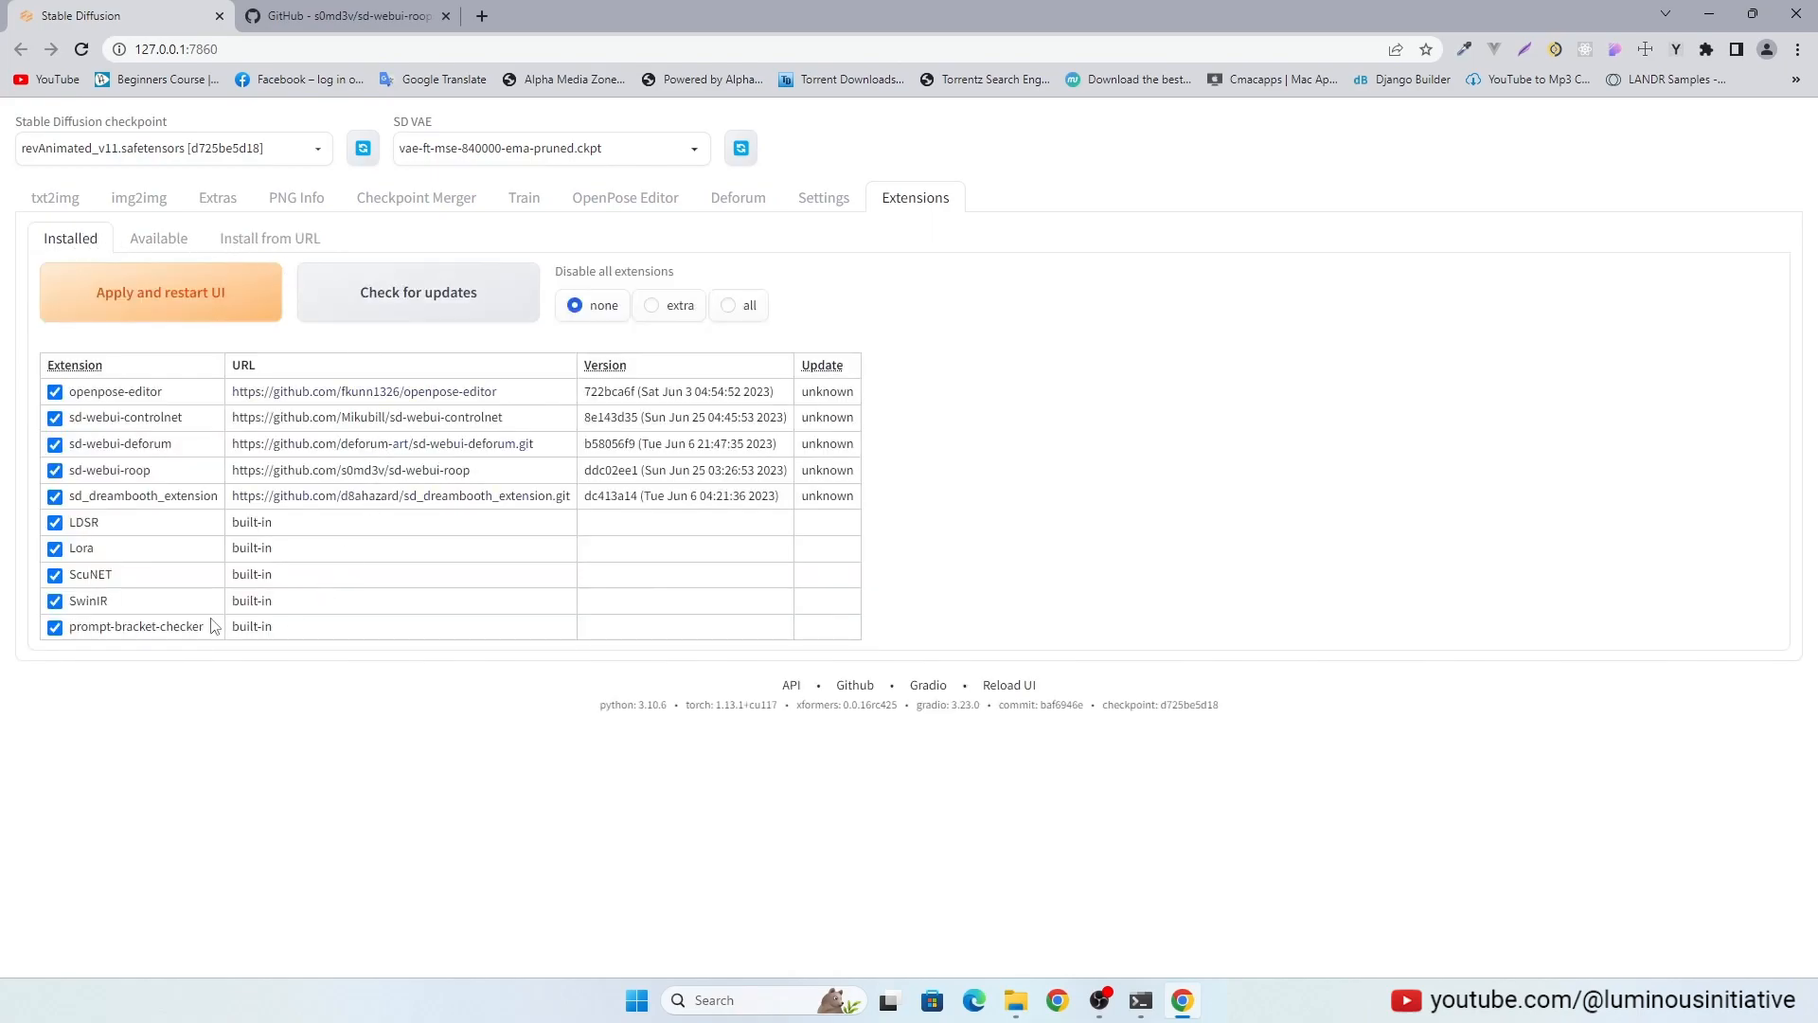
{"action": "mouse_move", "coordinate": [539, 340]}
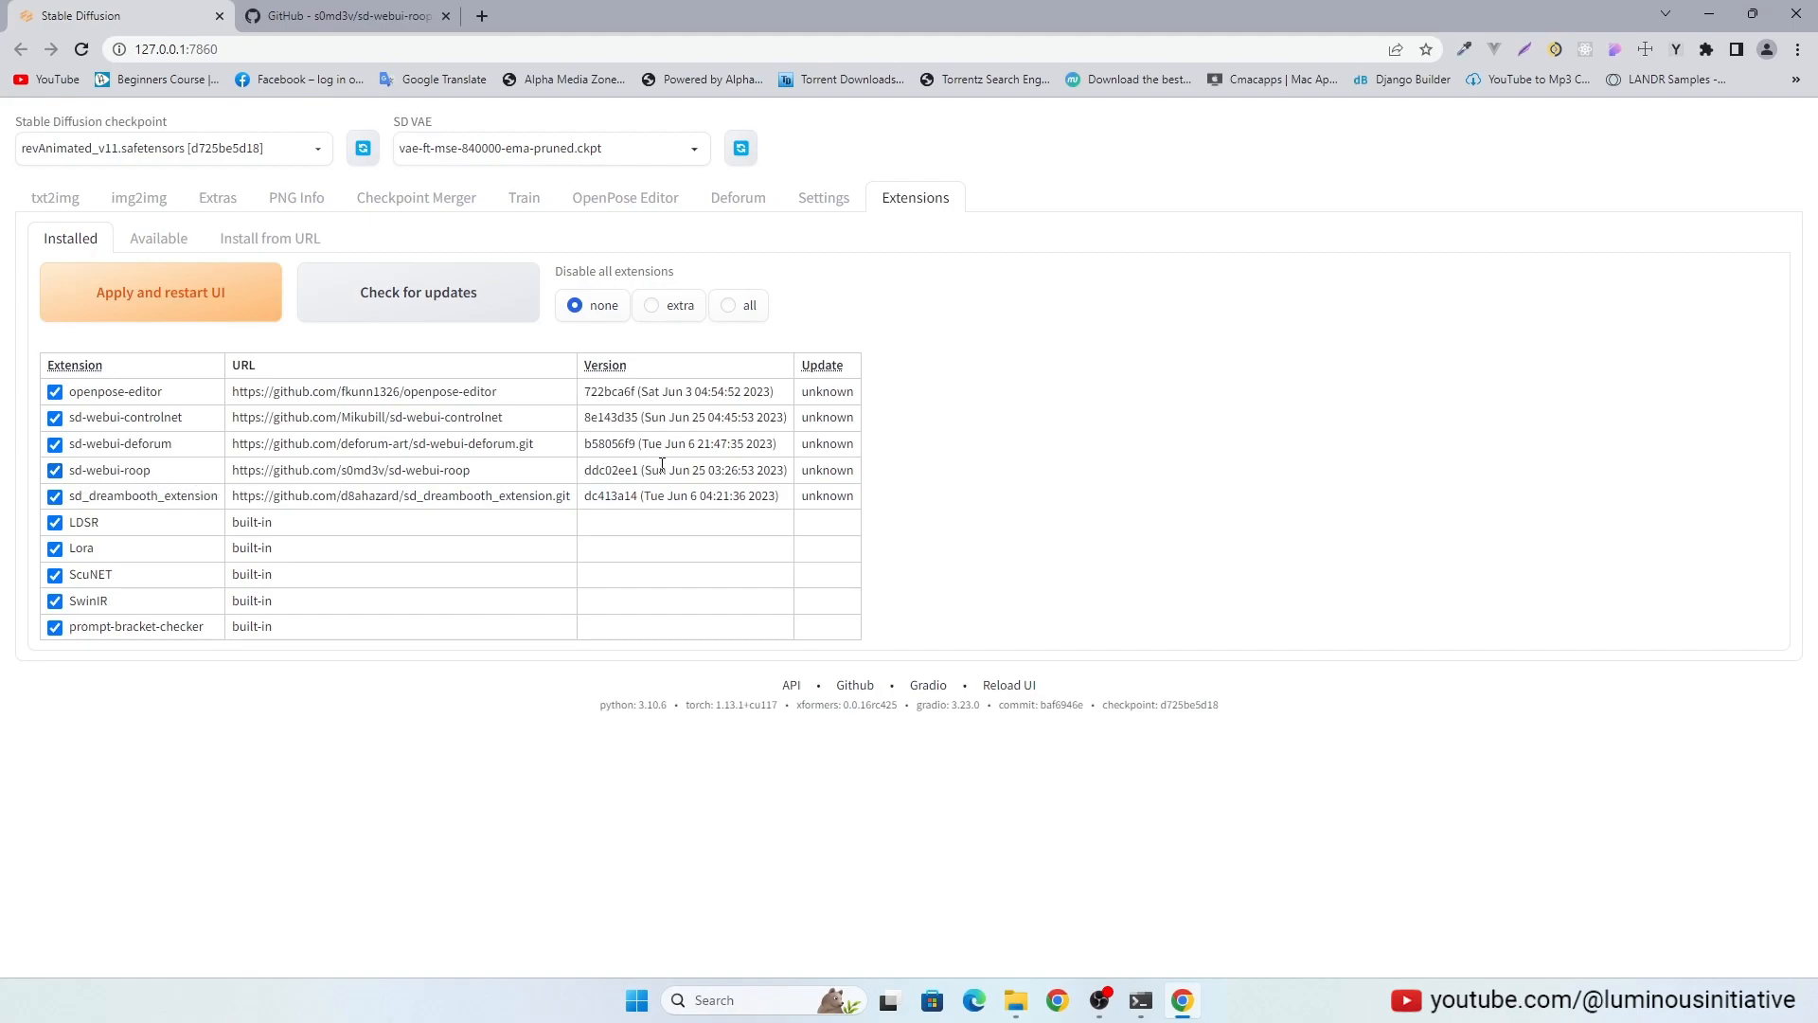
{"action": "mouse_move", "coordinate": [145, 311]}
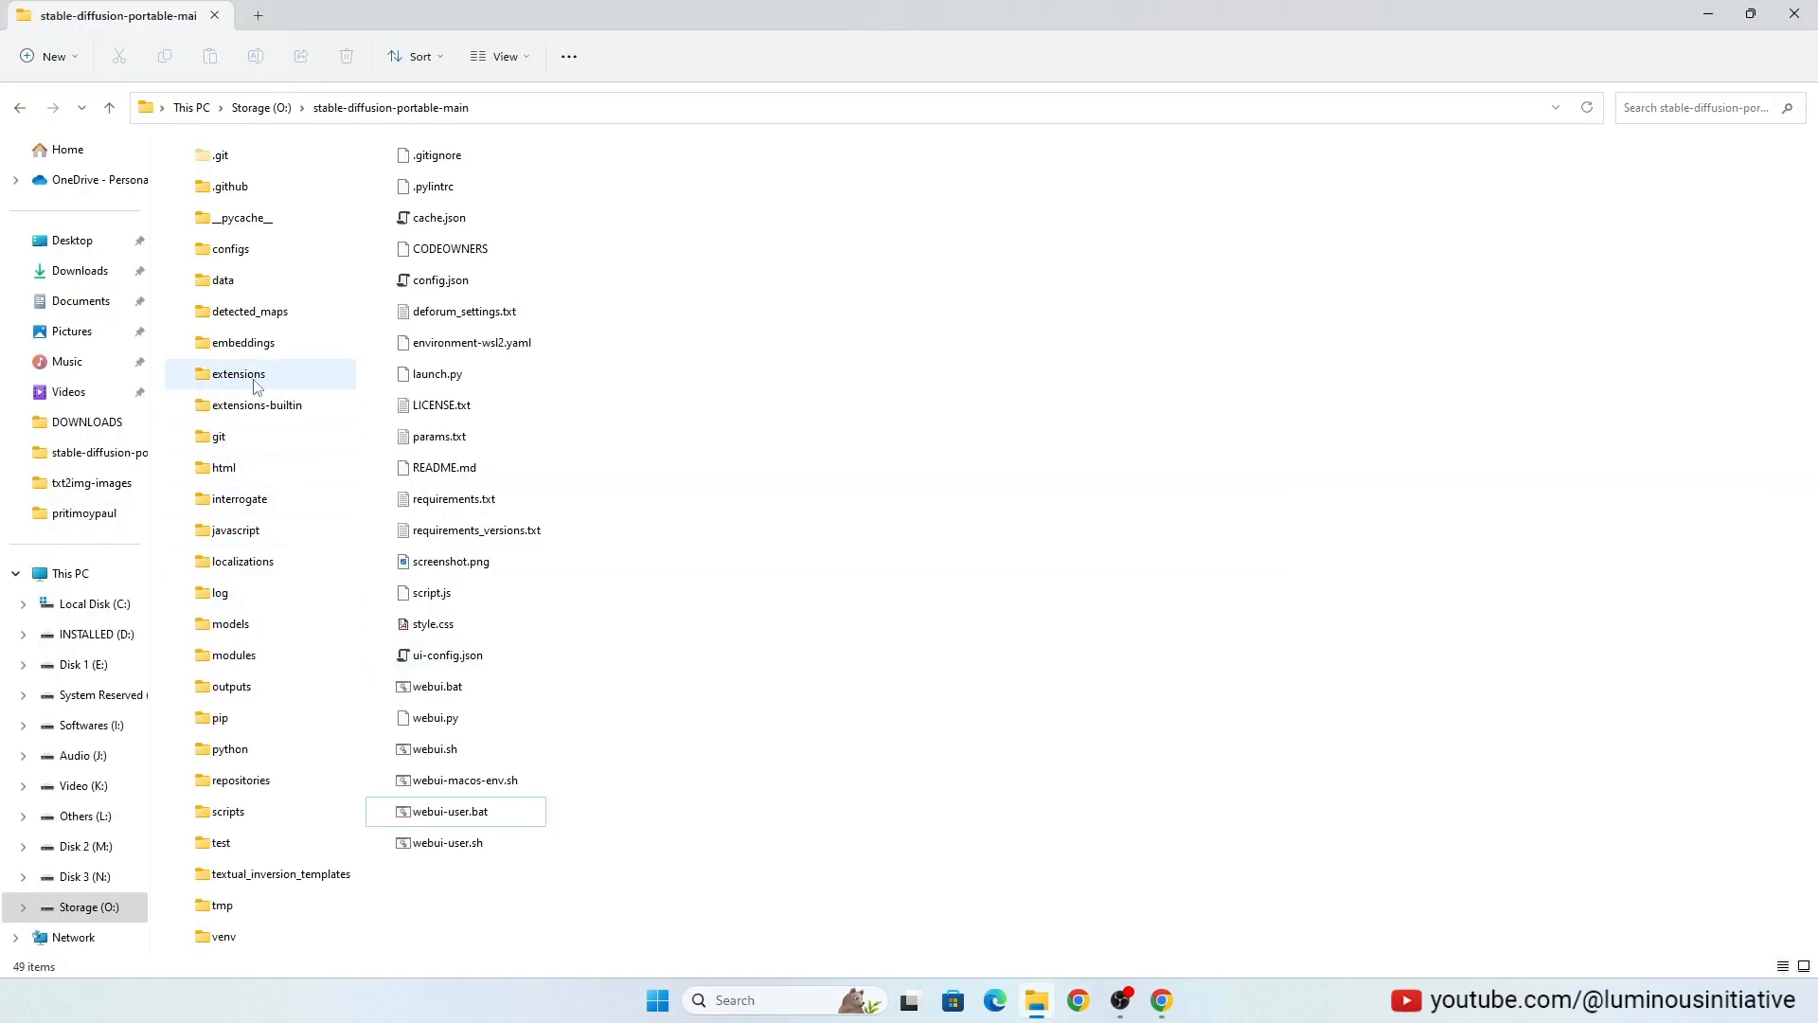
Step: Inspect the extensions folder, then open venv in stable-diffusion-portable-main
{"action": "double_click", "coordinate": [237, 373]}
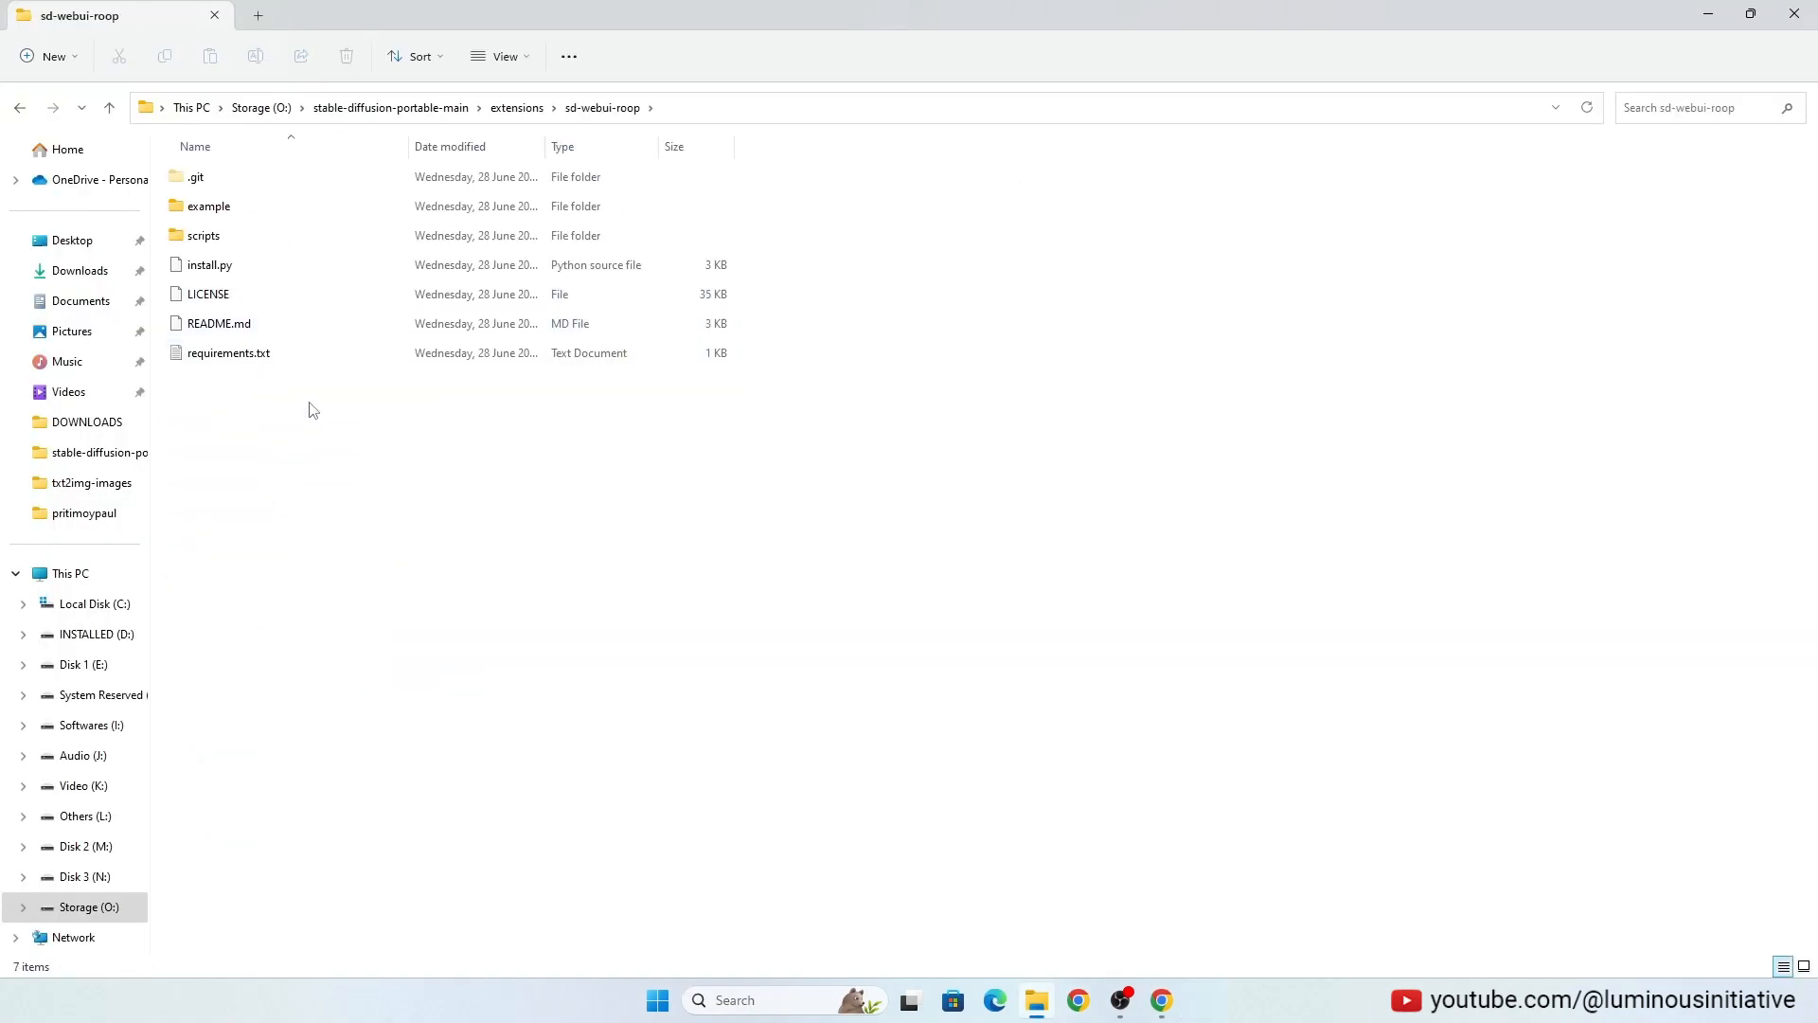
{"action": "left_click", "coordinate": [391, 108]}
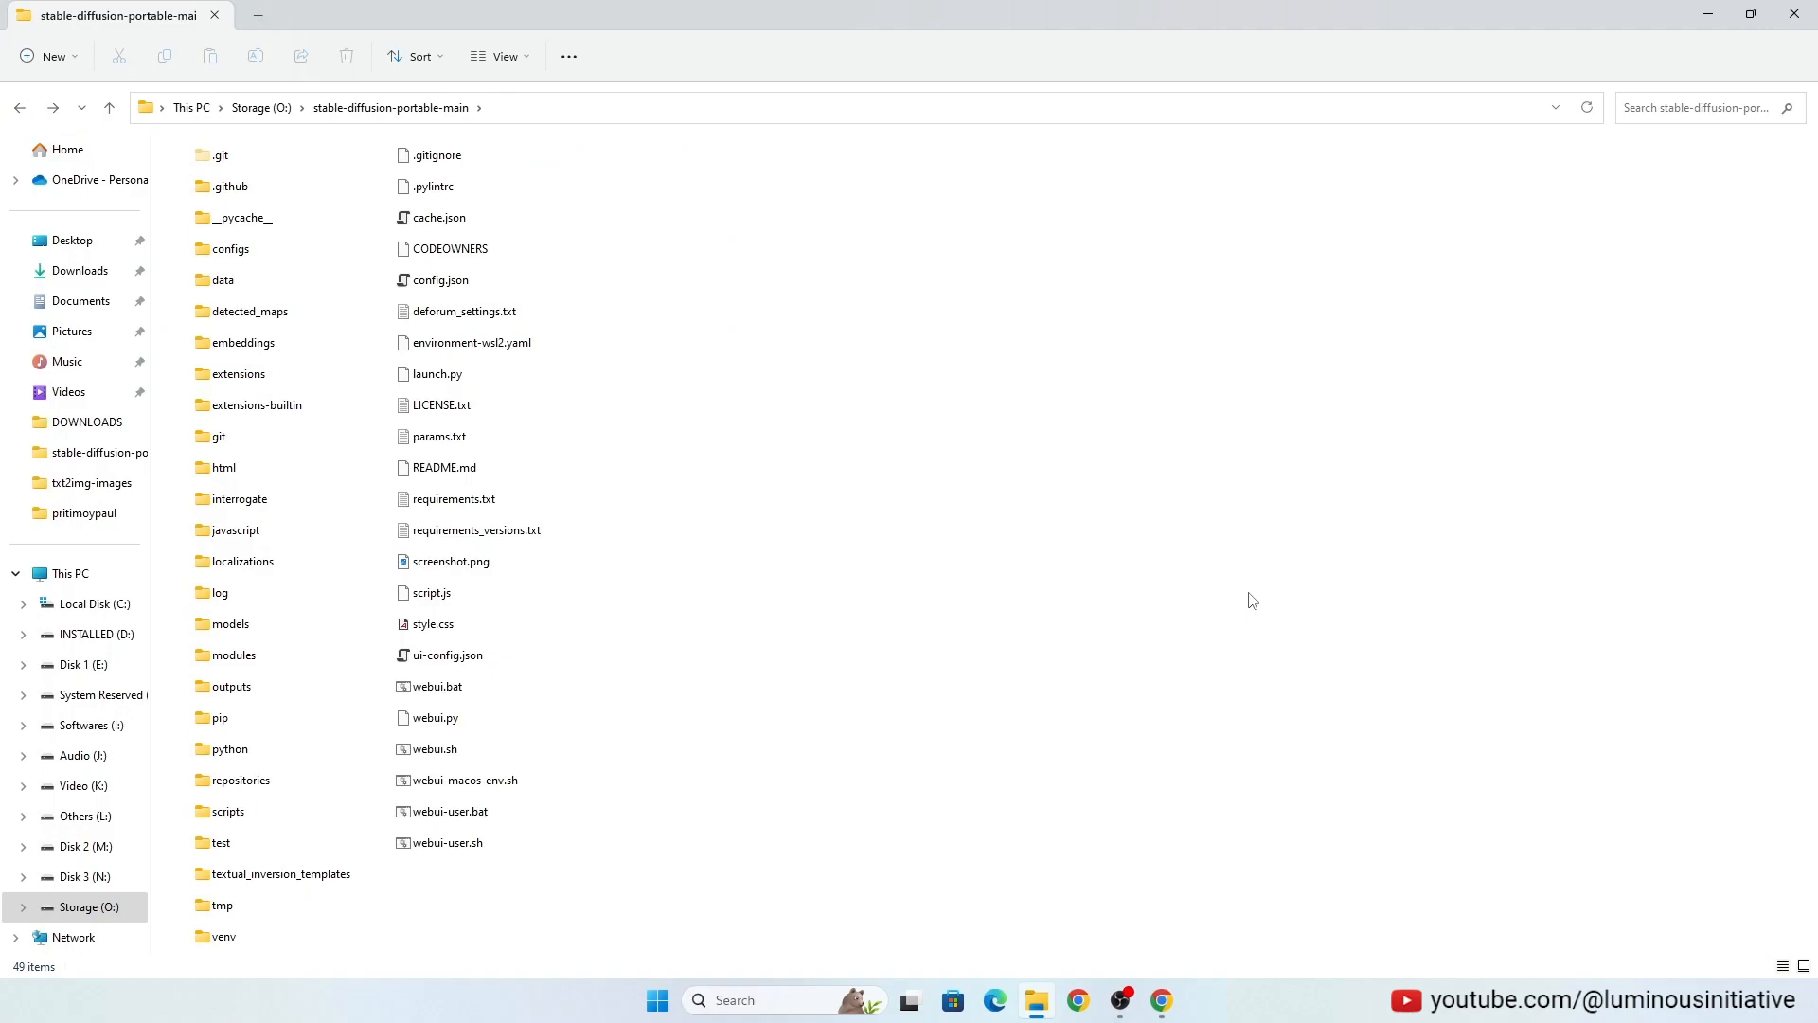
{"action": "mouse_move", "coordinate": [644, 817]}
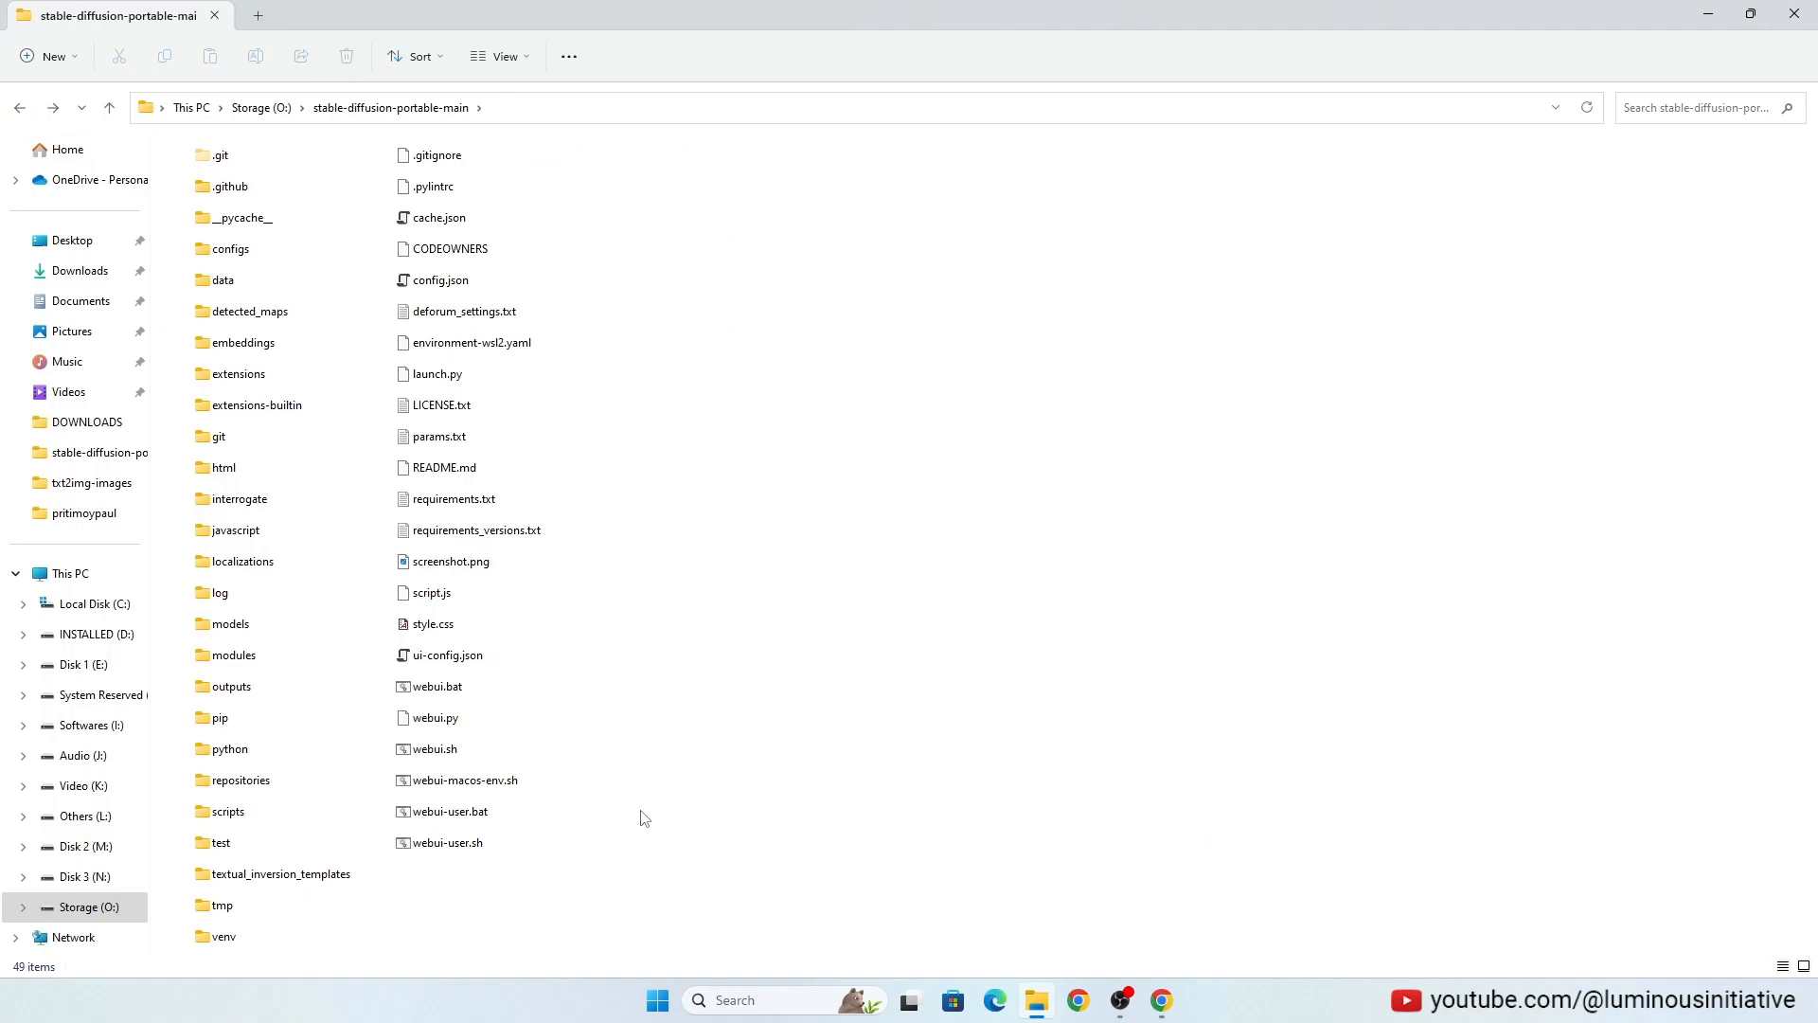
{"action": "left_click", "coordinate": [237, 373]}
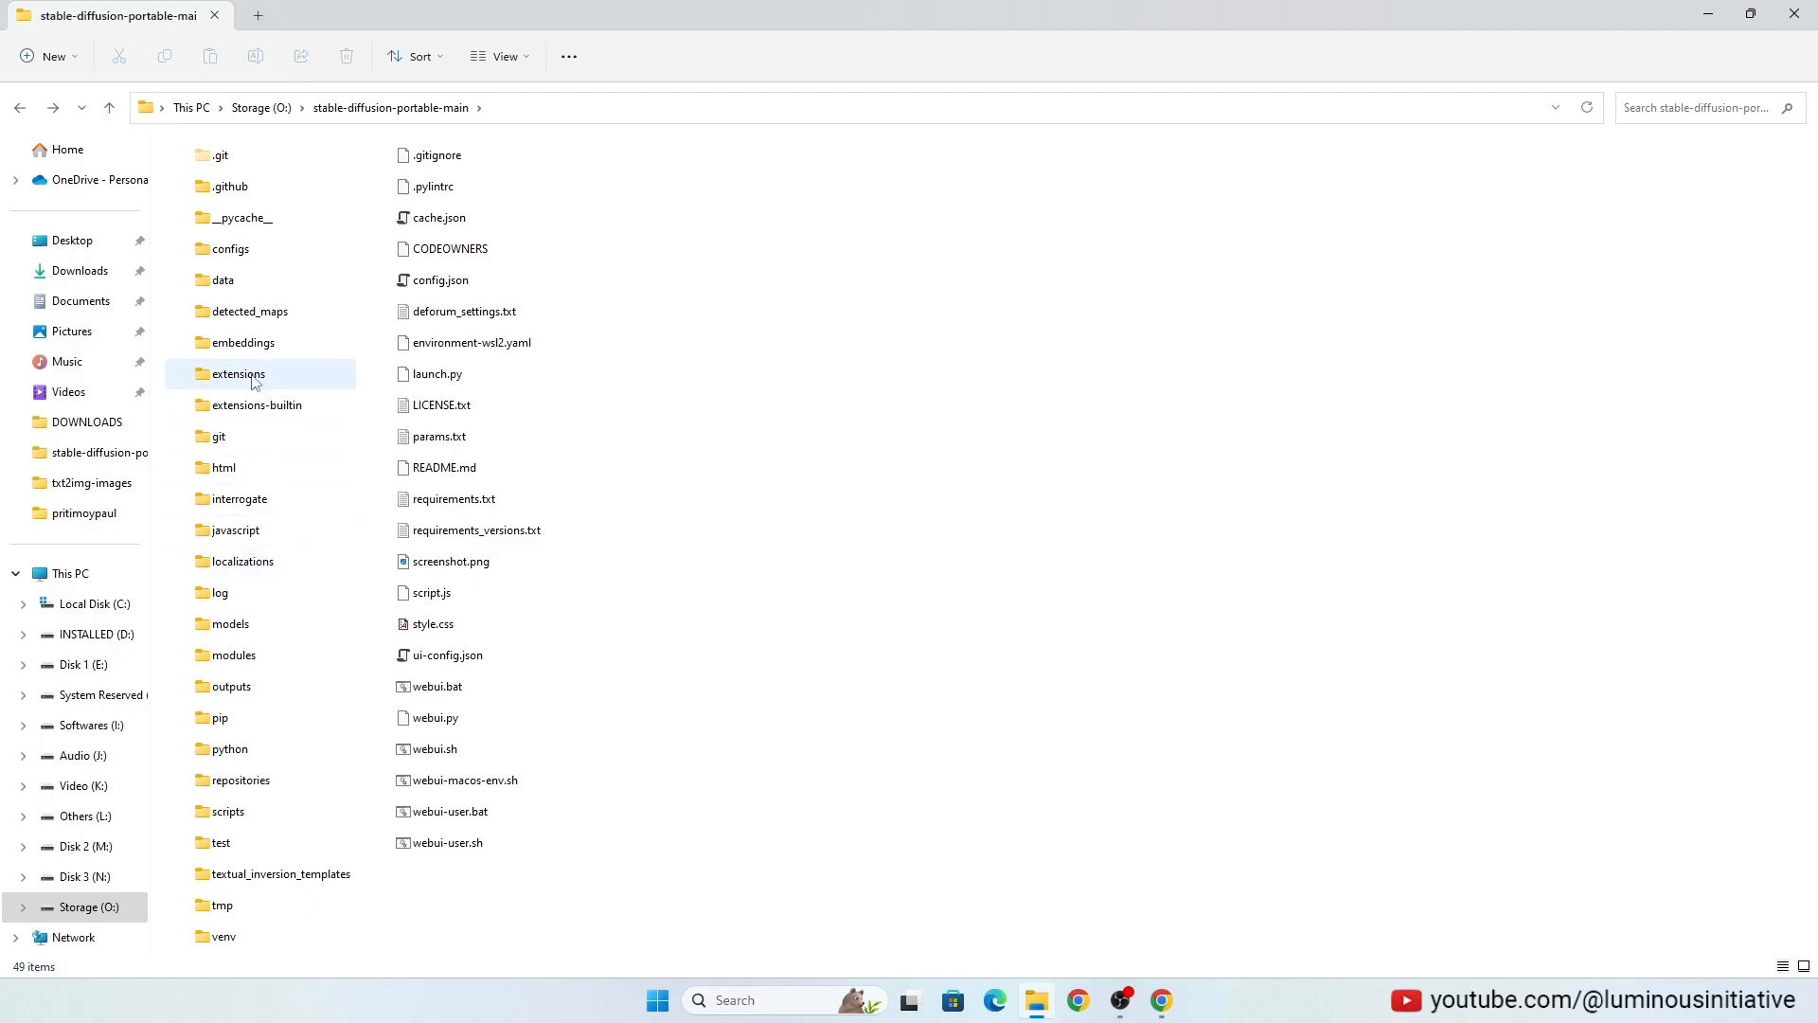
{"action": "left_click", "coordinate": [223, 936]}
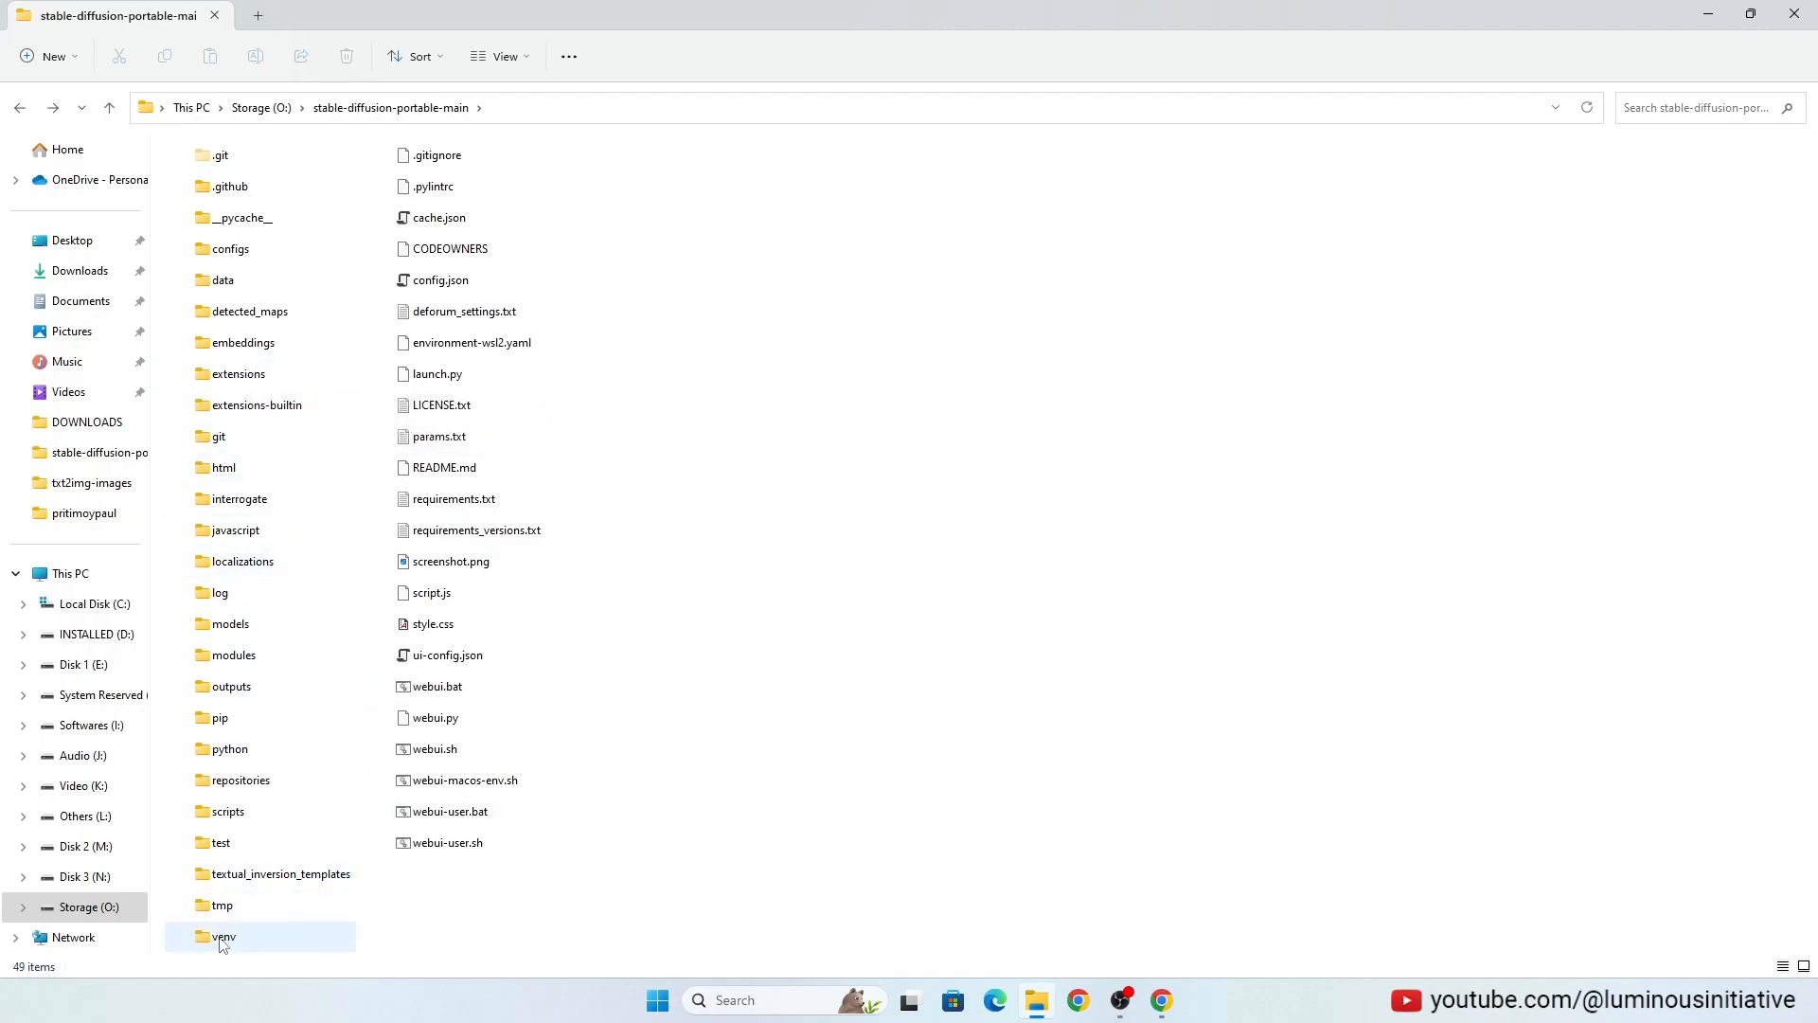
{"action": "double_click", "coordinate": [222, 935]}
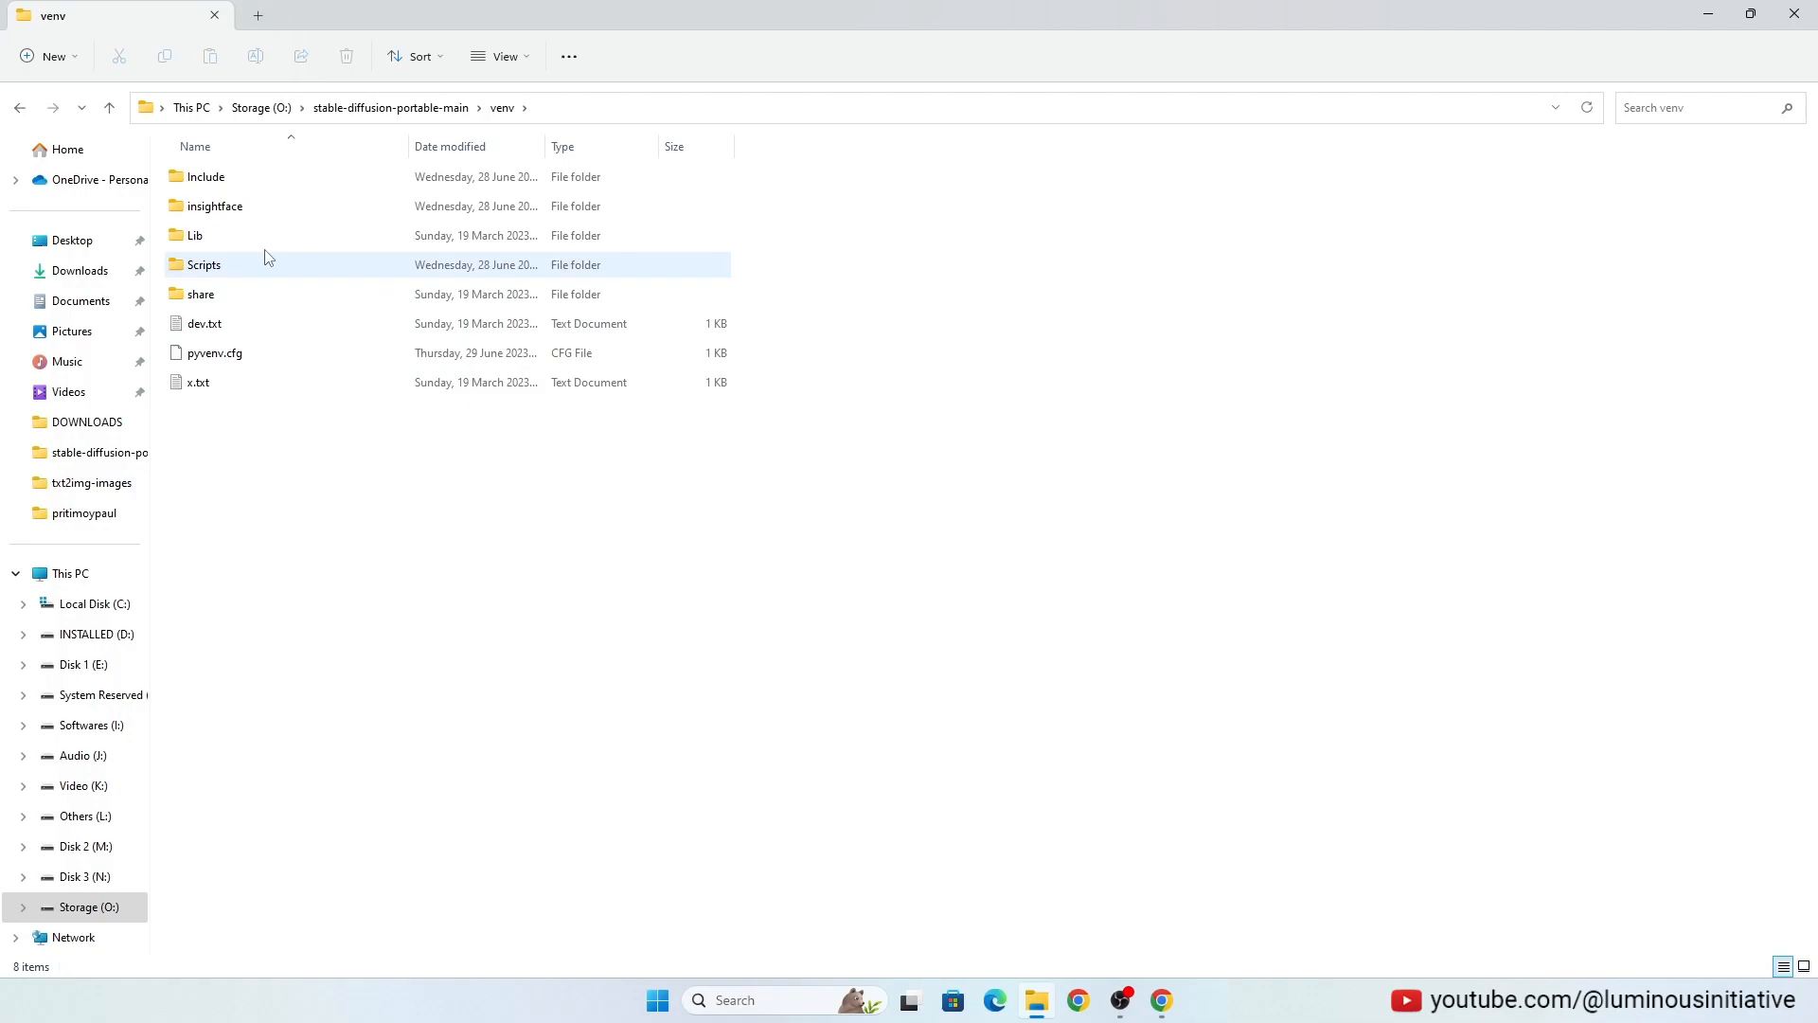
Step: Open Command Prompt in venv\Scripts and run 'activate'
{"action": "double_click", "coordinate": [202, 264]}
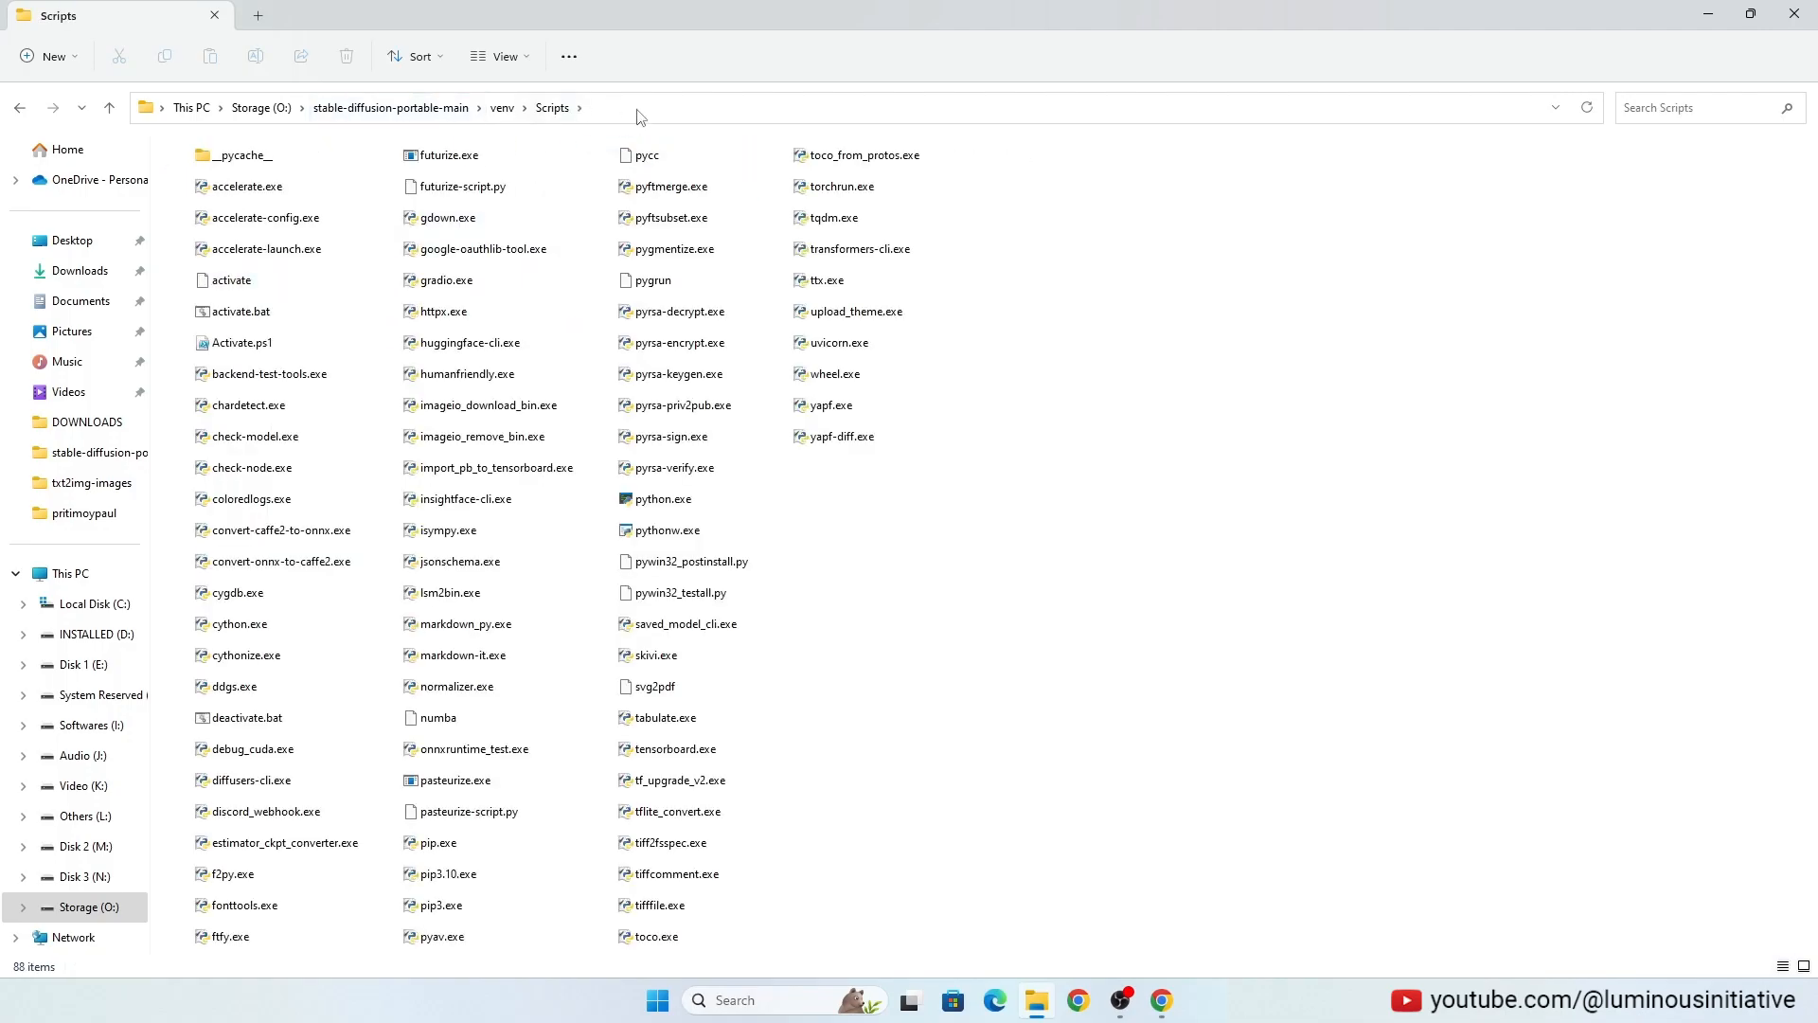
{"action": "type", "text": "cmd"}
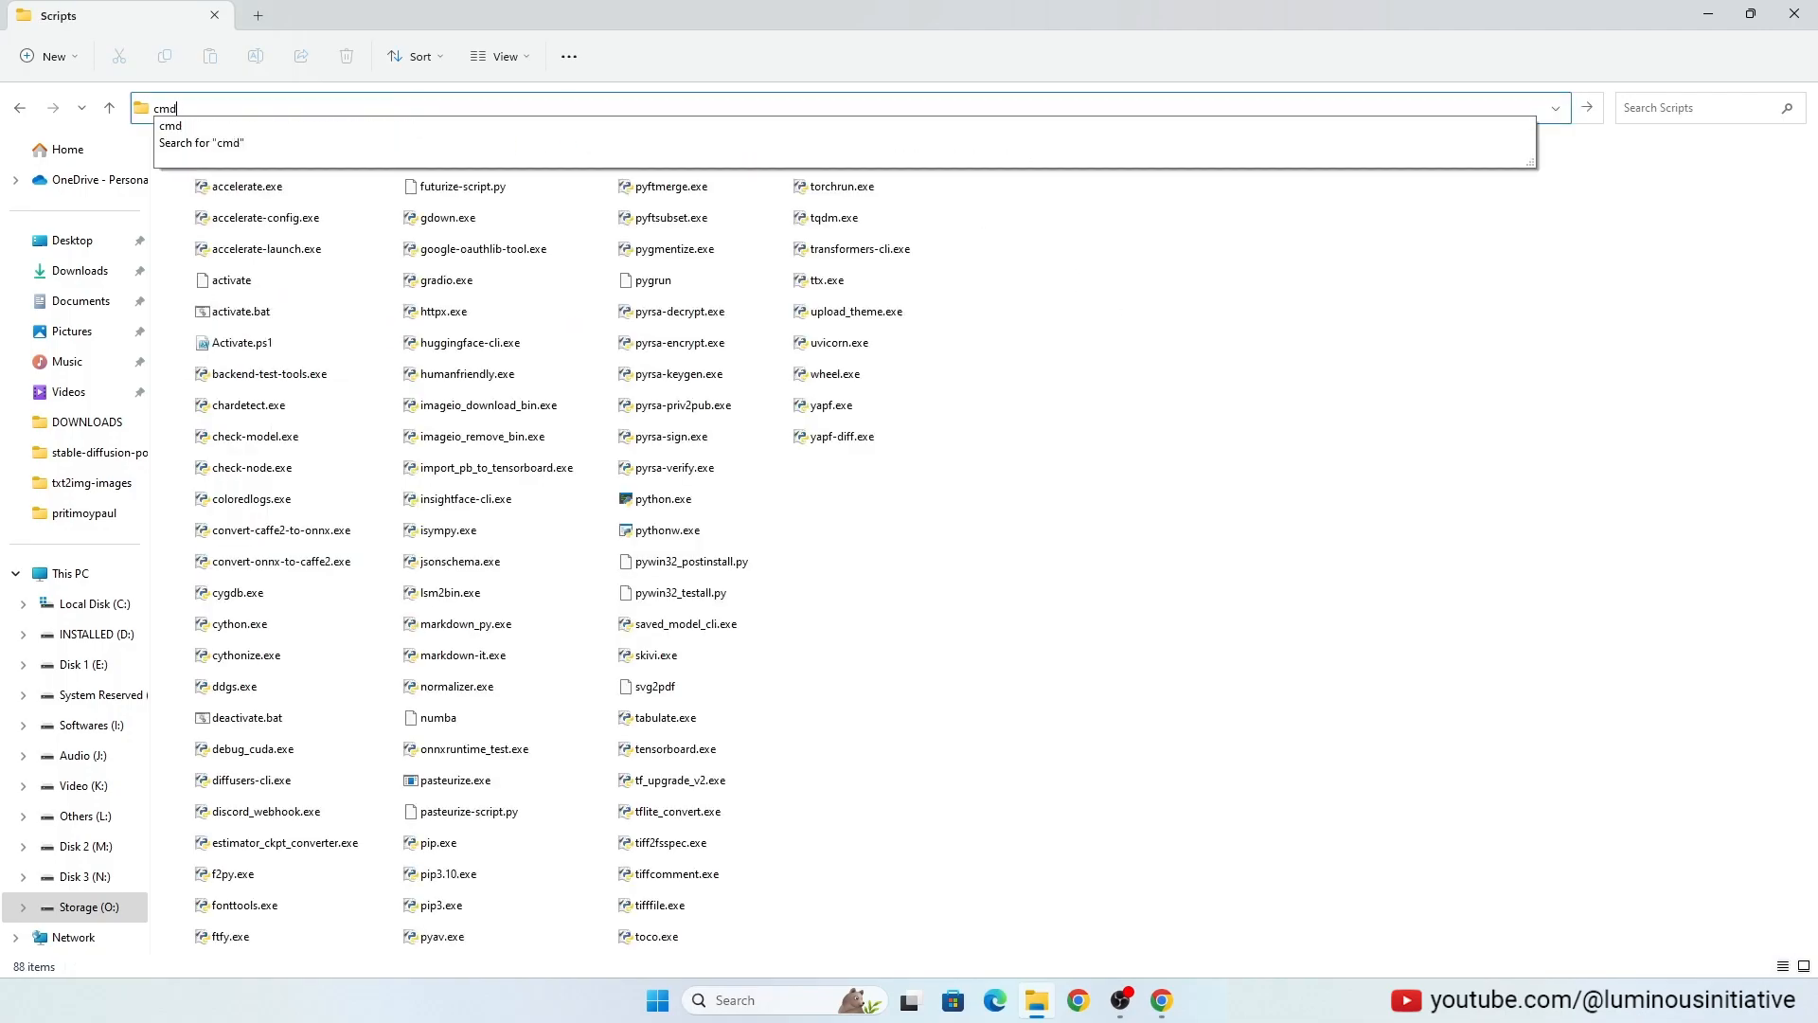
{"action": "key", "text": "enter"}
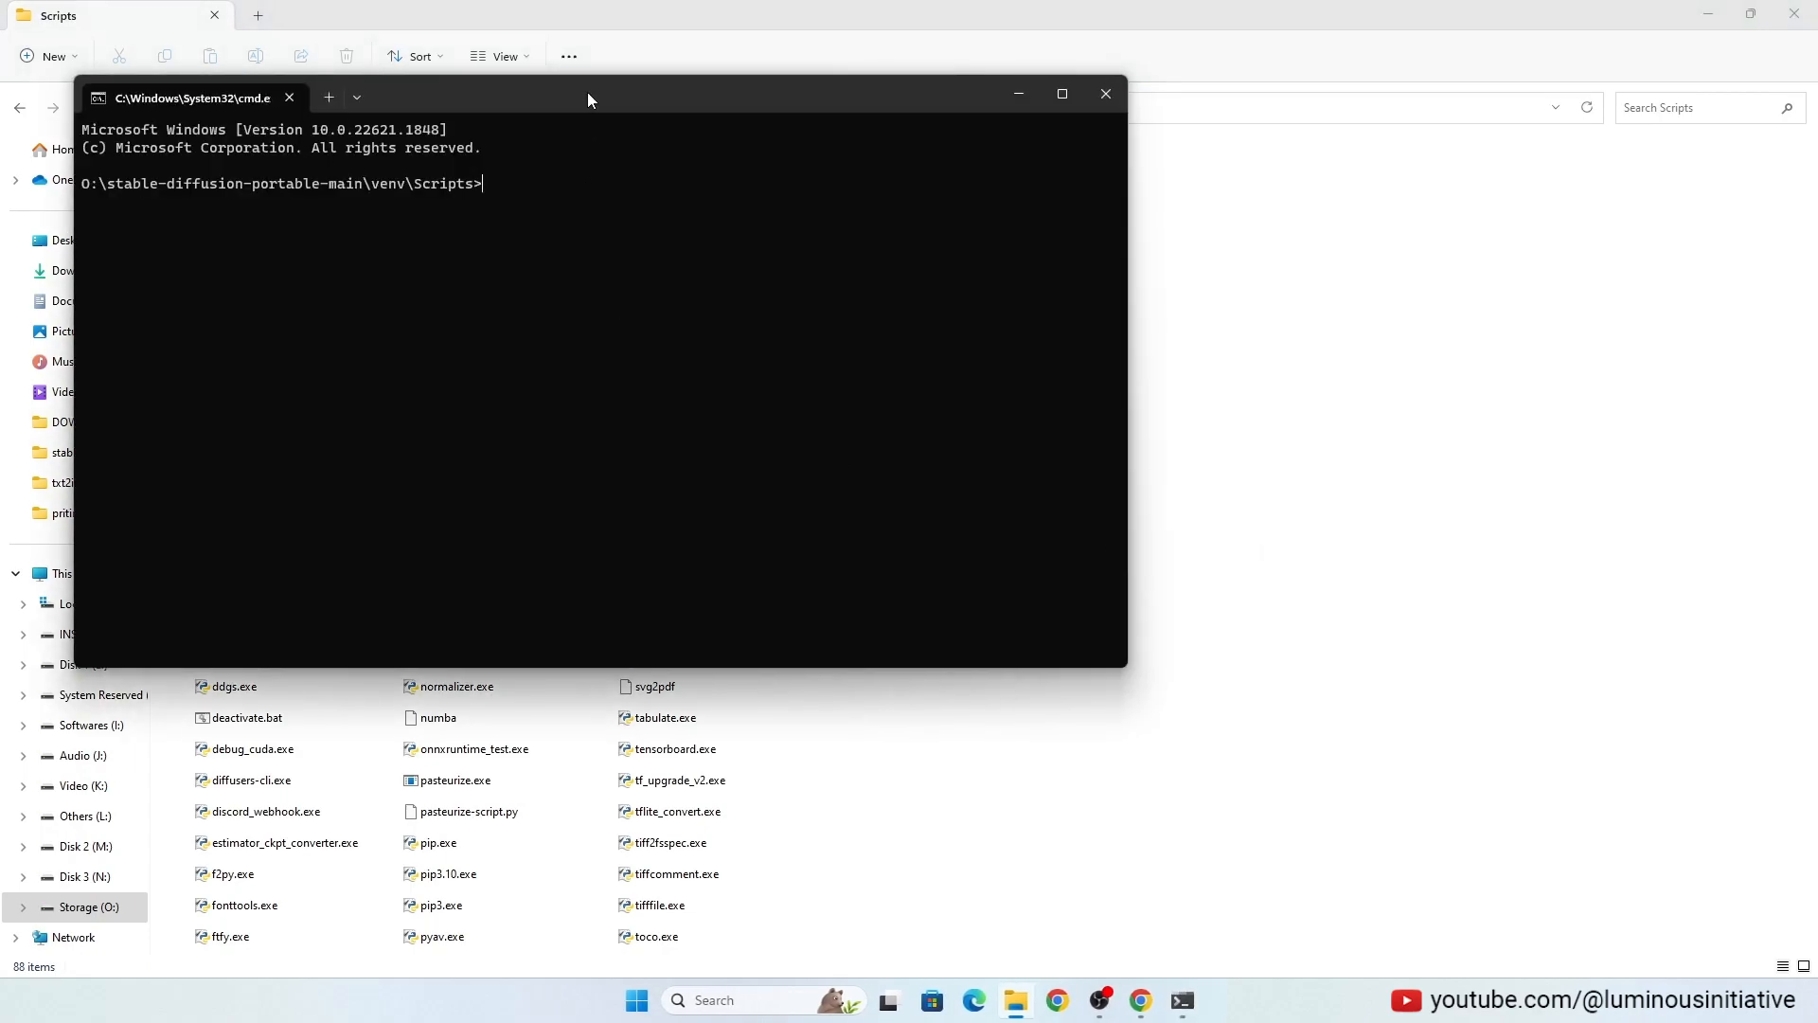
{"action": "type", "text": "a"}
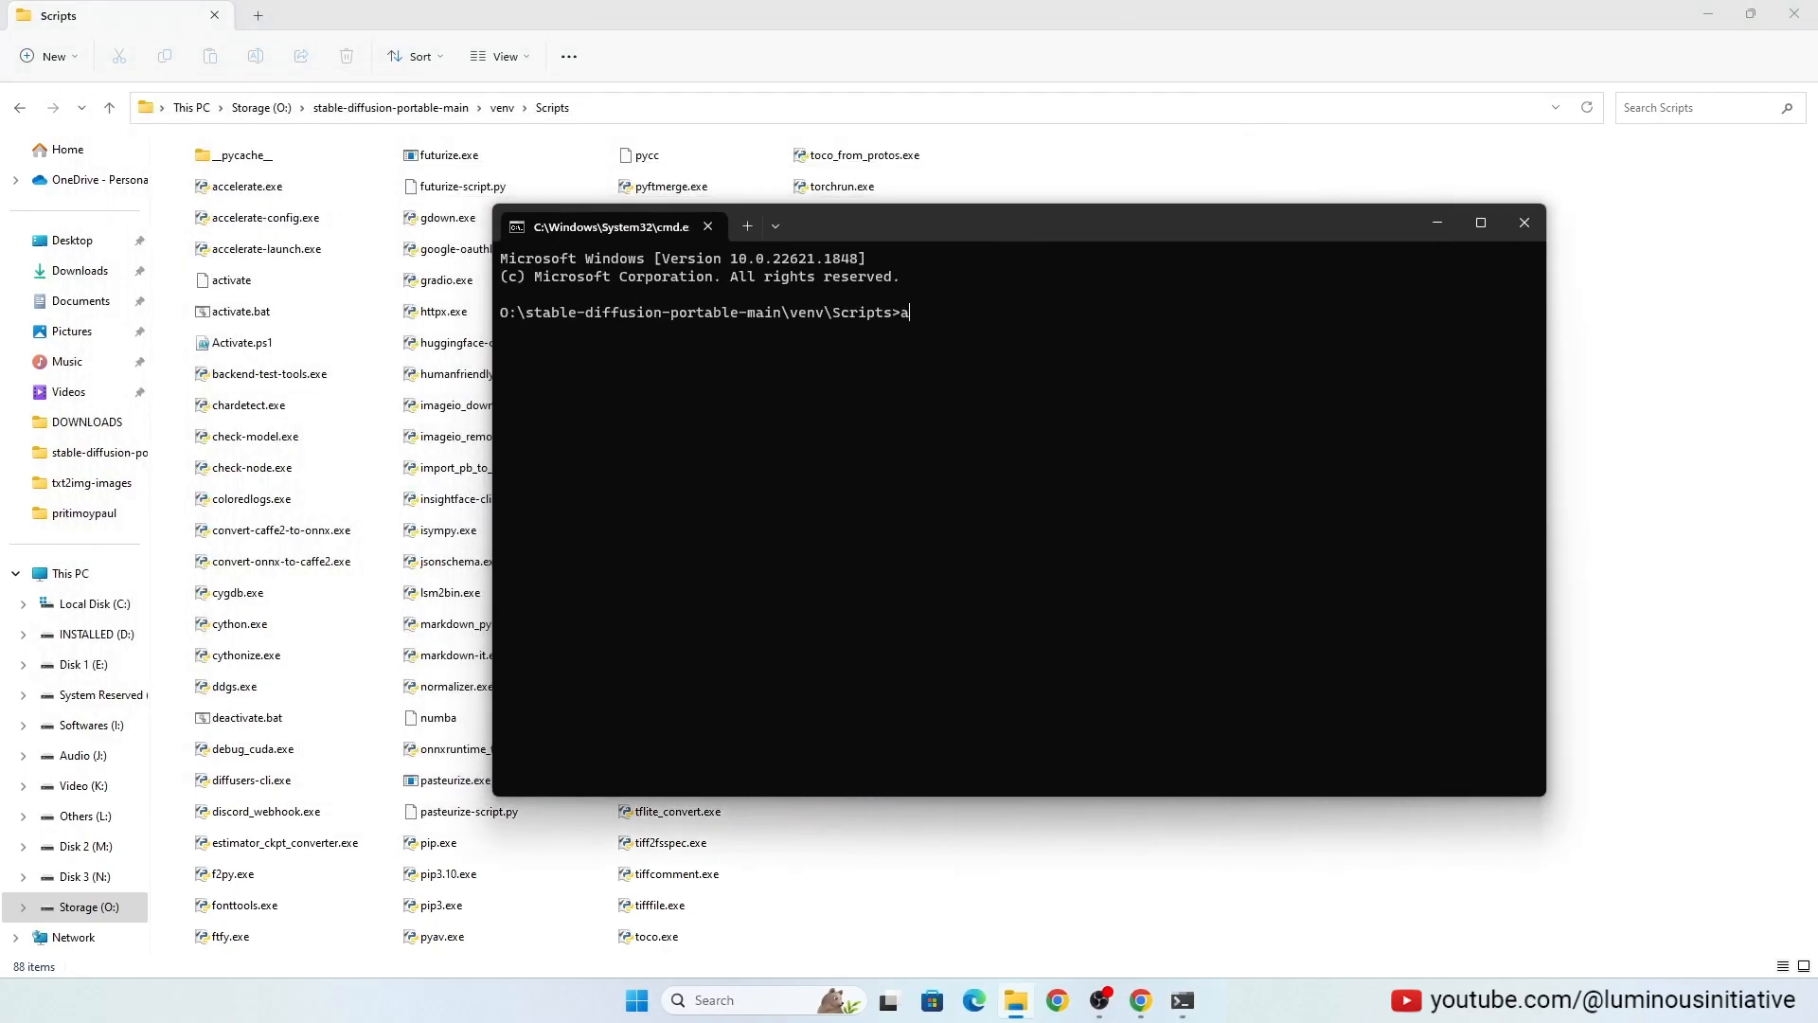
{"action": "type", "text": "ctivate"}
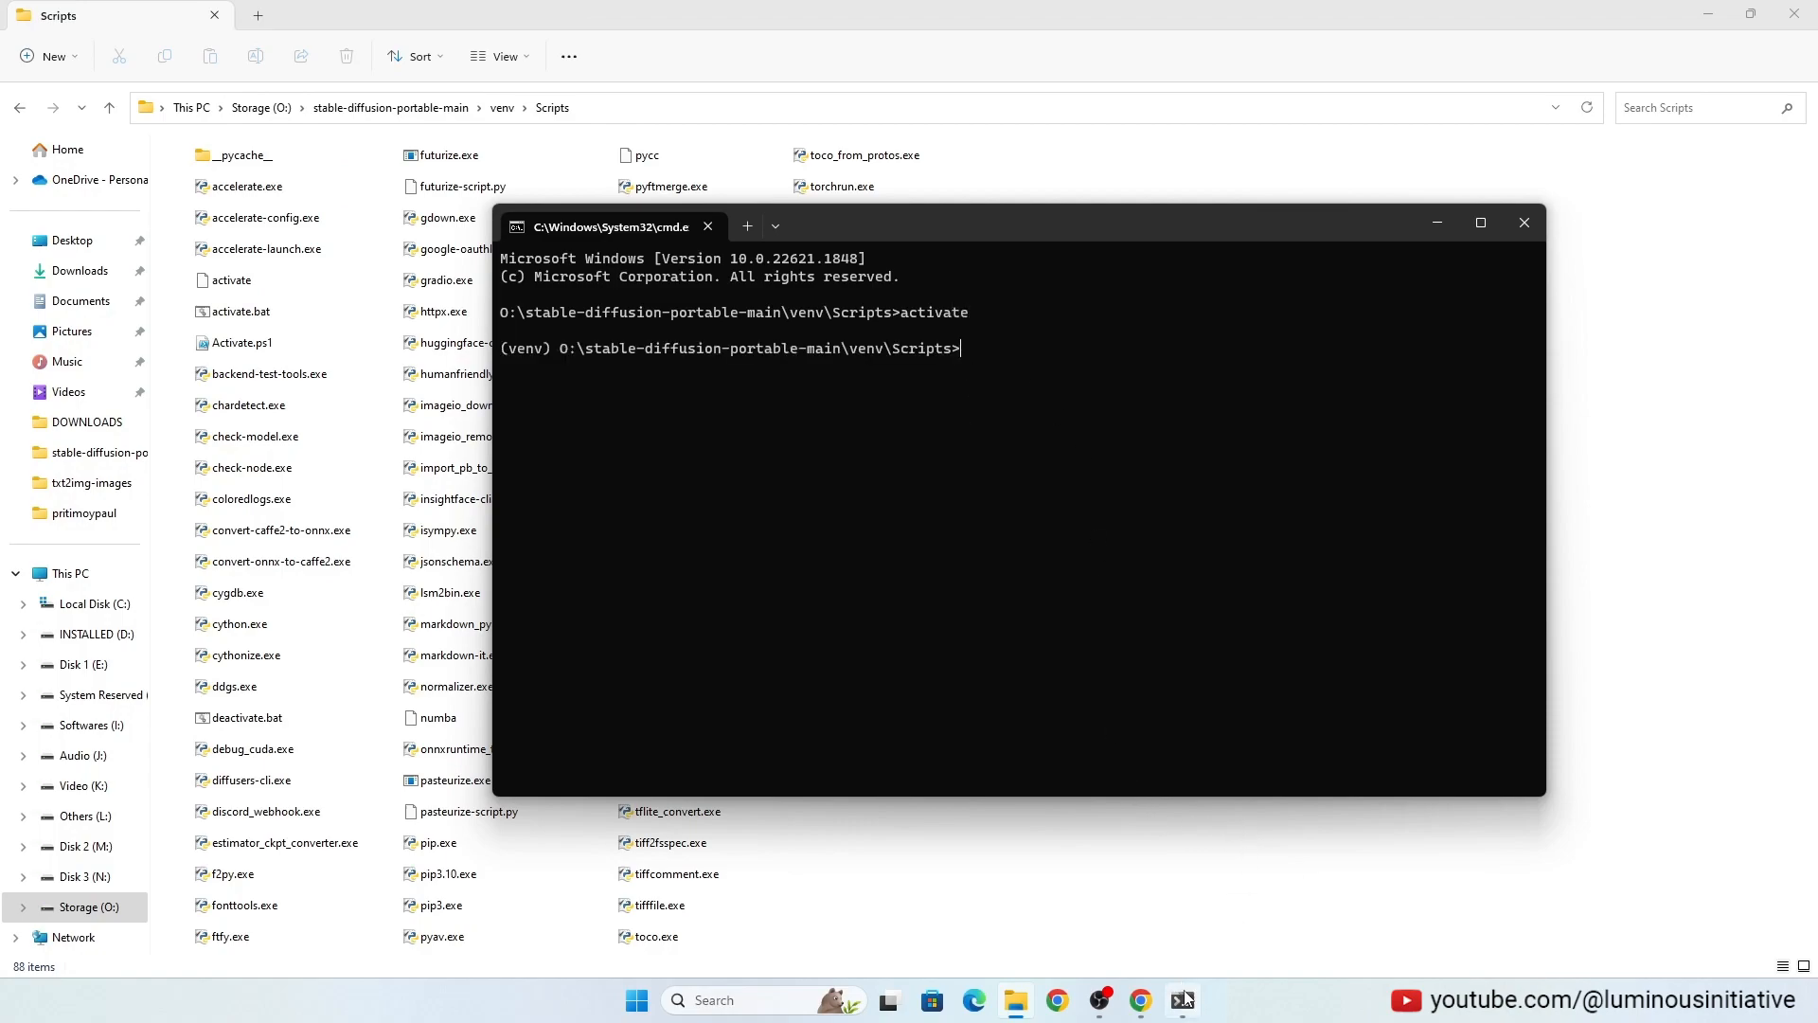
{"action": "mouse_move", "coordinate": [1181, 1000]}
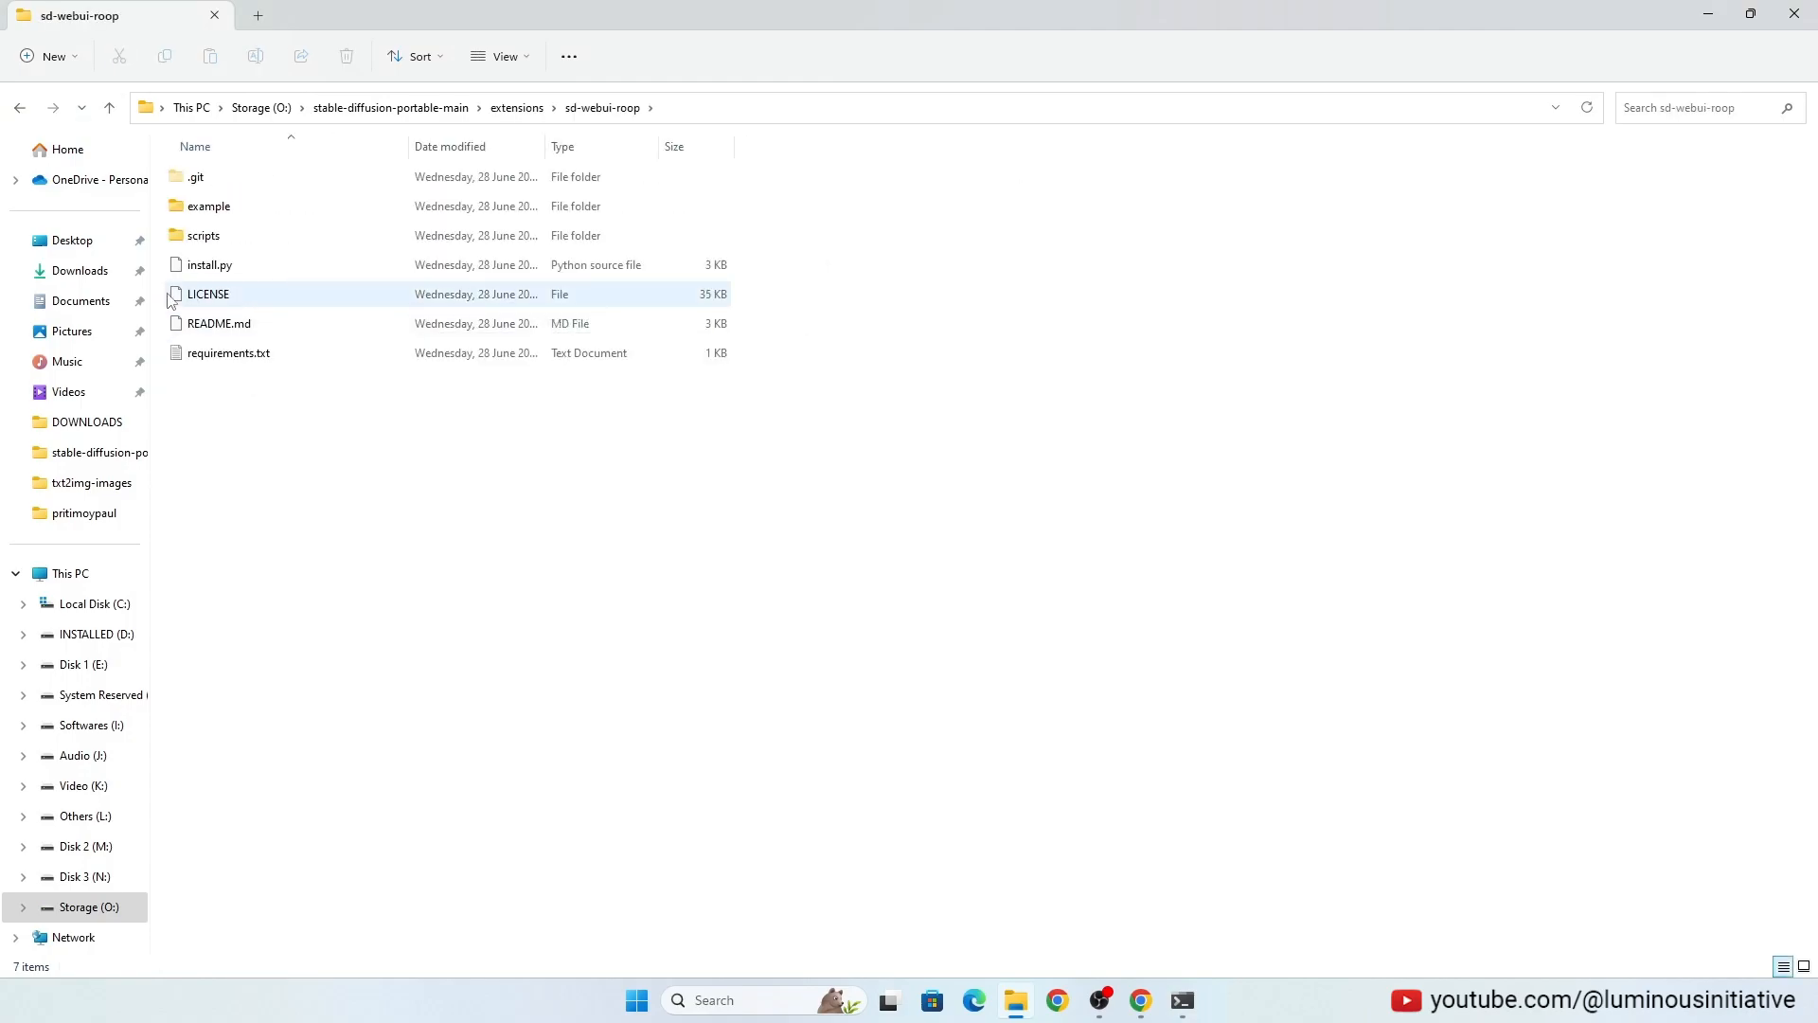
Step: Type a pip install -r command for sd-webui-roop's requirements.txt
{"action": "left_click", "coordinate": [228, 352]}
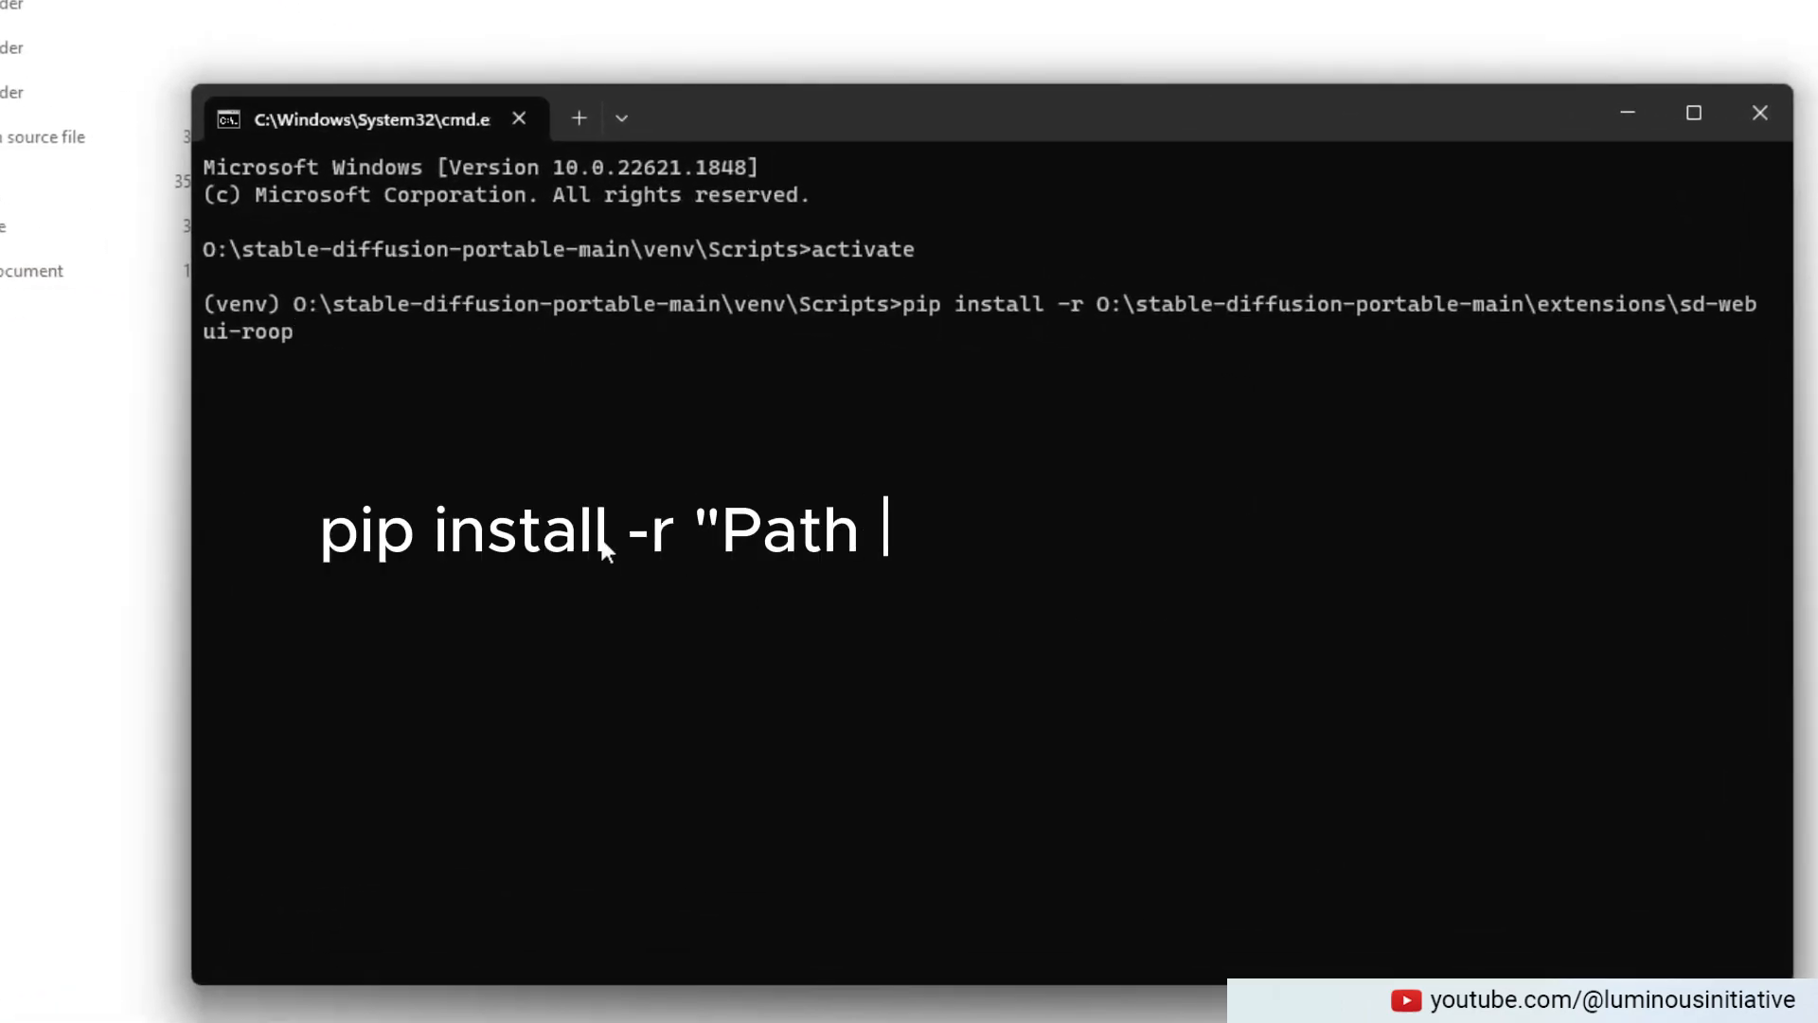
{"action": "type", "text": "of Roop's requirements.txt\""}
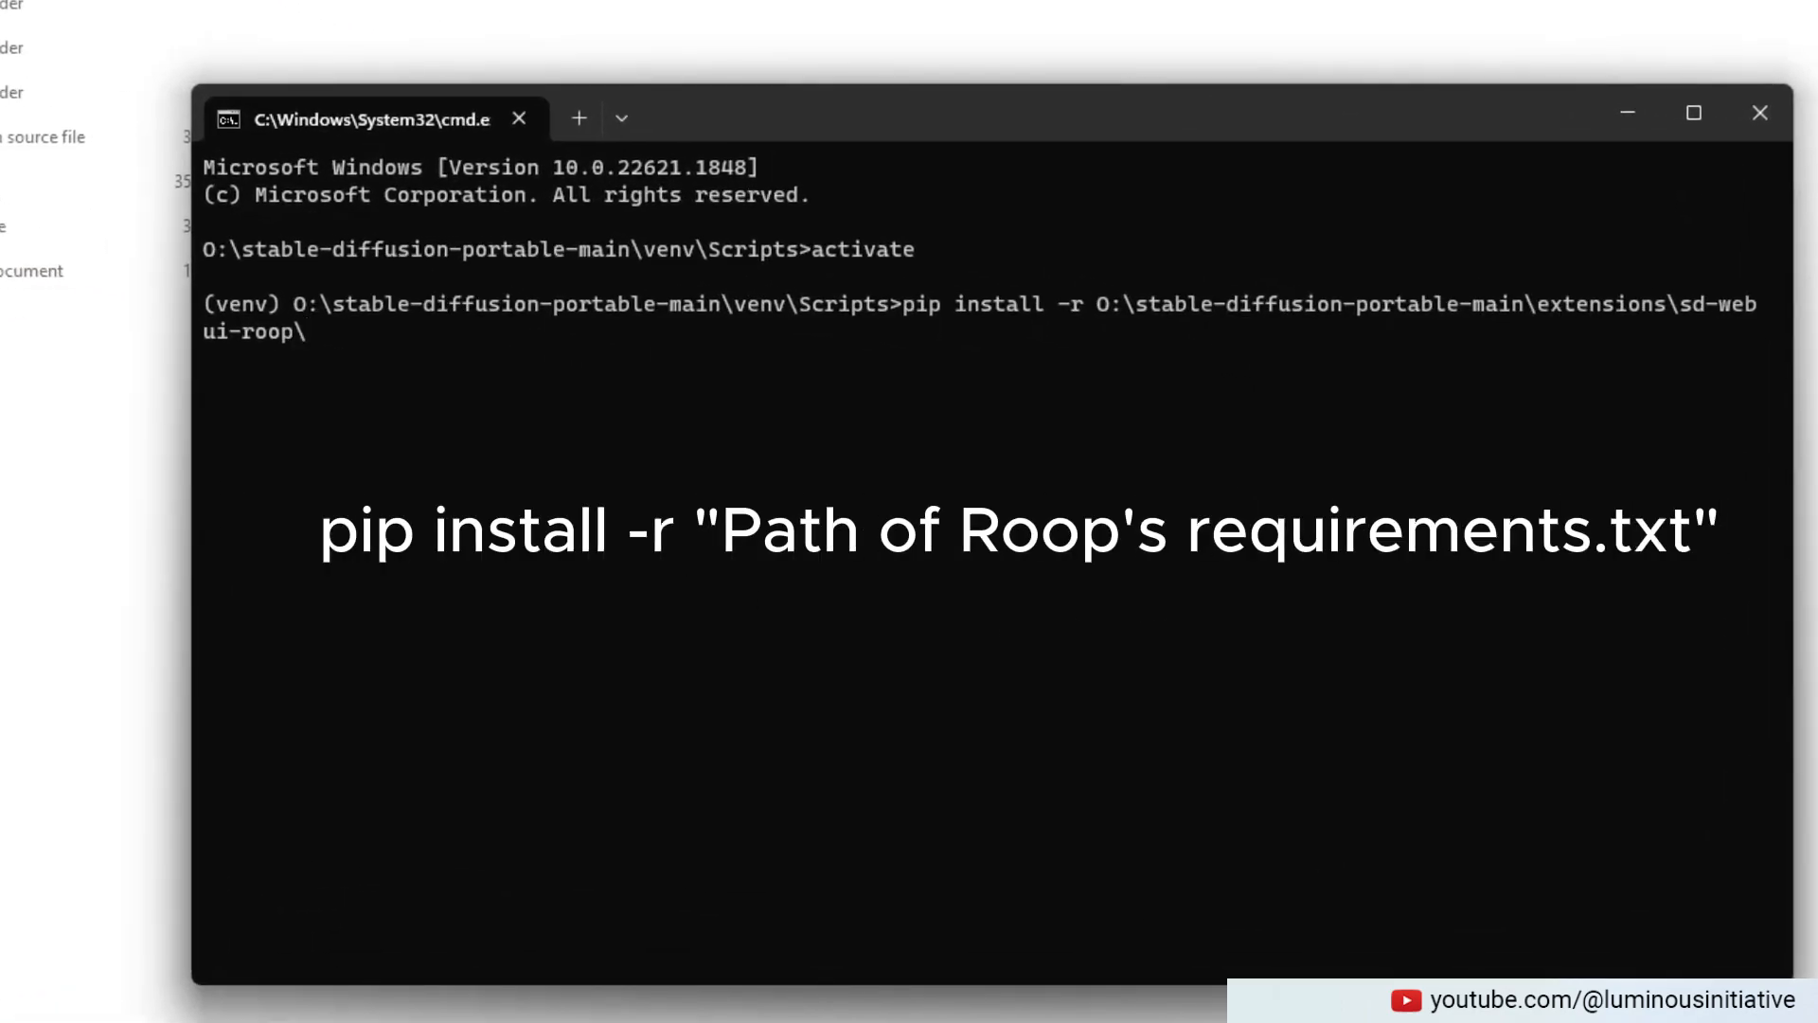
{"action": "type", "text": "require"}
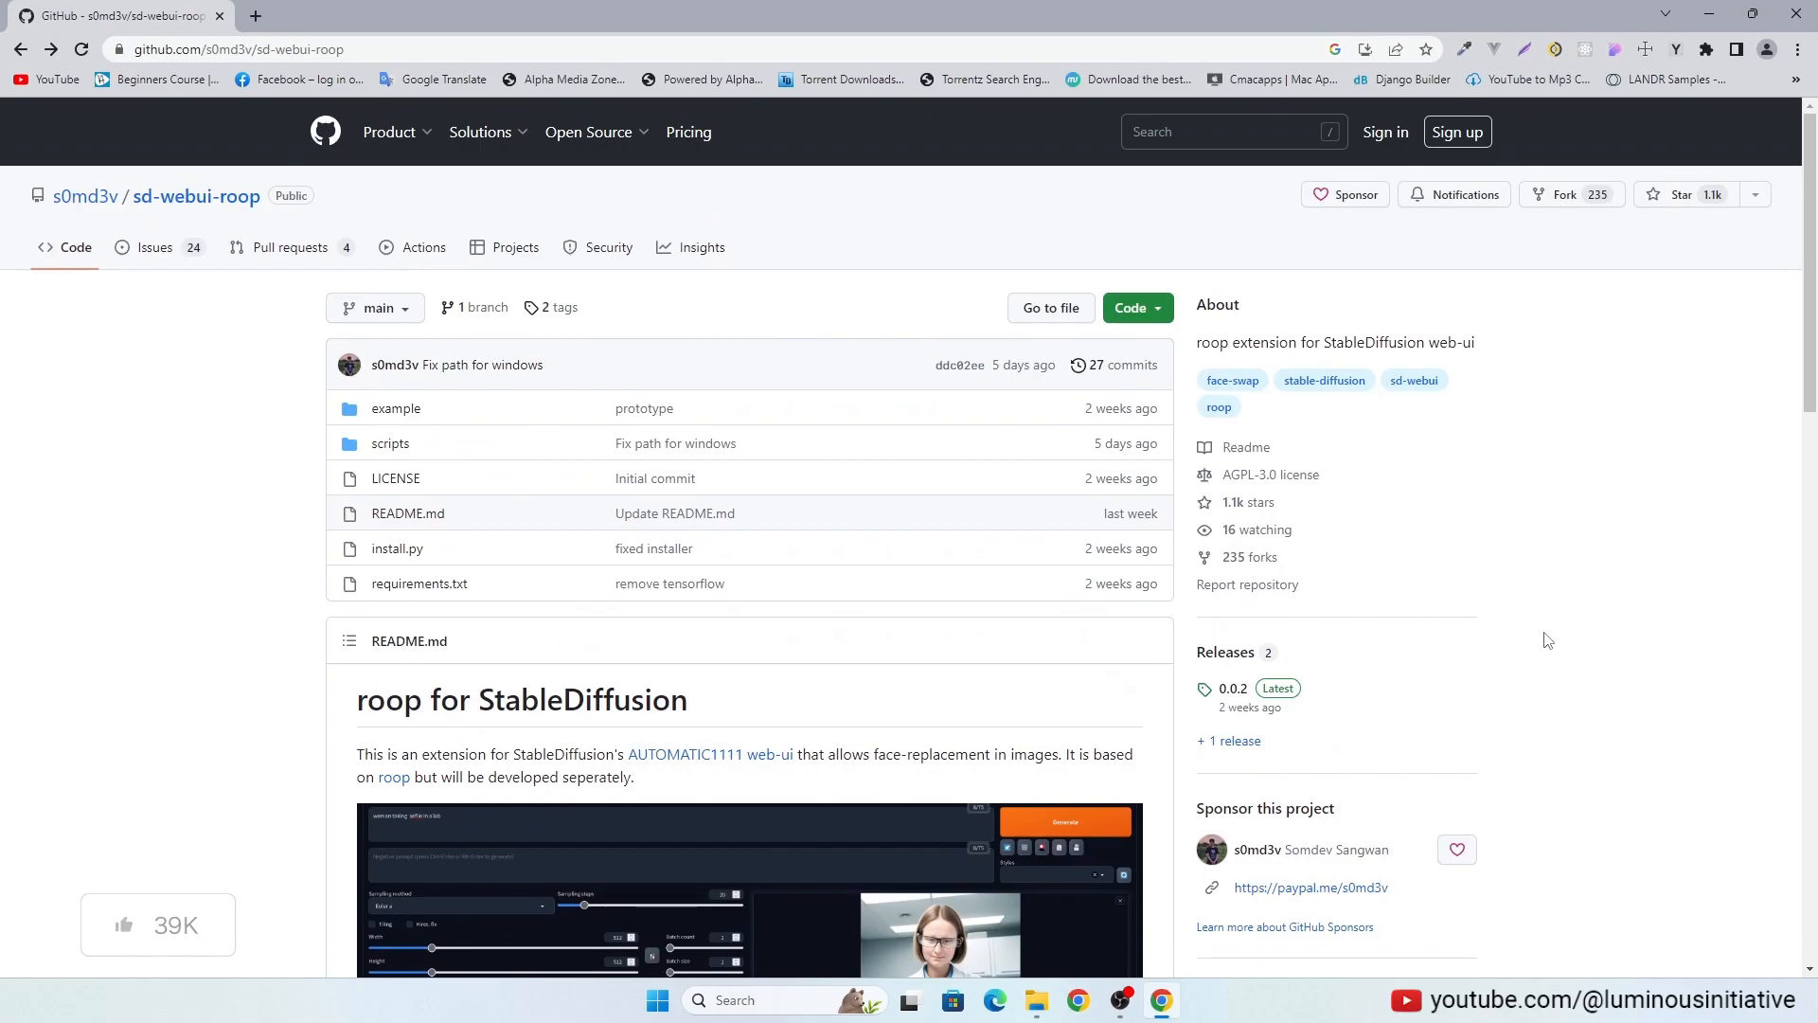
Step: Read the fix steps in roop issue #89 'Doesn't Show Up', then return to the web UI
{"action": "left_click", "coordinate": [154, 248]}
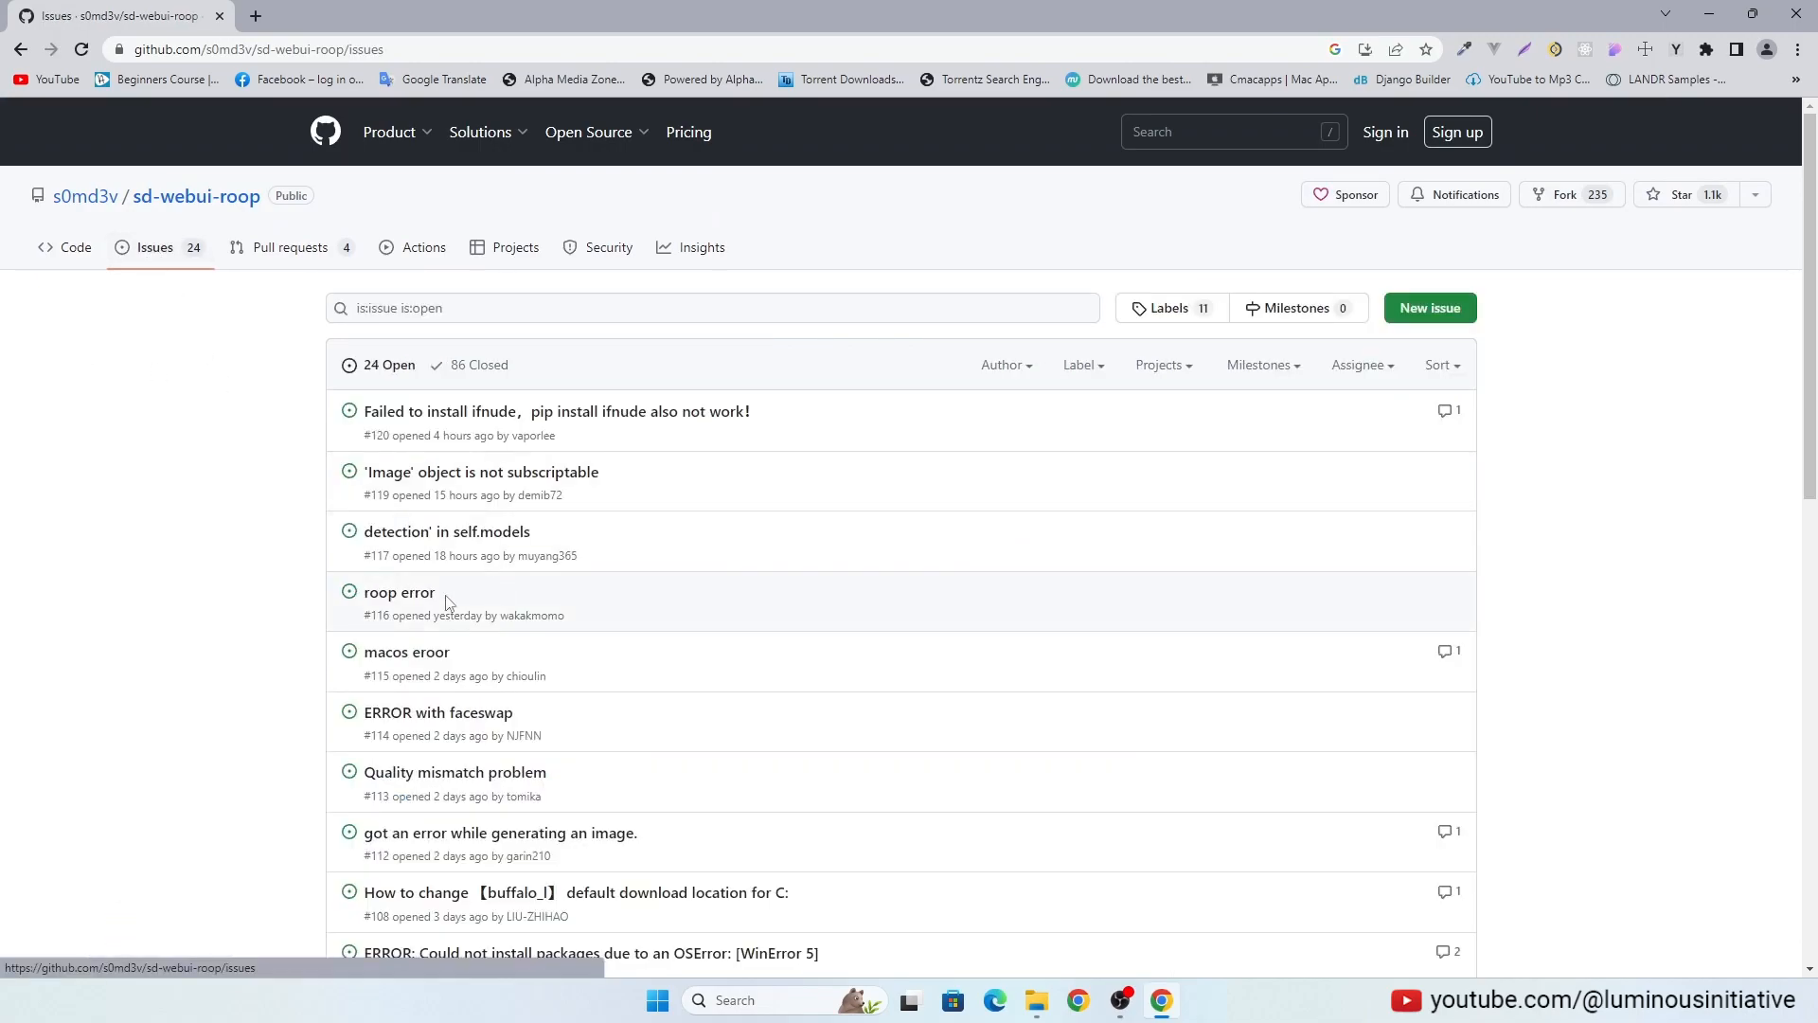
{"action": "scroll", "scroll_direction": "down", "scroll_amount": 3}
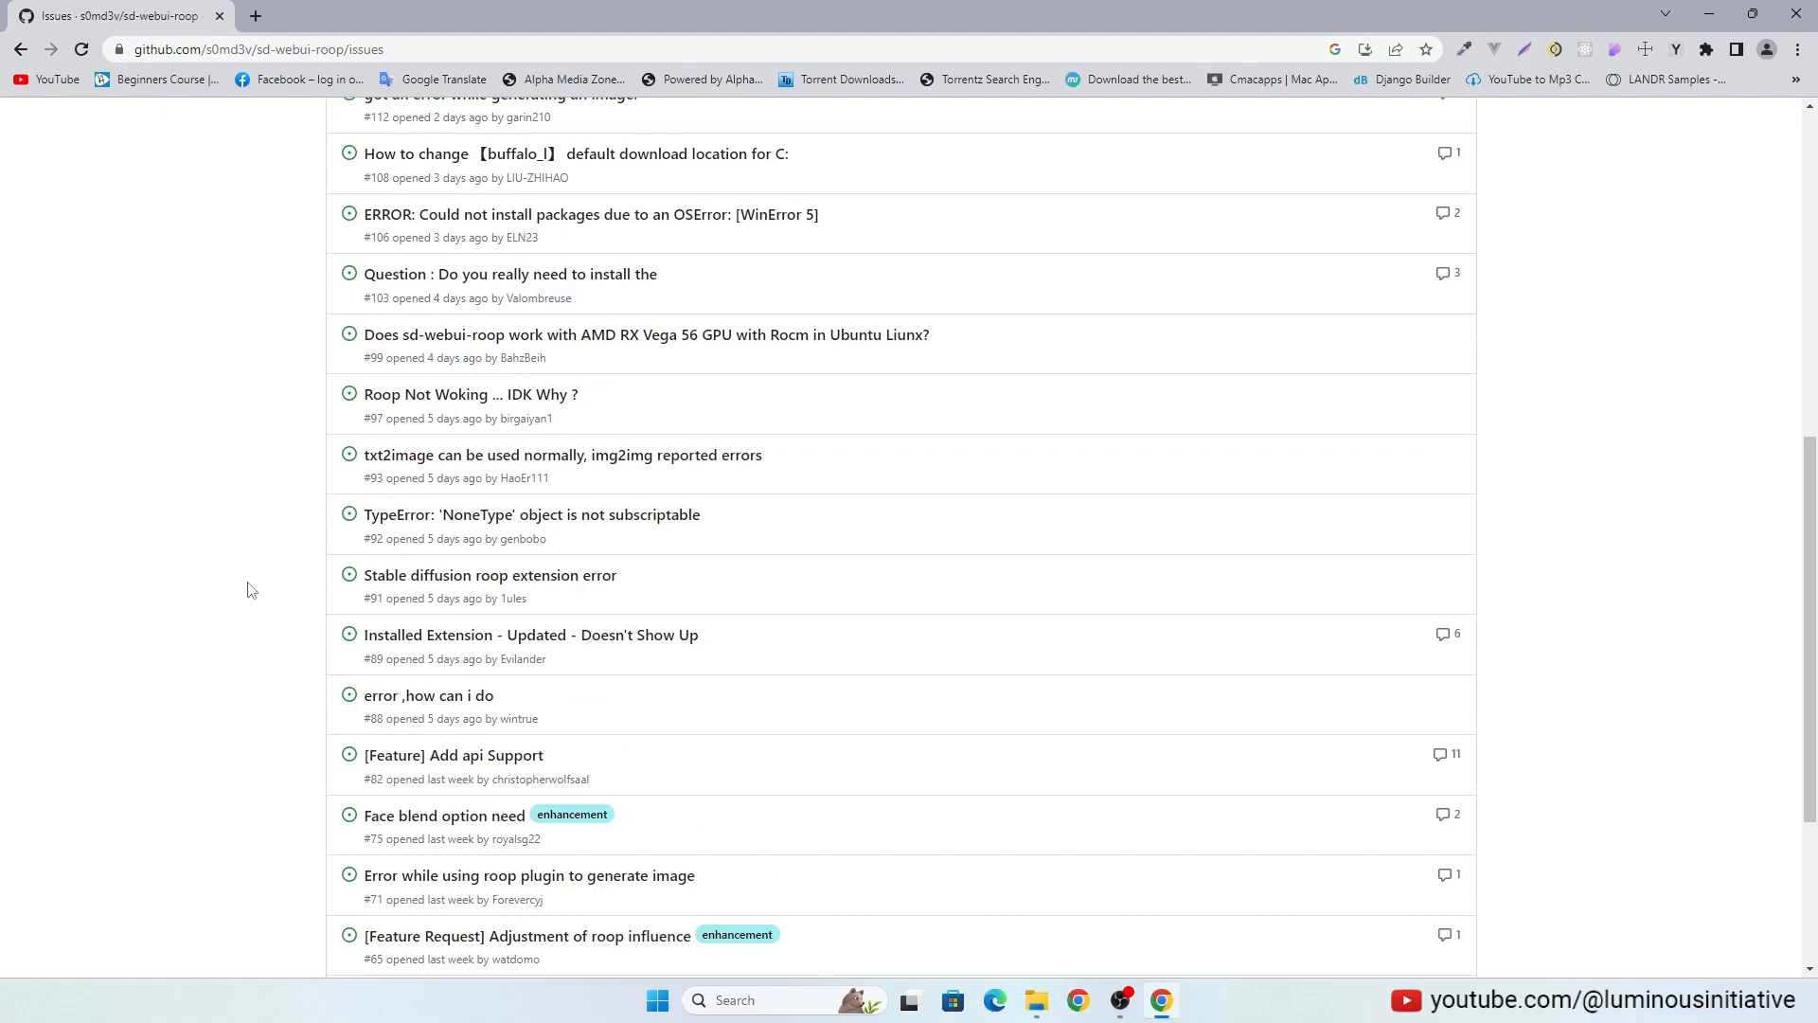
{"action": "left_click", "coordinate": [530, 635]}
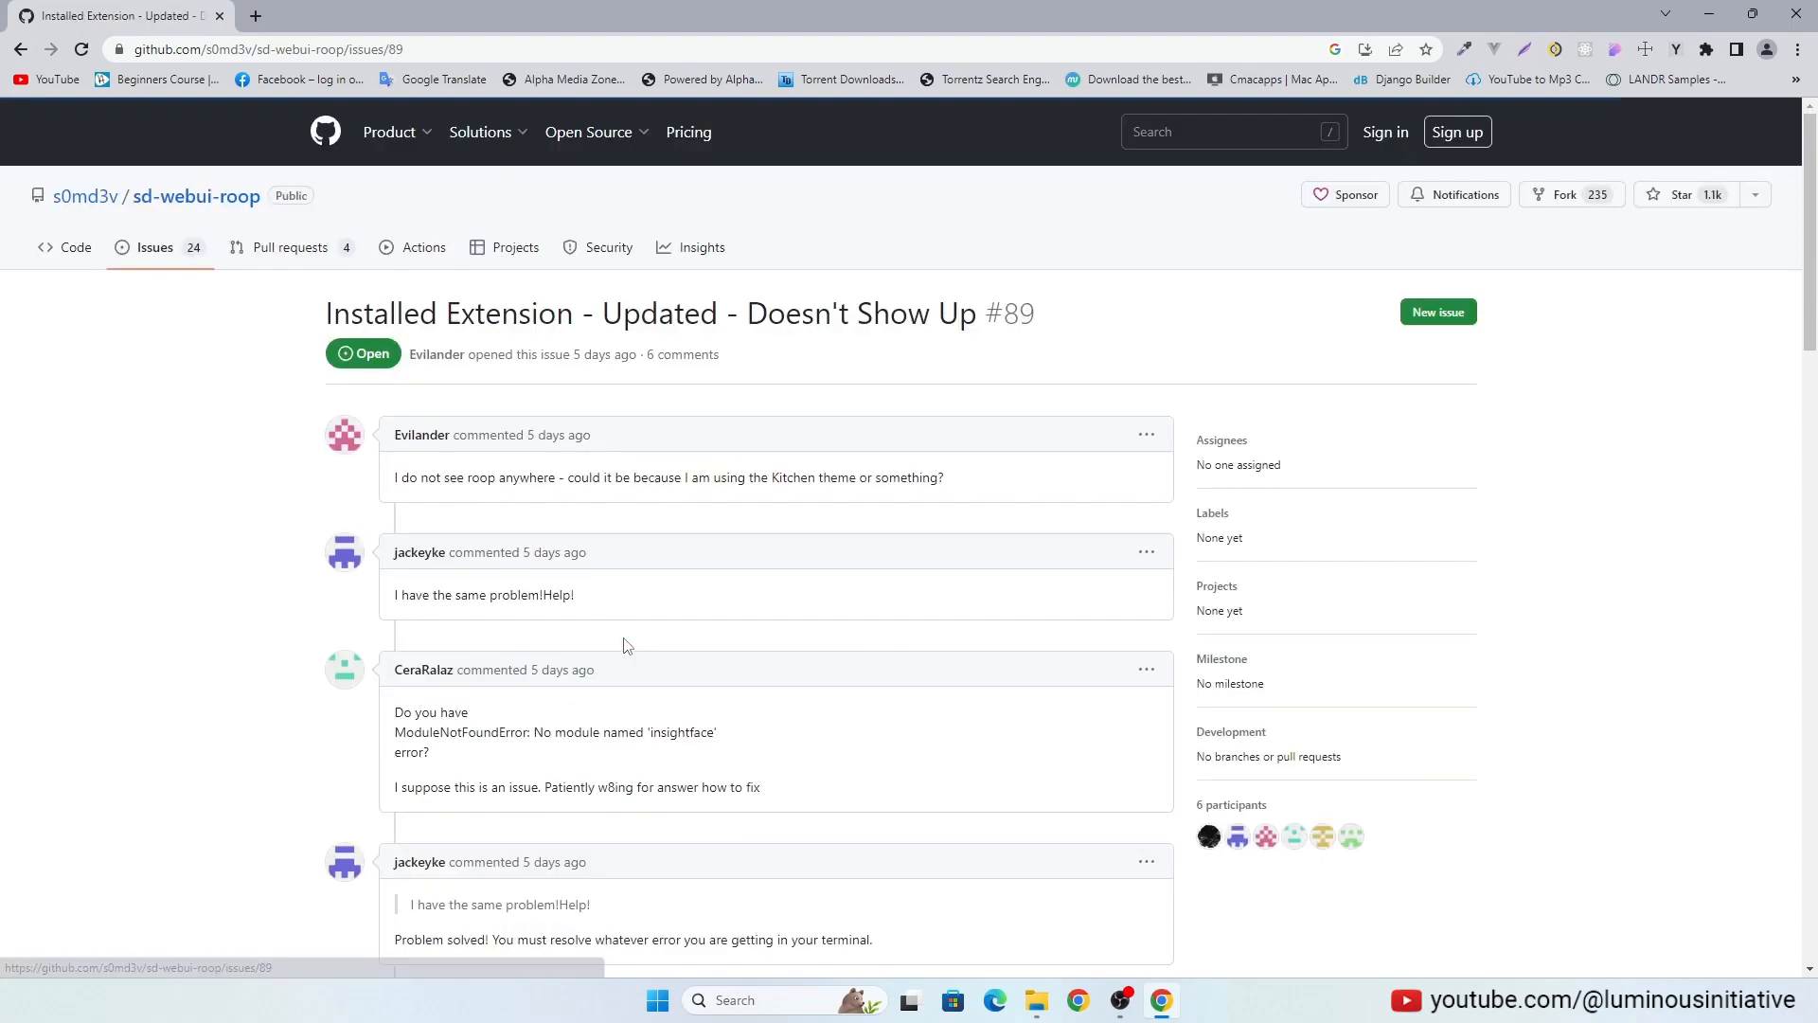
{"action": "scroll", "scroll_direction": "down", "scroll_amount": 3}
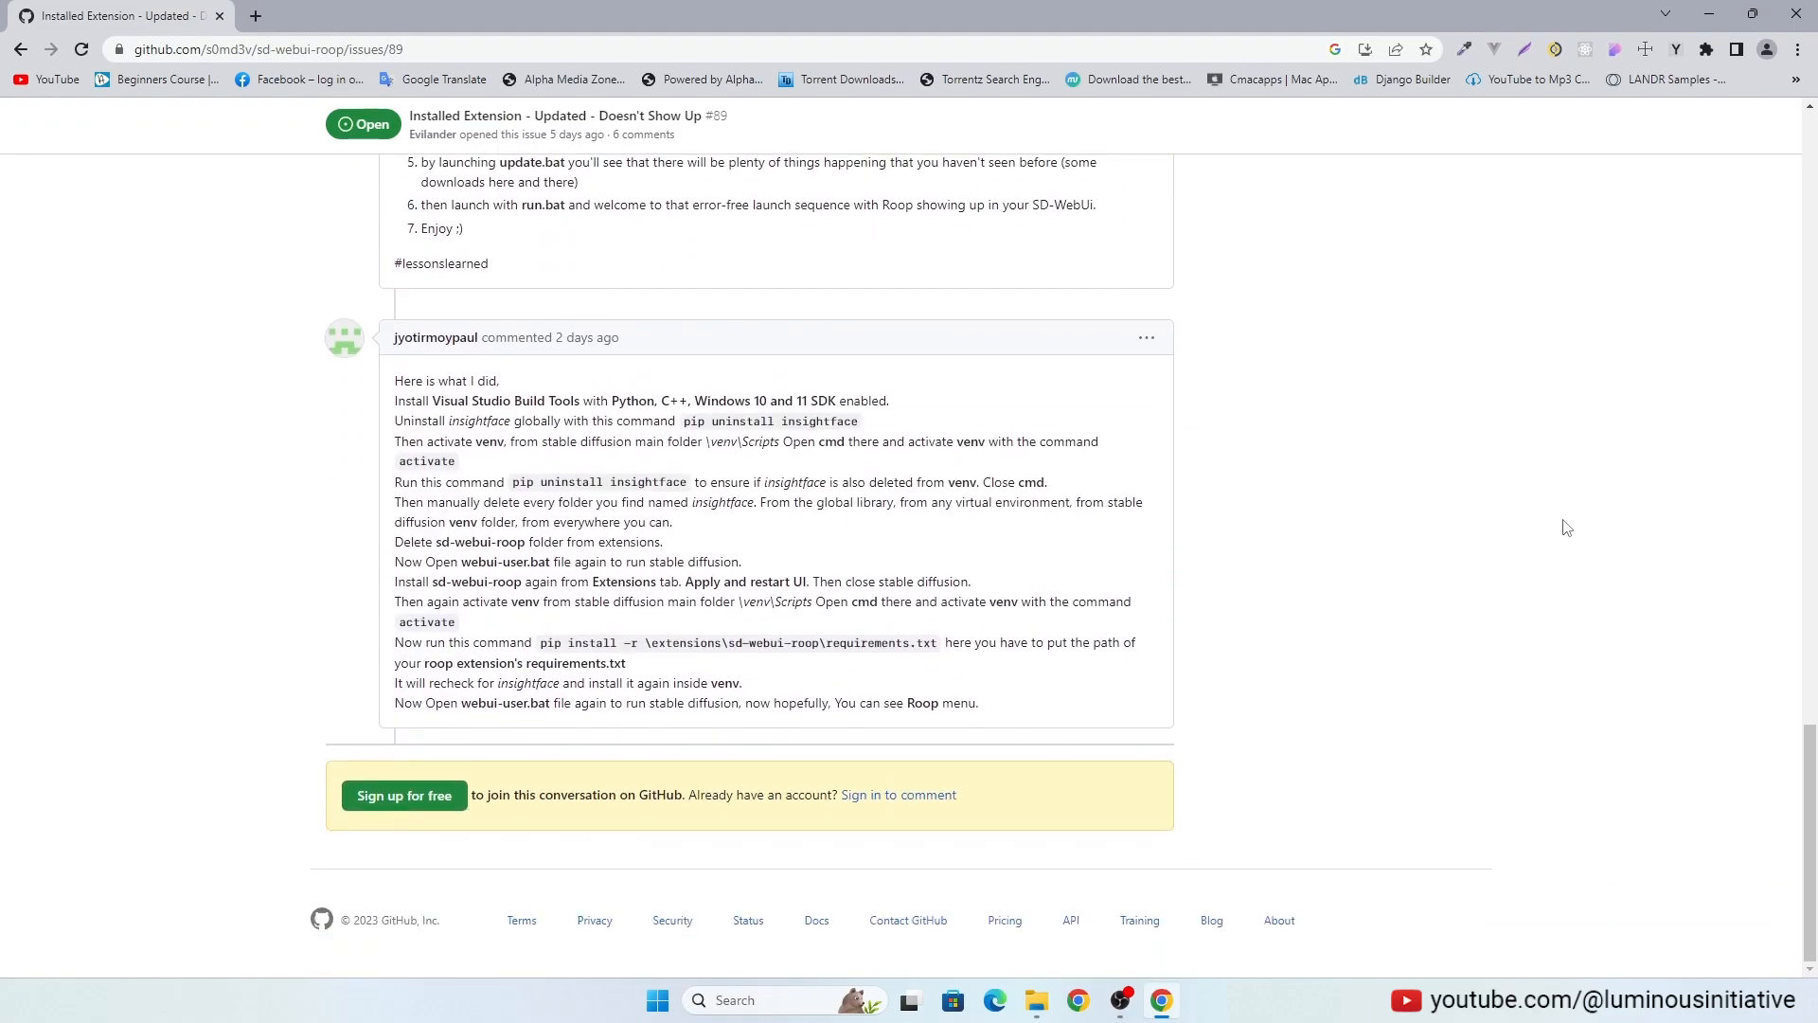
{"action": "mouse_move", "coordinate": [1567, 513]}
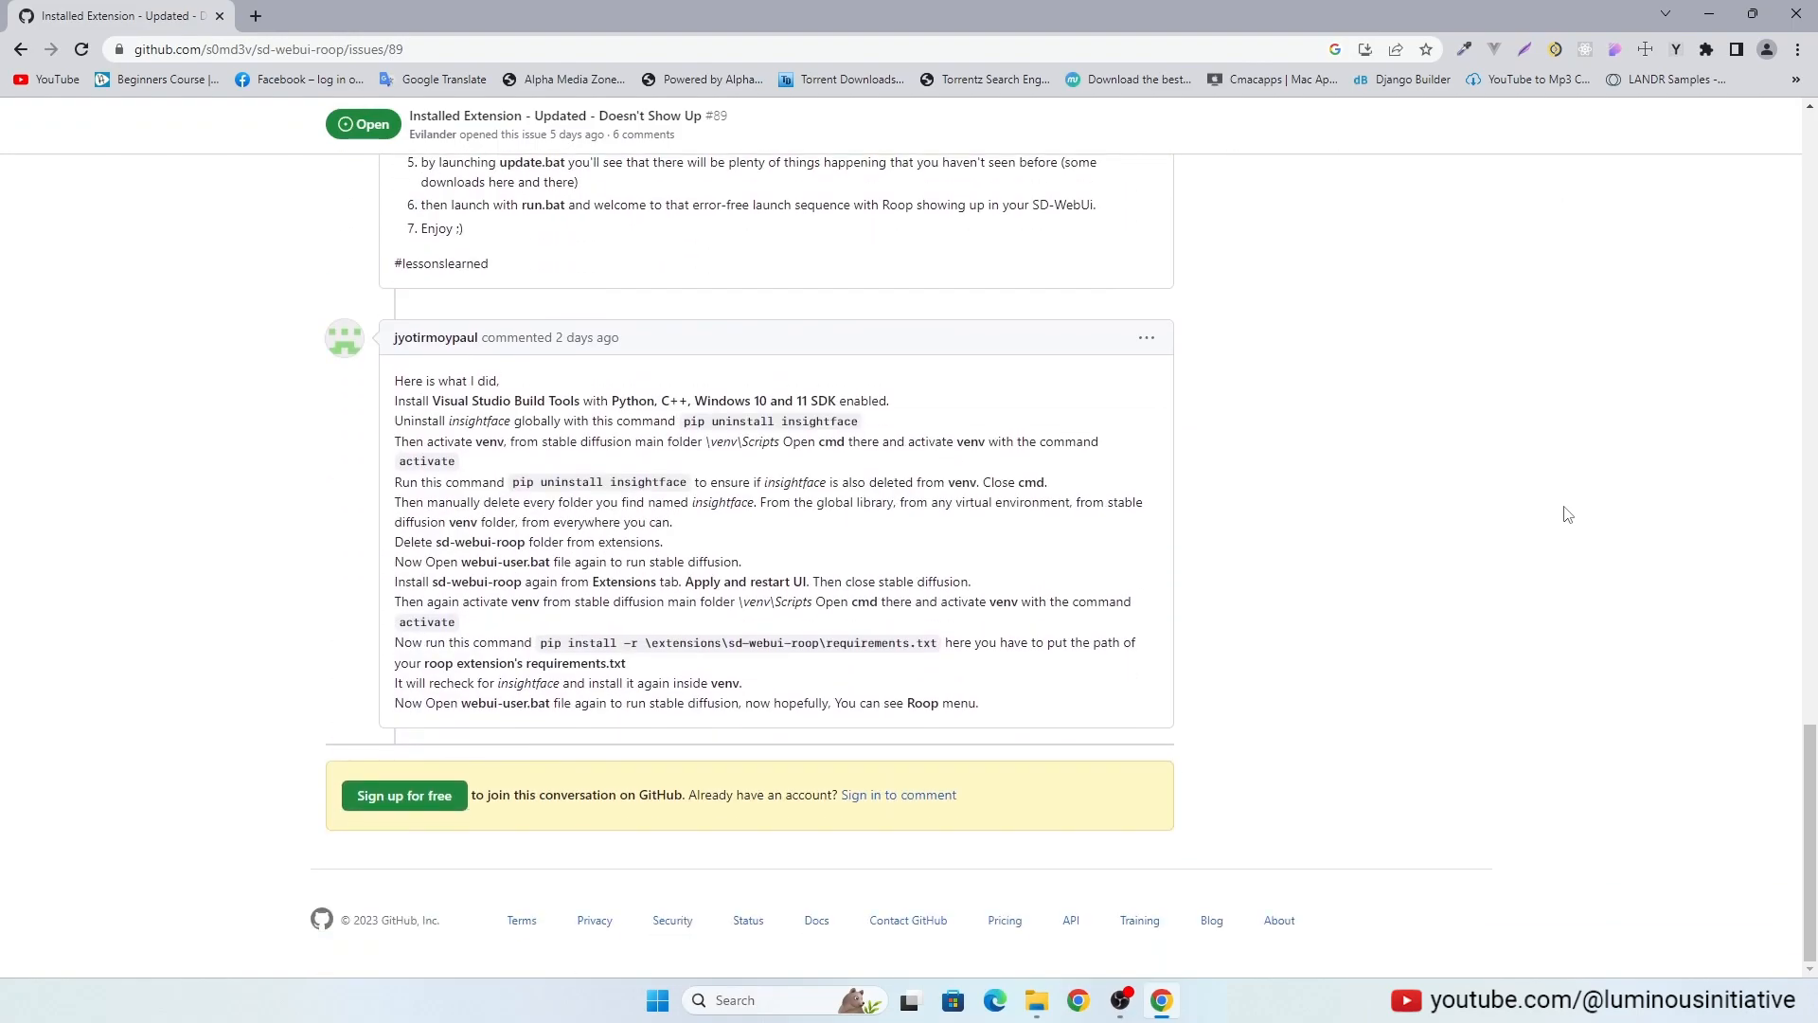
{"action": "left_click", "coordinate": [110, 15]}
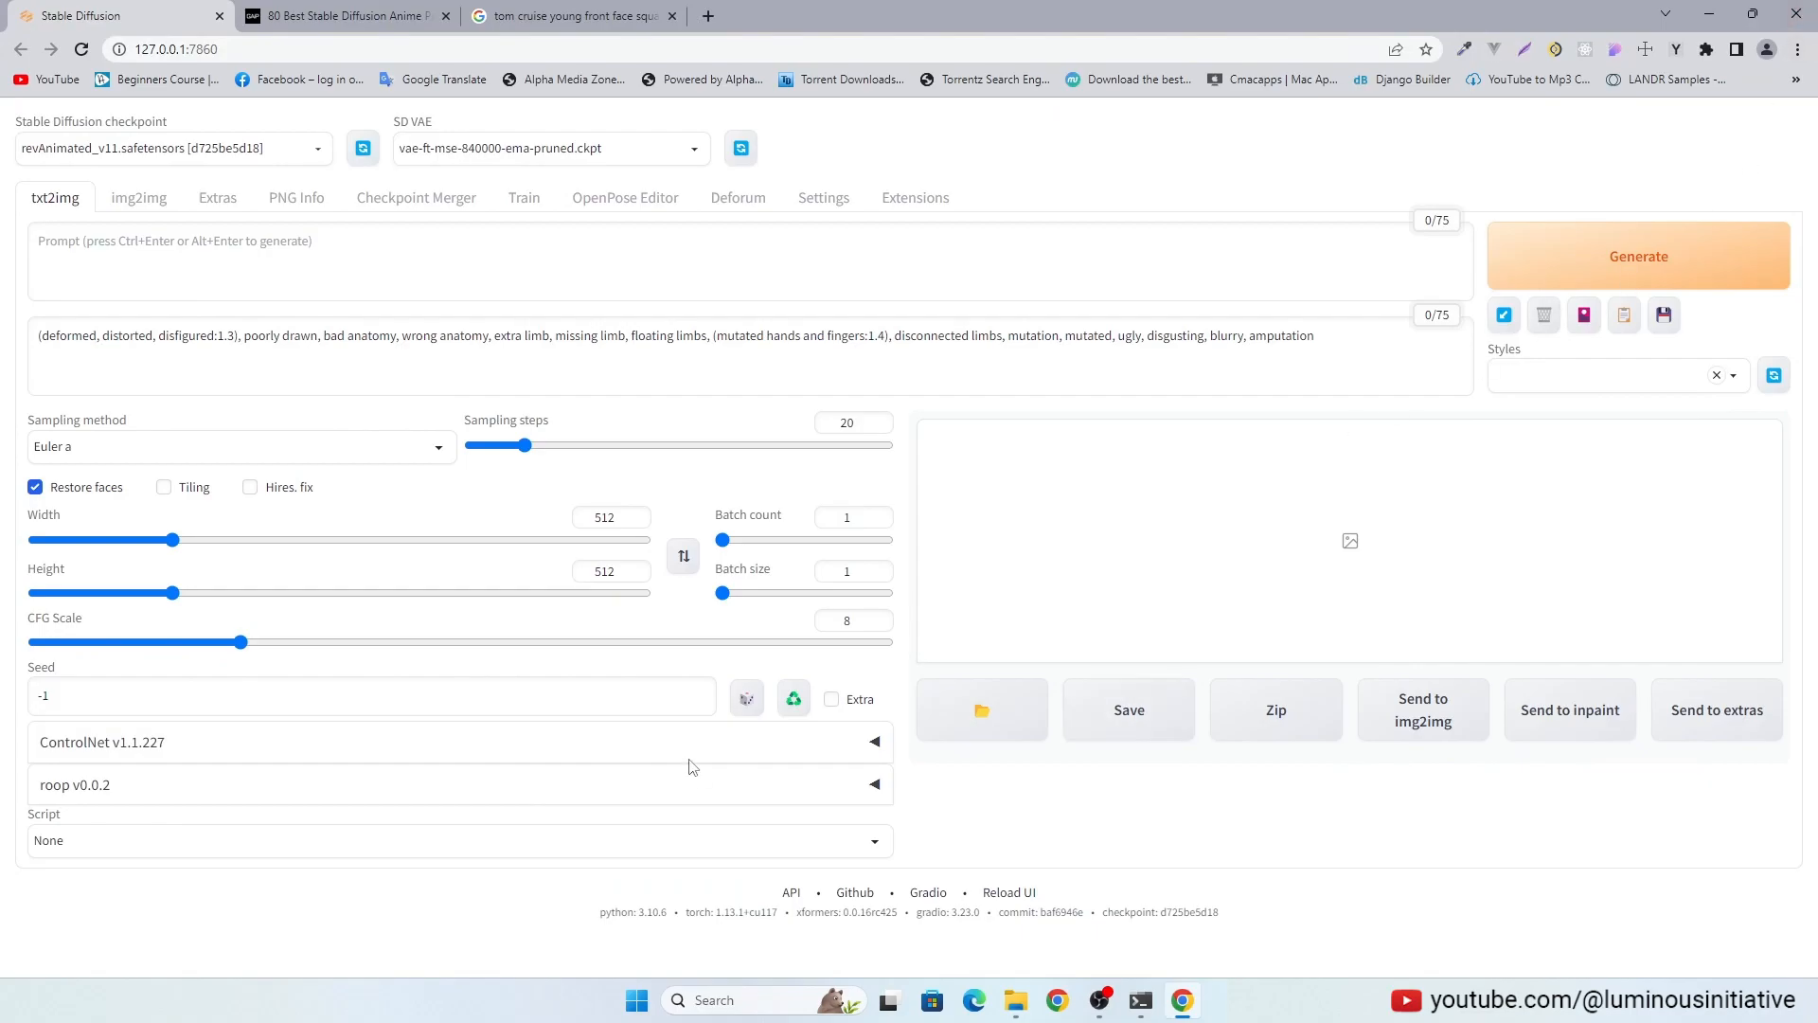
{"action": "mouse_move", "coordinate": [899, 802]}
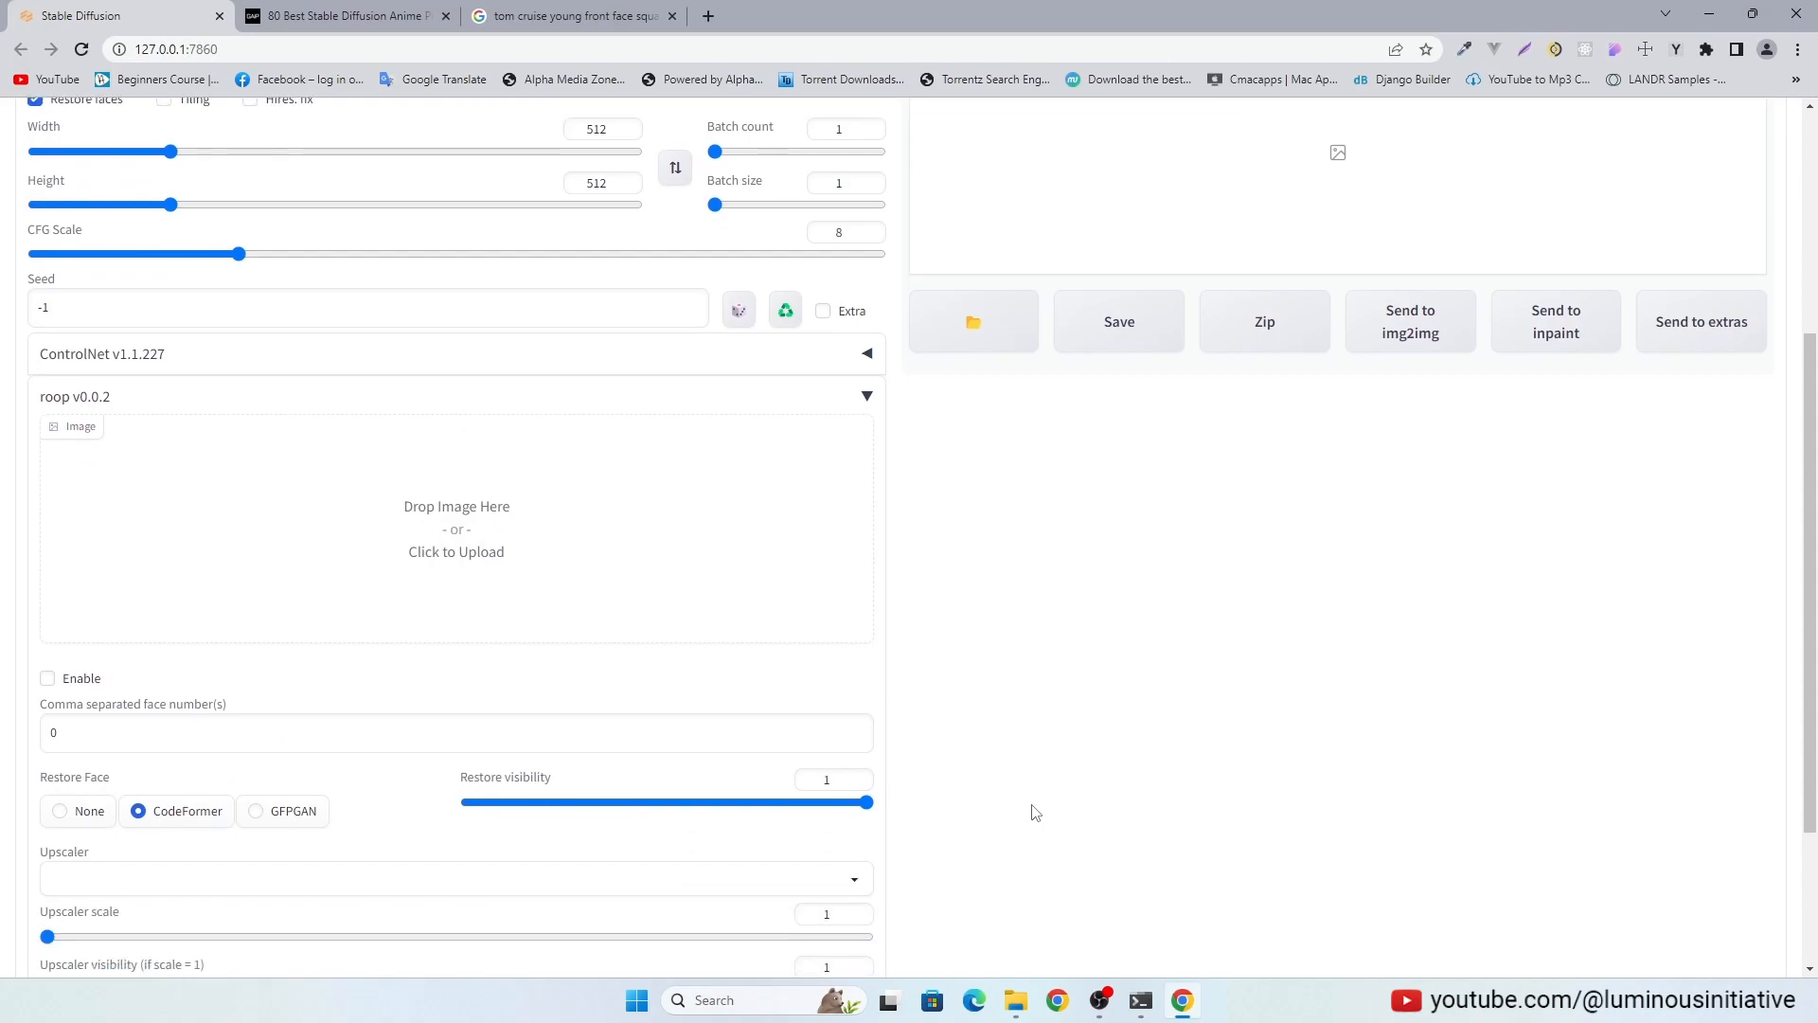
Step: Tick Enable in the roop v0.0.2 panel on txt2img
{"action": "scroll", "scroll_direction": "down", "scroll_amount": 3}
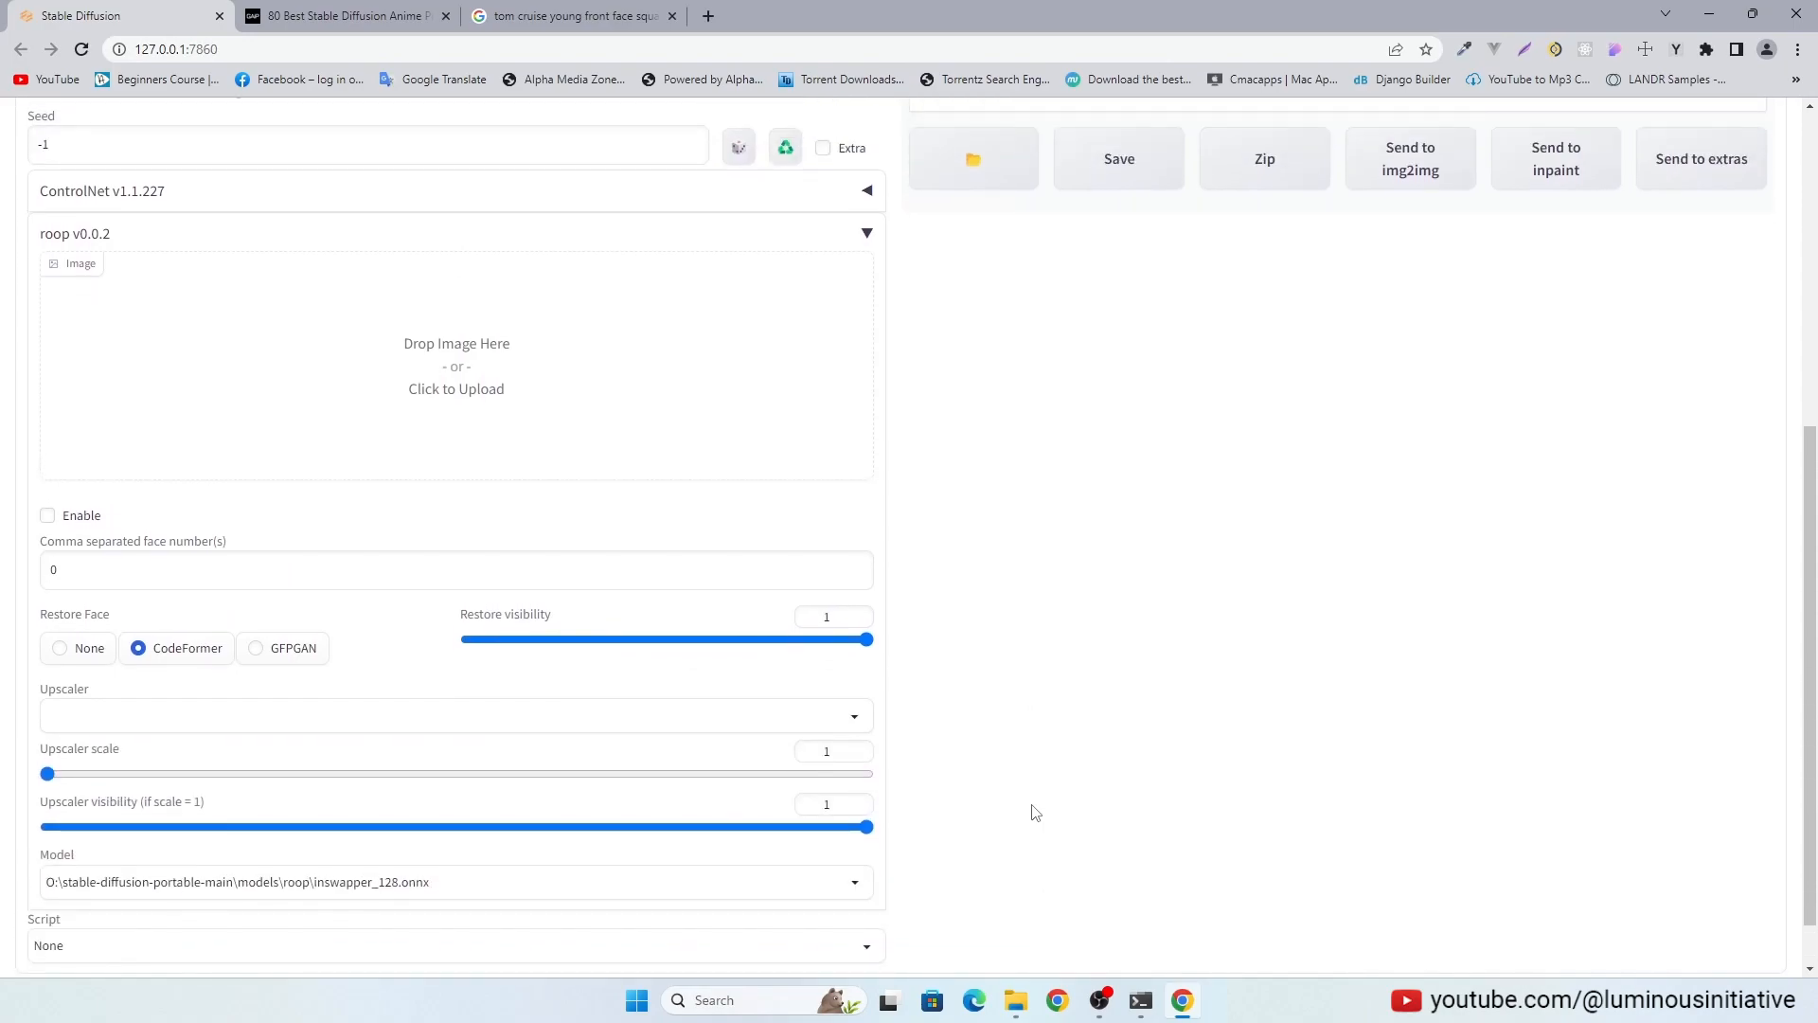
{"action": "left_click", "coordinate": [47, 515]}
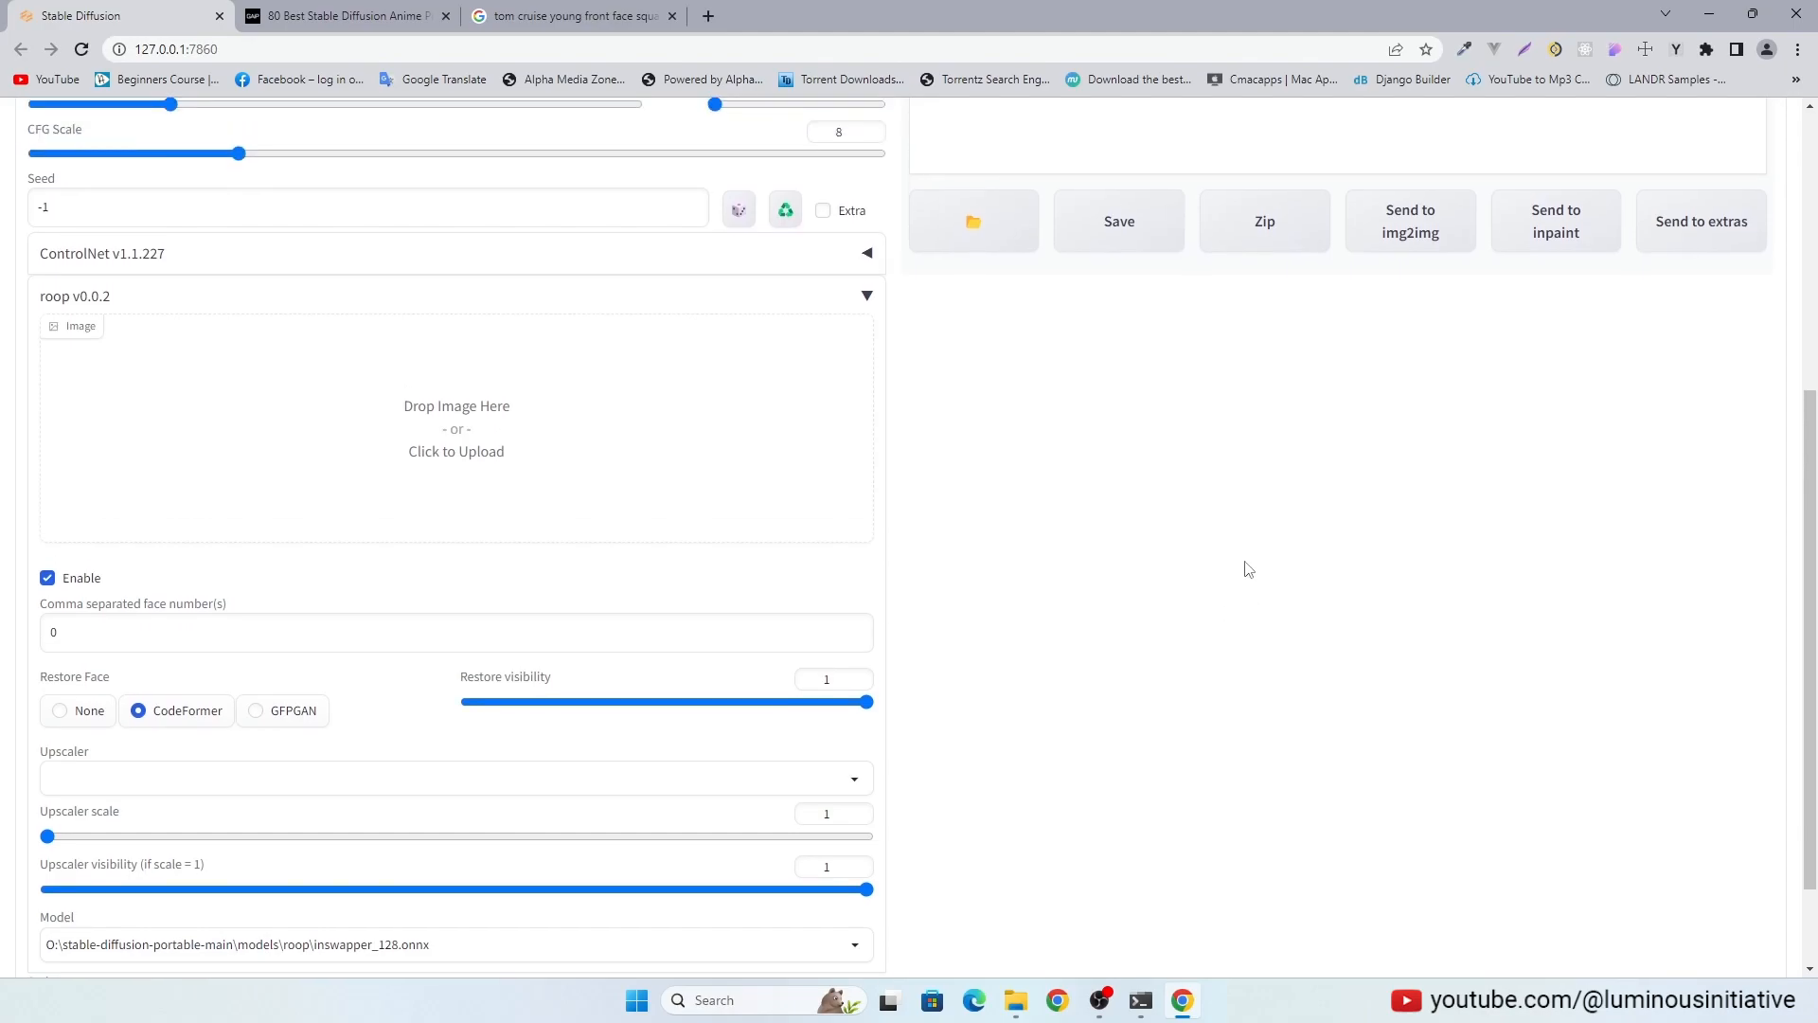
{"action": "left_click", "coordinate": [568, 15]}
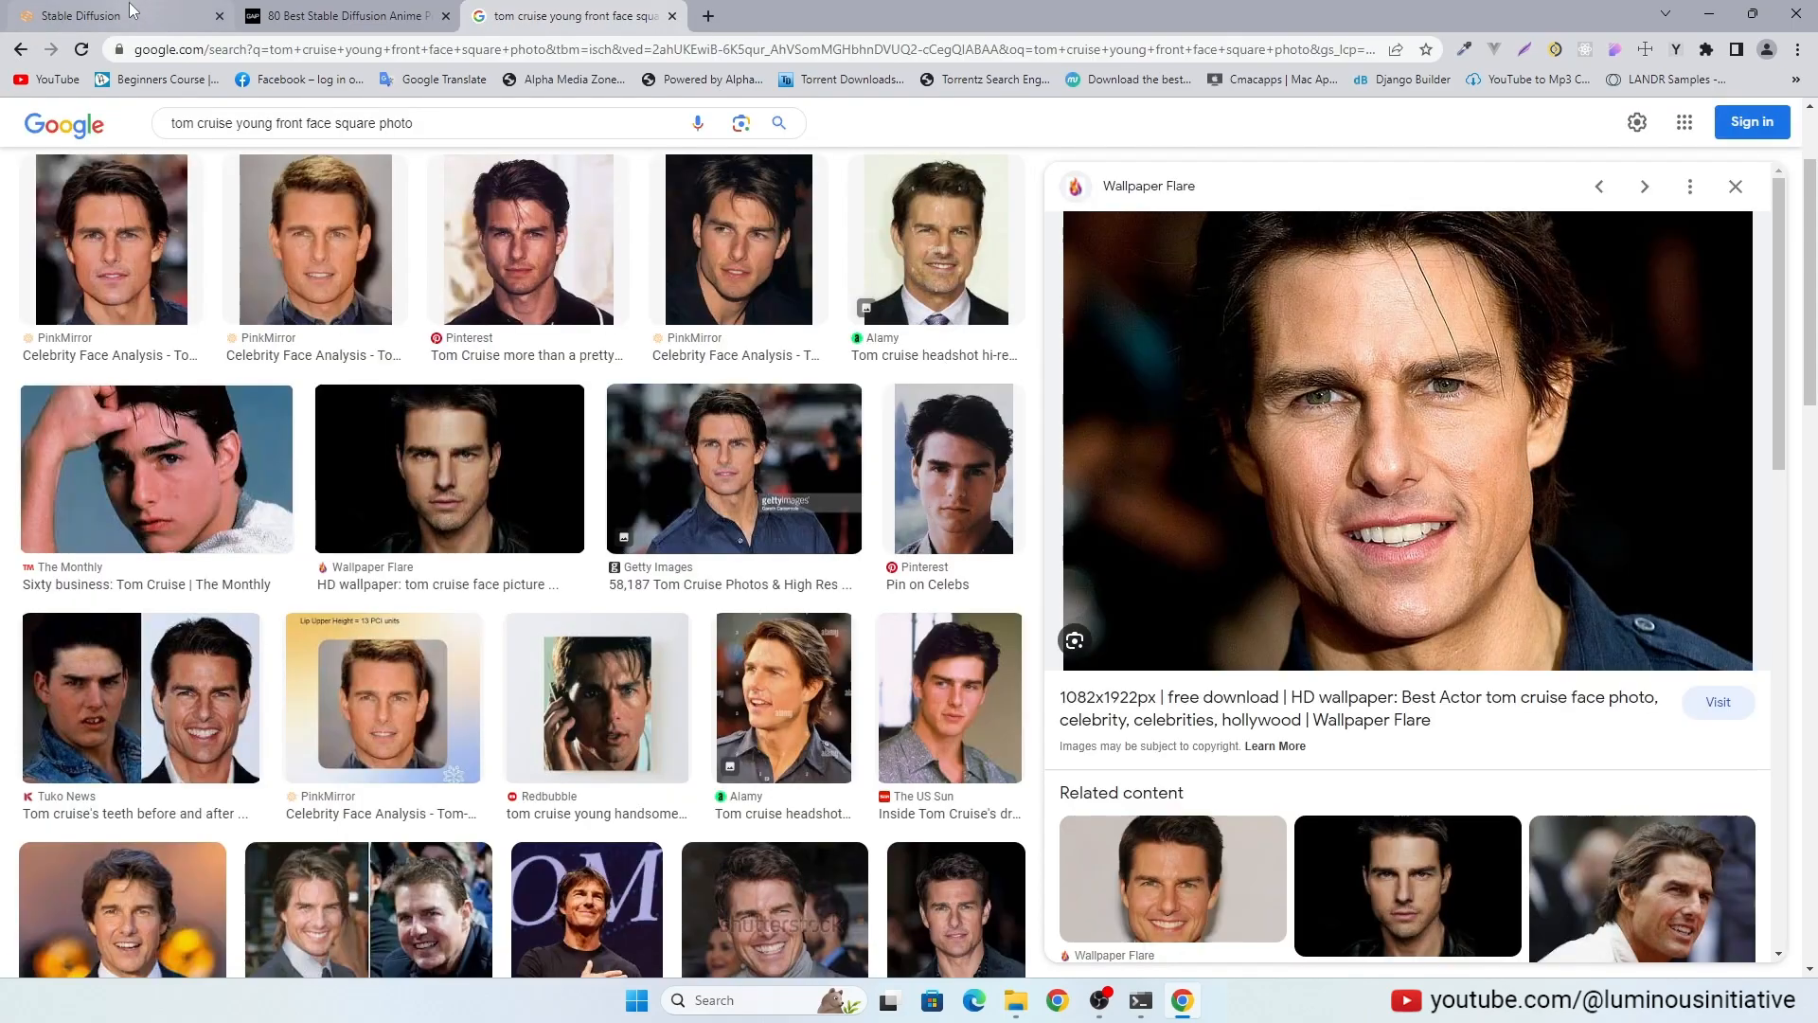
{"action": "mouse_move", "coordinate": [1455, 480]}
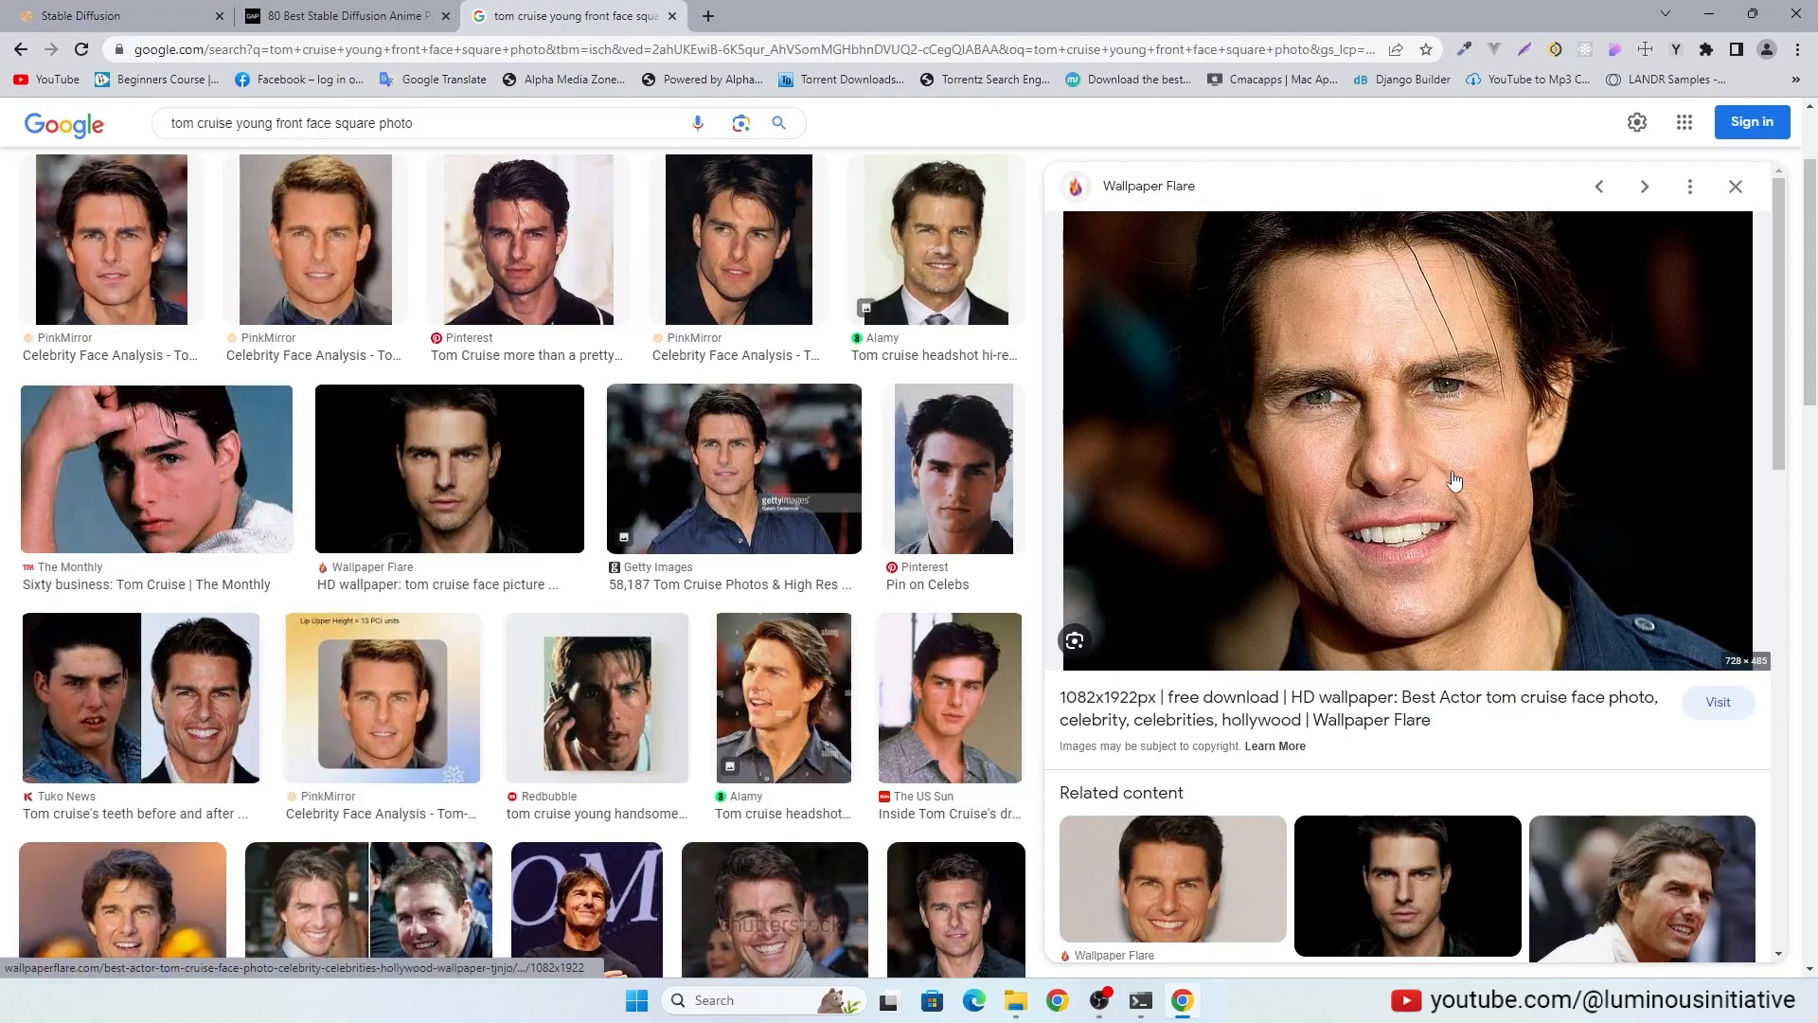
Step: Drag the Tom Cruise close-up face photo into roop's source image slot
{"action": "left_click", "coordinate": [740, 123]}
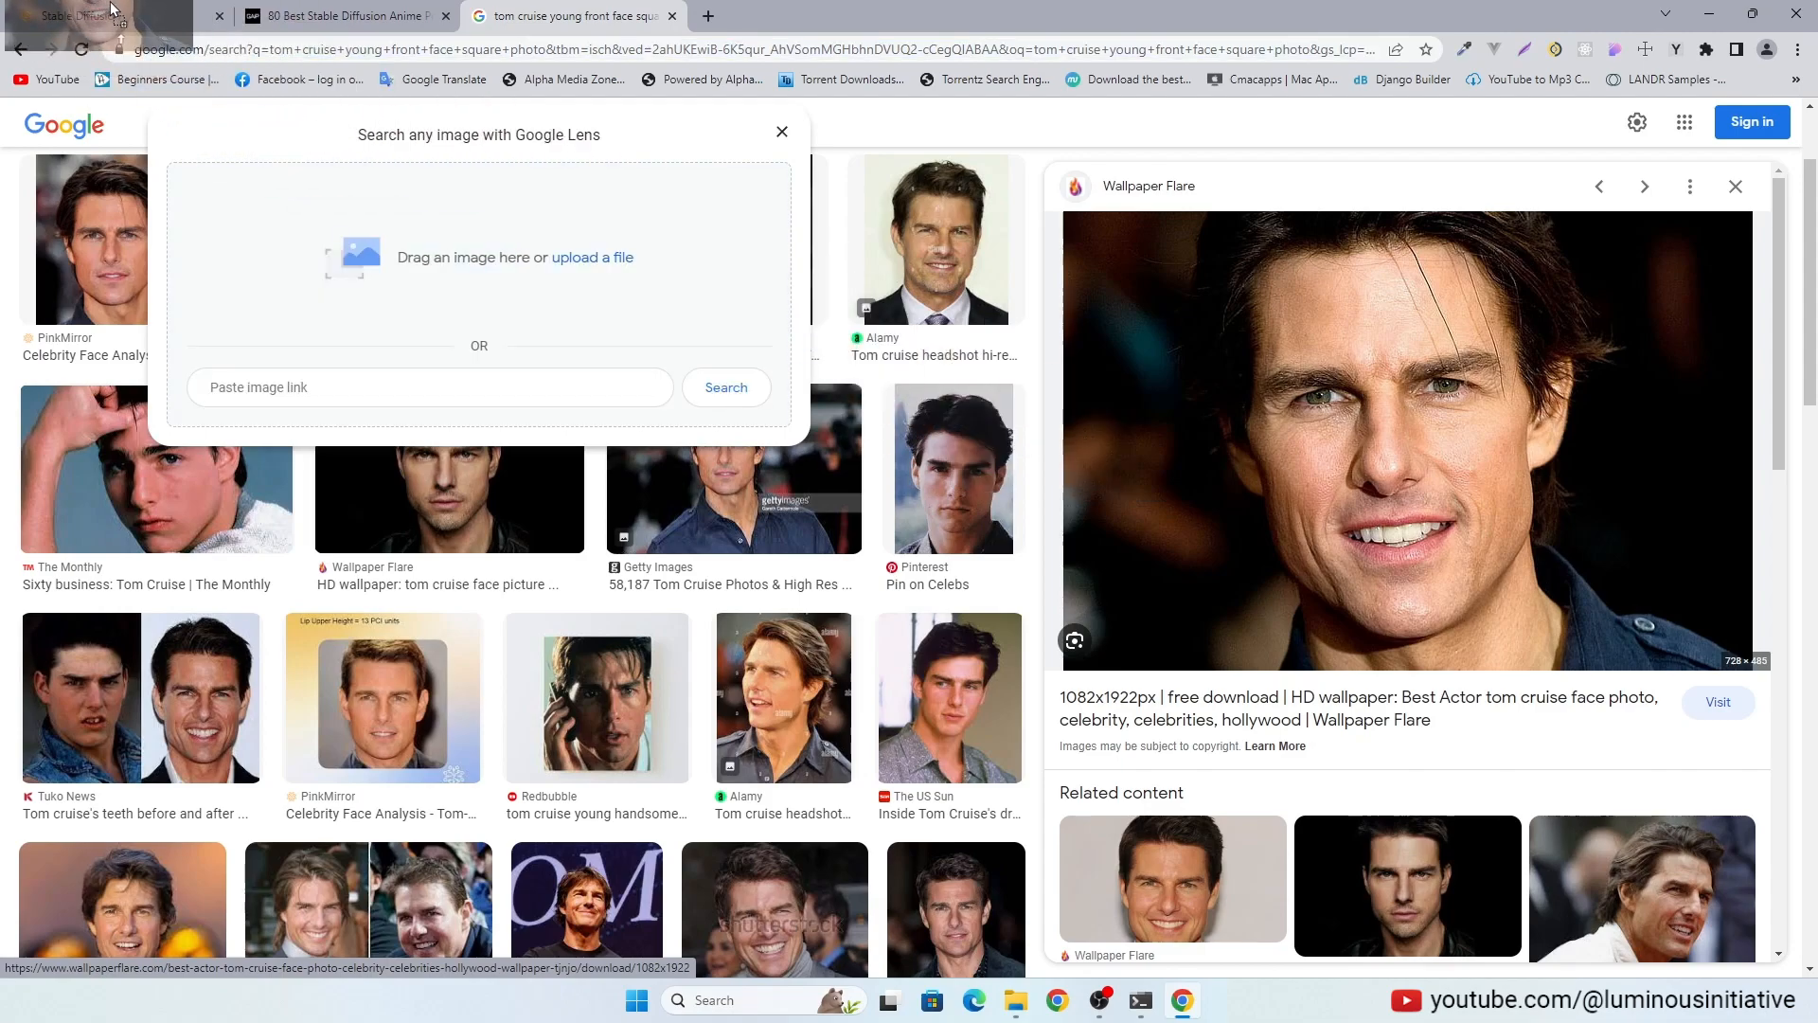
{"action": "left_click", "coordinate": [88, 15]}
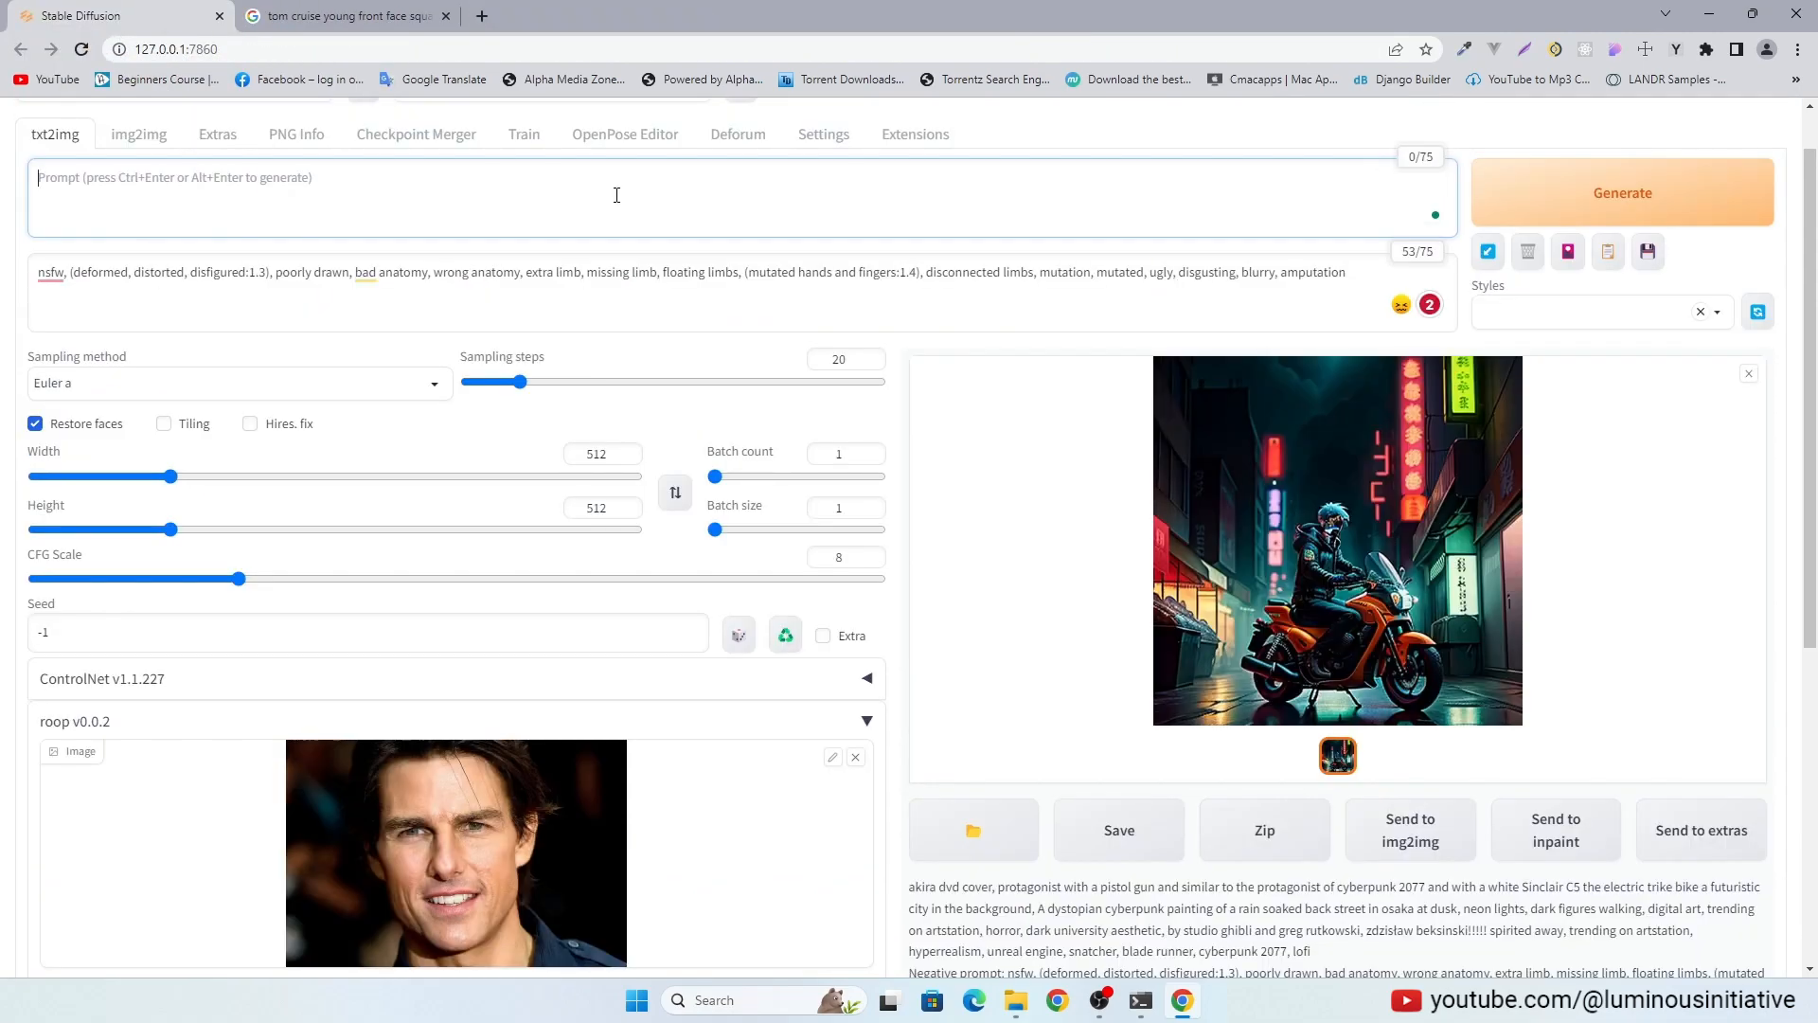
Step: Generate a reddish-brown-haired man wearing a cyberpunk jacket and view the portrait enlarged
{"action": "type", "text": "a handsome man"}
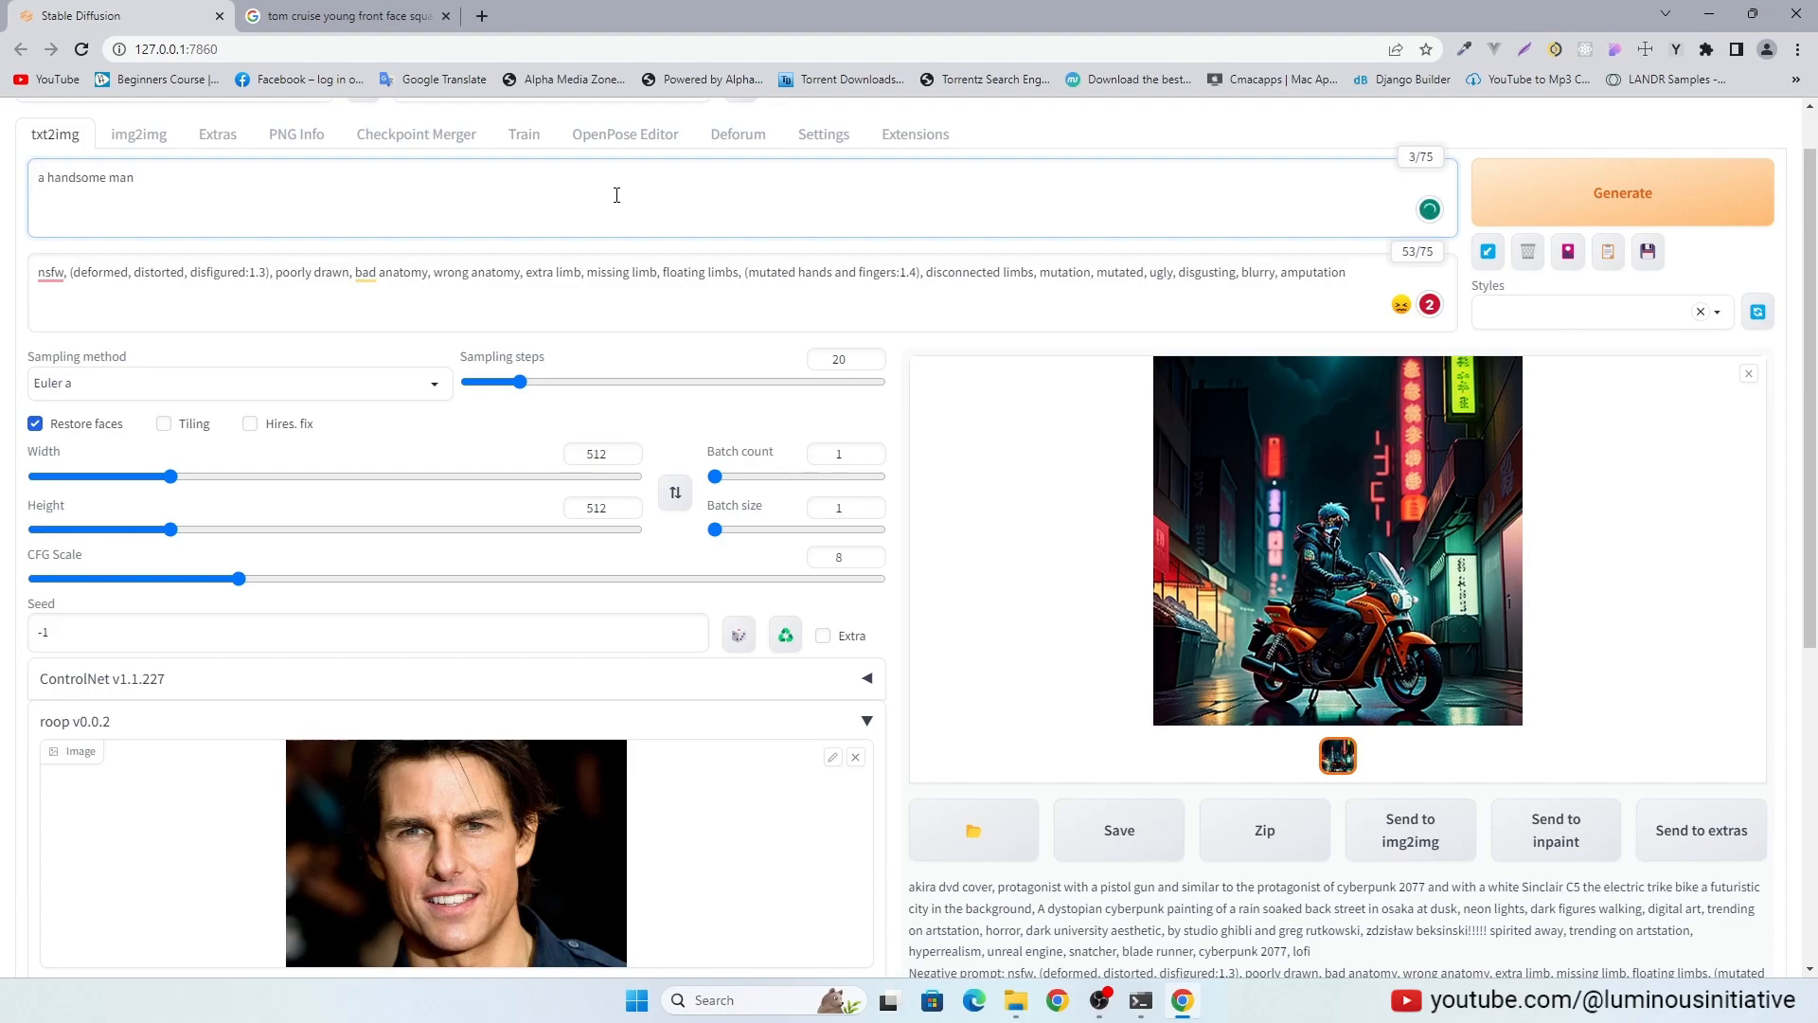
{"action": "type", "text": "wearing cyb"}
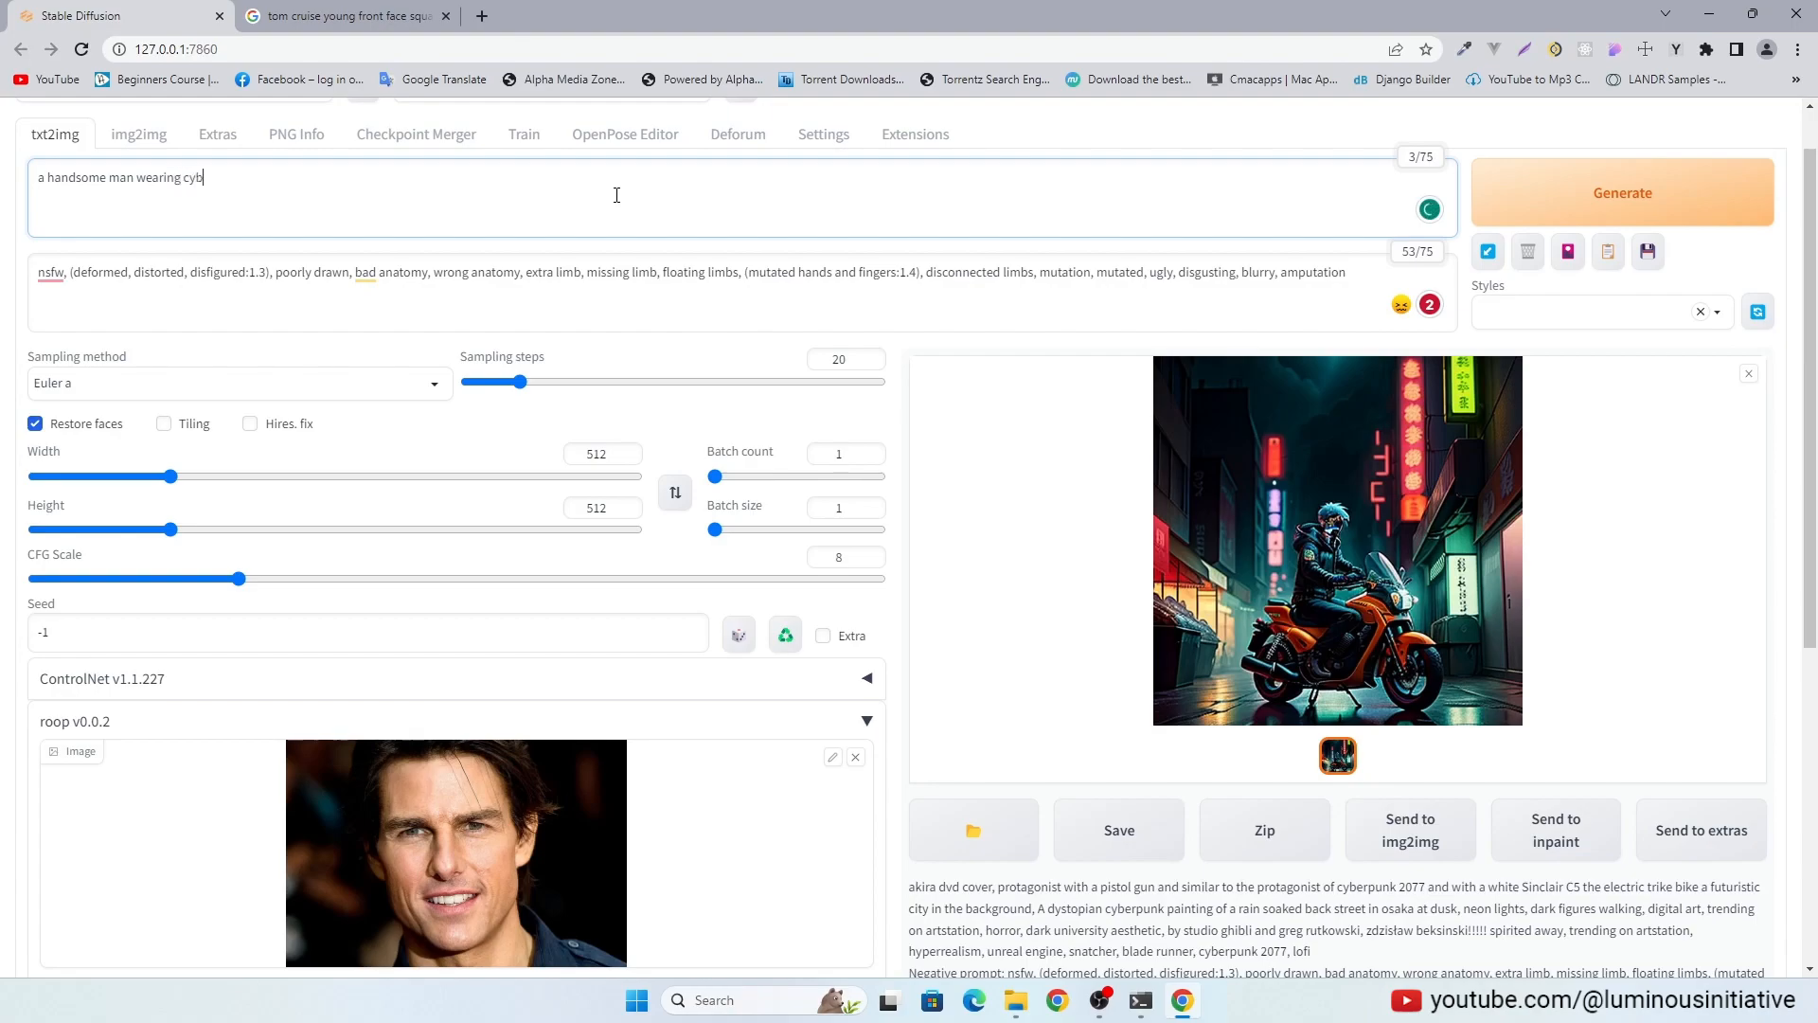
{"action": "type", "text": "erpunk jacket"}
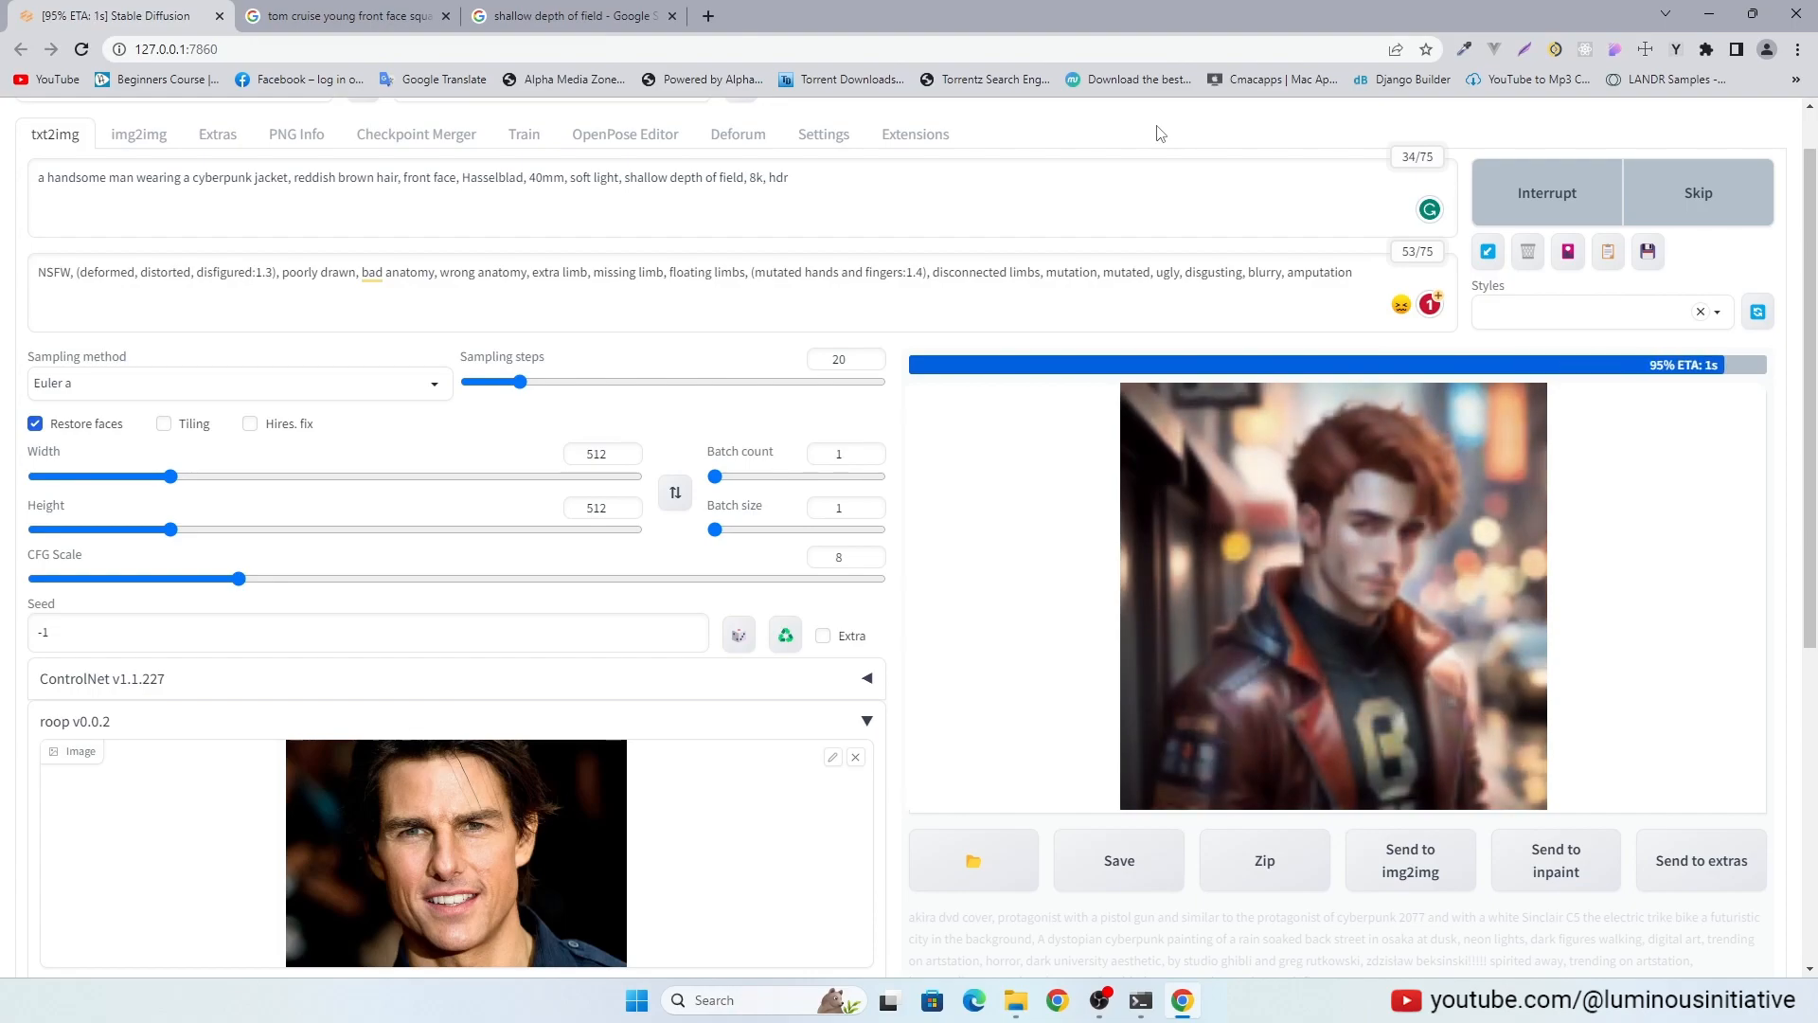
{"action": "left_click", "coordinate": [1333, 595]}
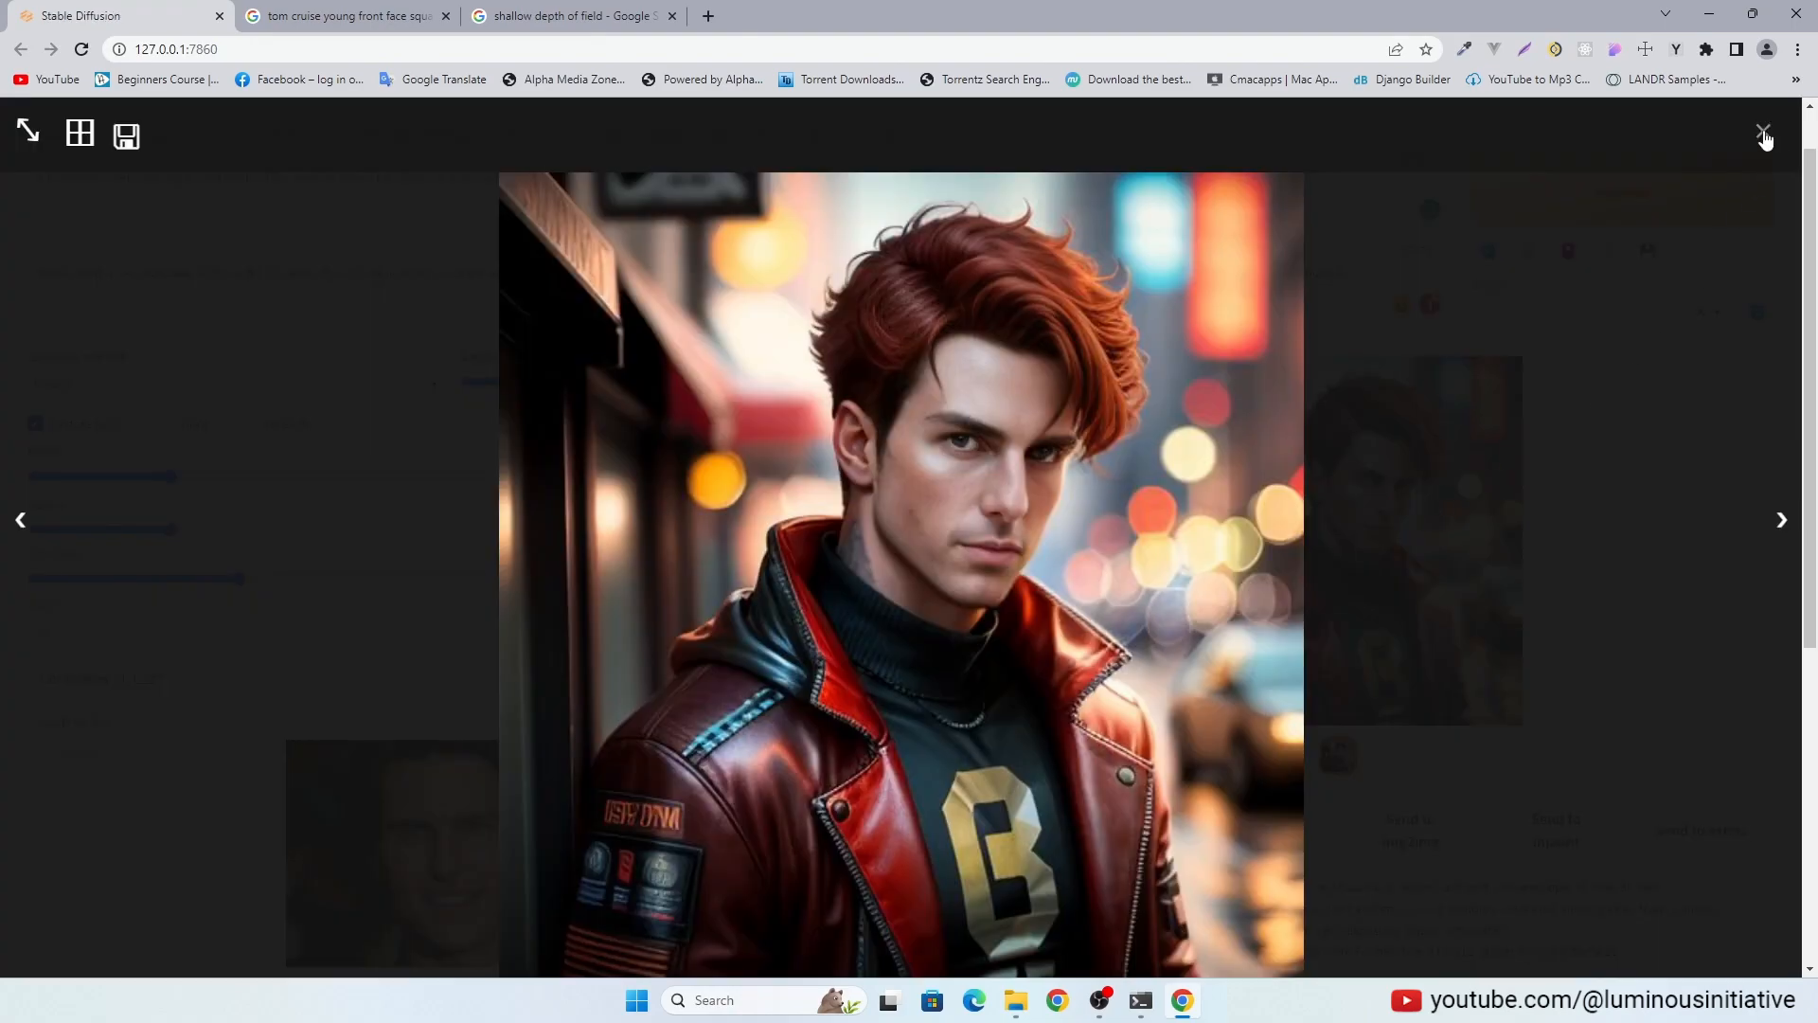